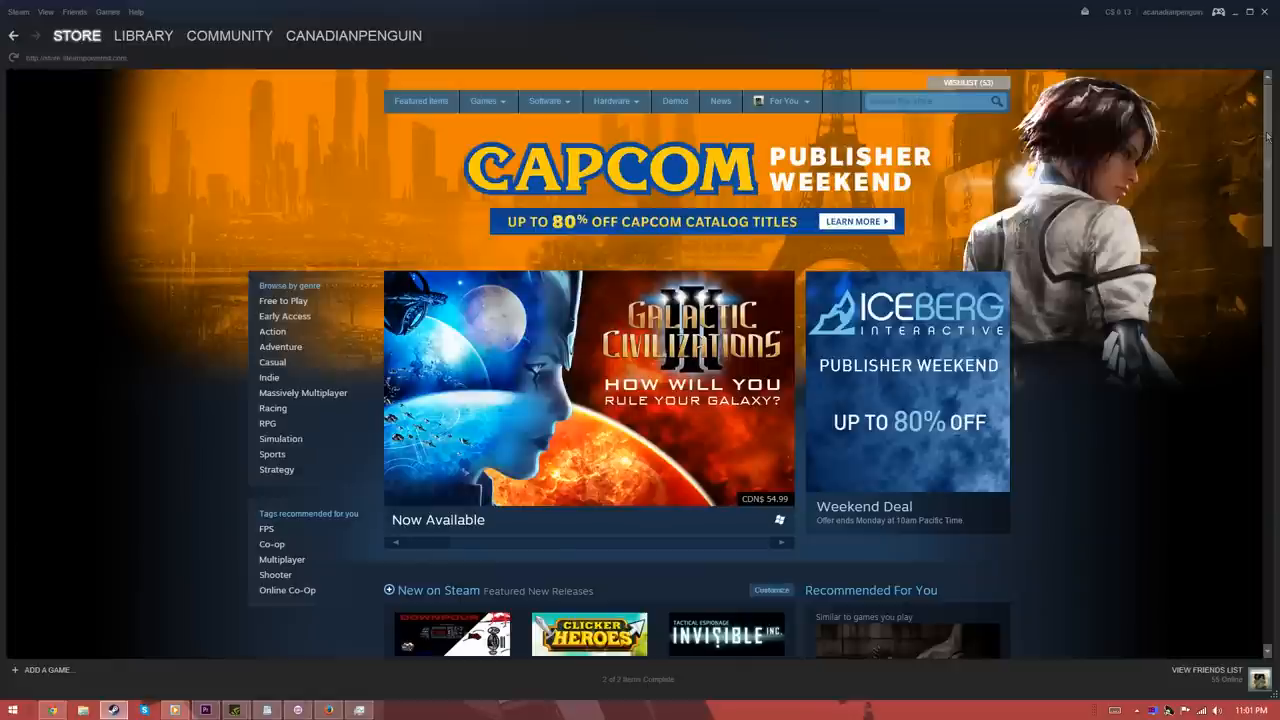
Browse Steam's full list of games recommended by friends and curators, including GTA V and Dishonored
{"action": "scroll", "scroll_direction": "down", "scroll_amount": 3}
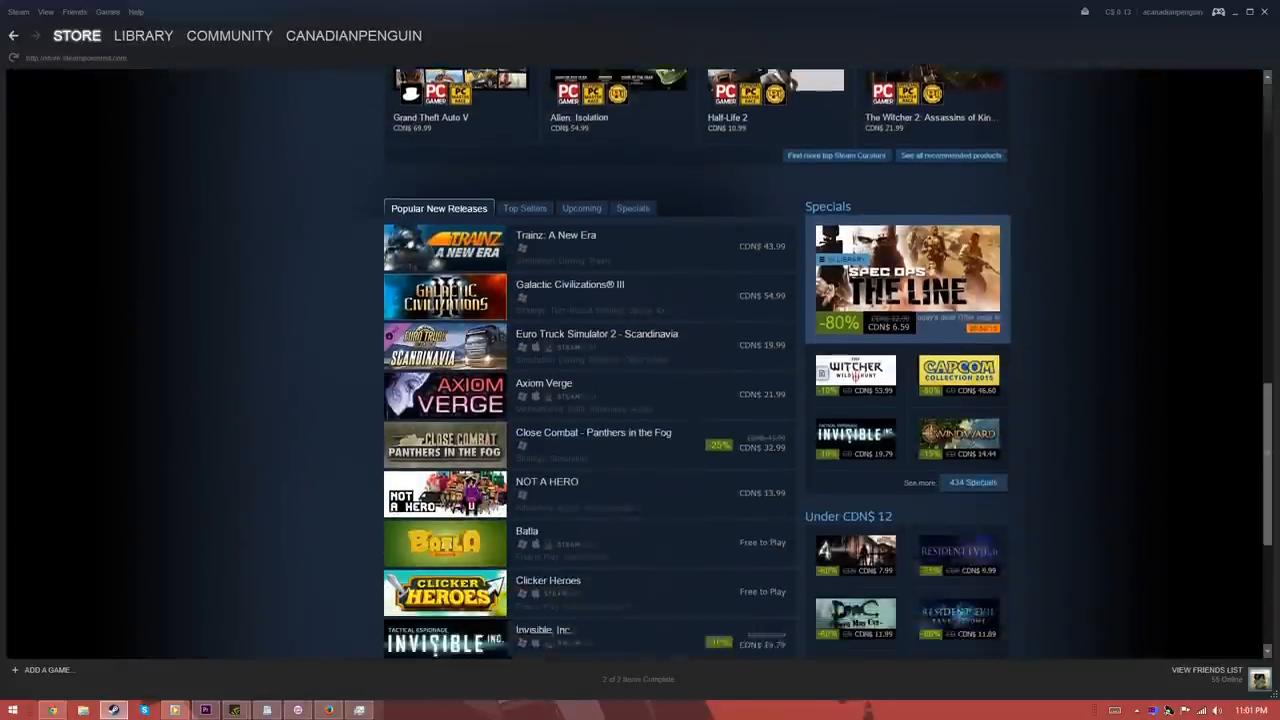
{"action": "left_click", "coordinate": [430, 100]}
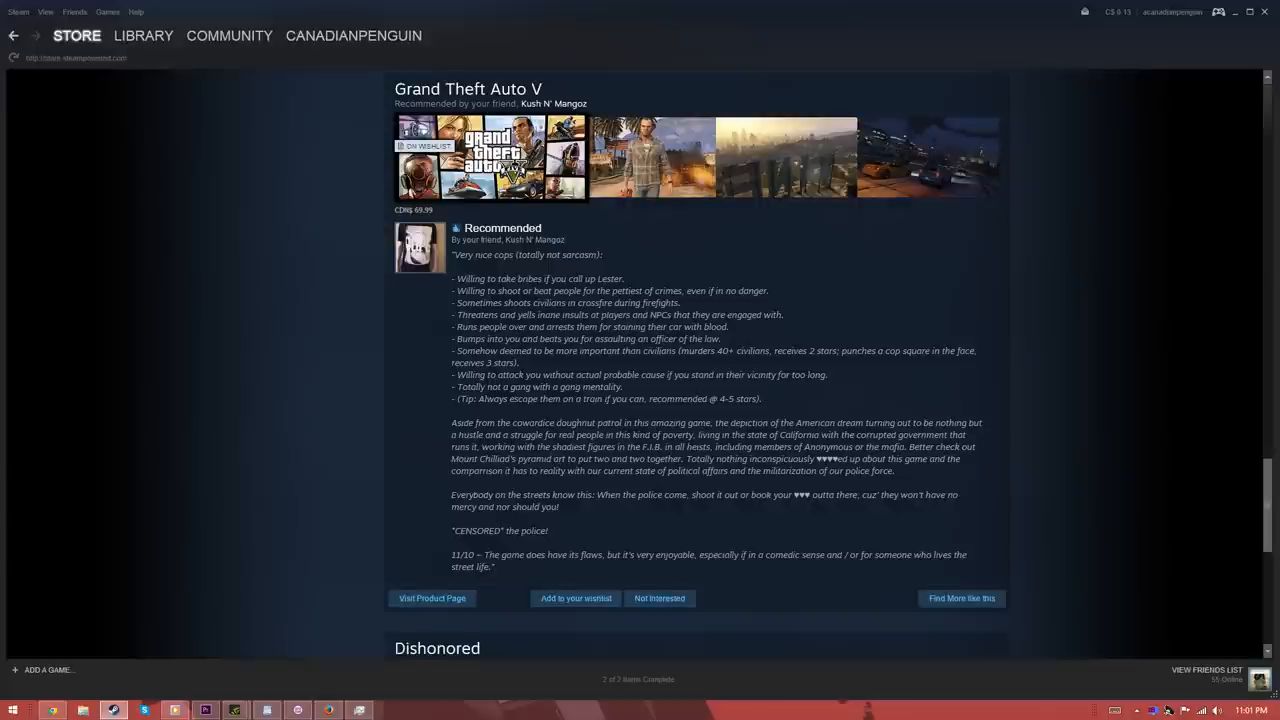
{"action": "scroll", "scroll_direction": "down", "scroll_amount": 3}
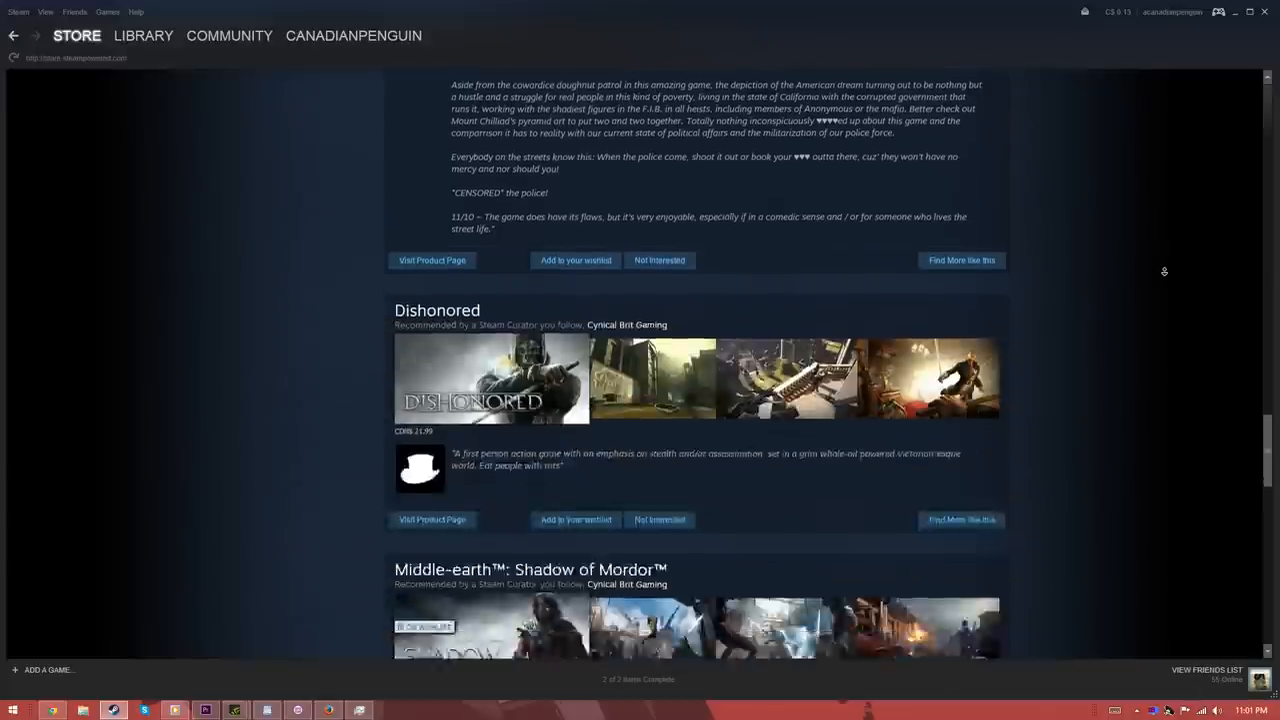
{"action": "scroll", "scroll_direction": "down", "scroll_amount": 3}
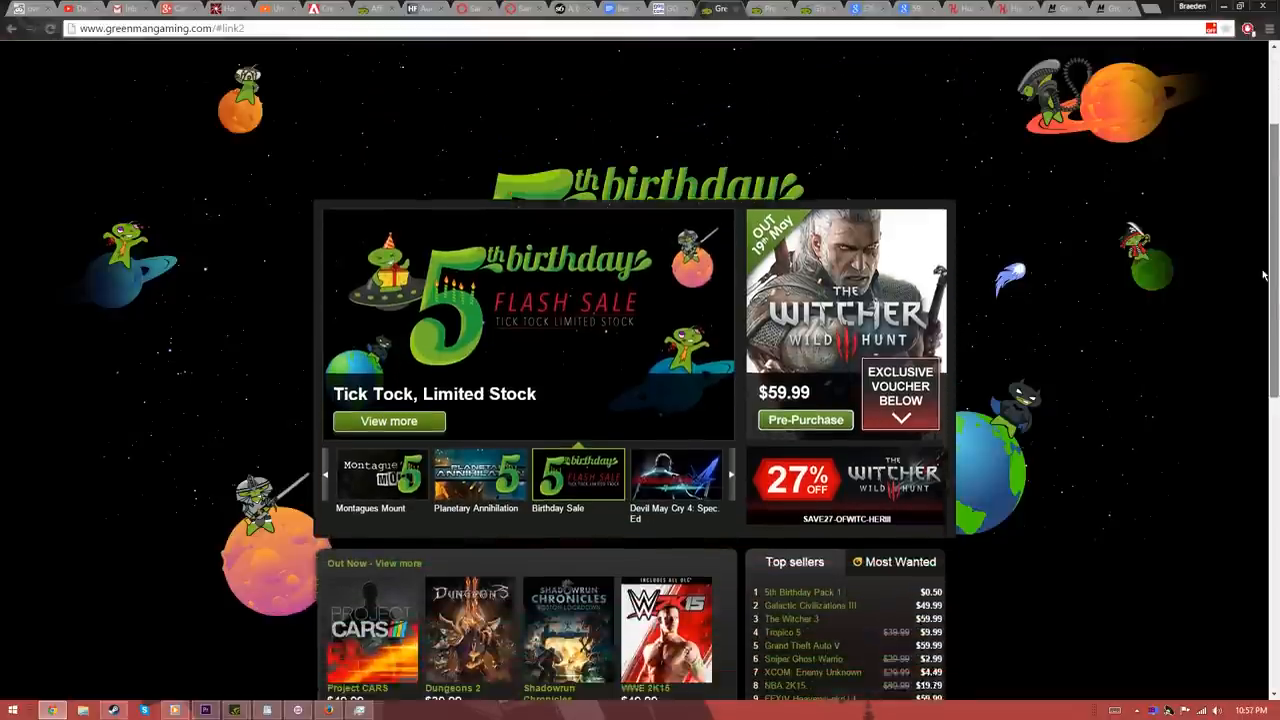
Browse Green Man Gaming's birthday sale carousel and reach the Grand Theft Auto V page at $59.99
{"action": "scroll", "scroll_direction": "down", "scroll_amount": 3}
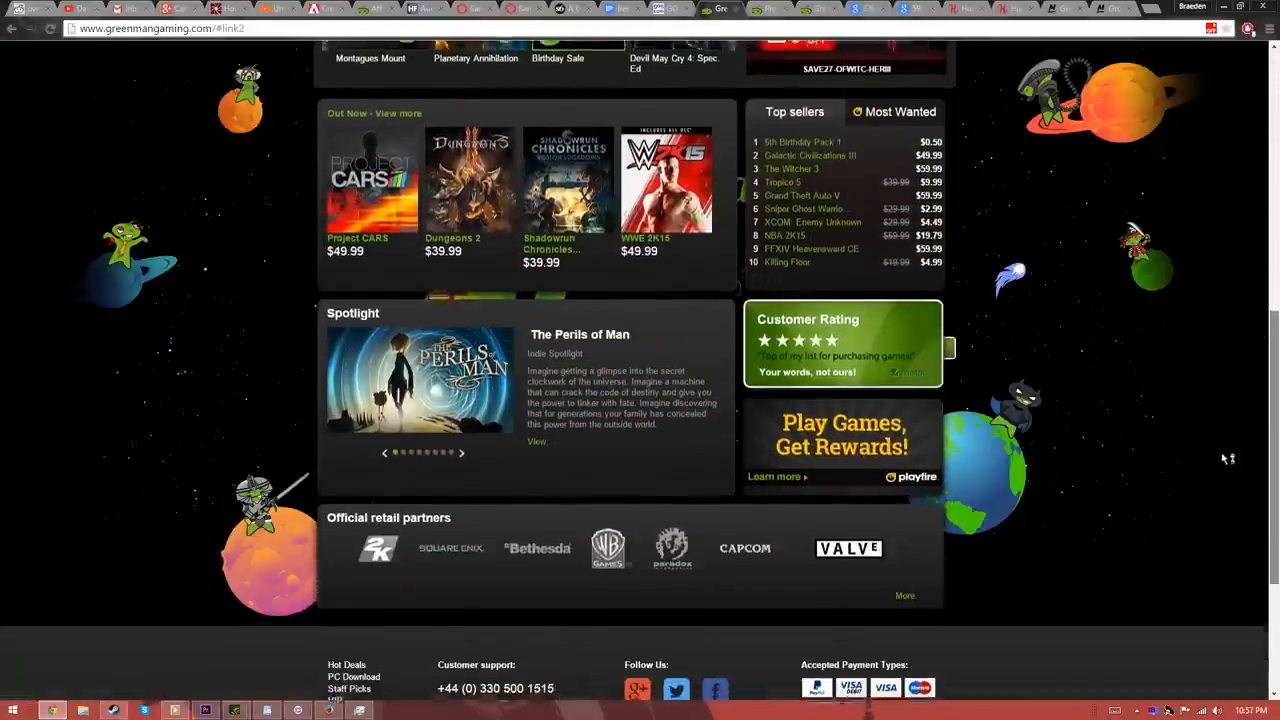
{"action": "scroll", "scroll_direction": "down", "scroll_amount": 3}
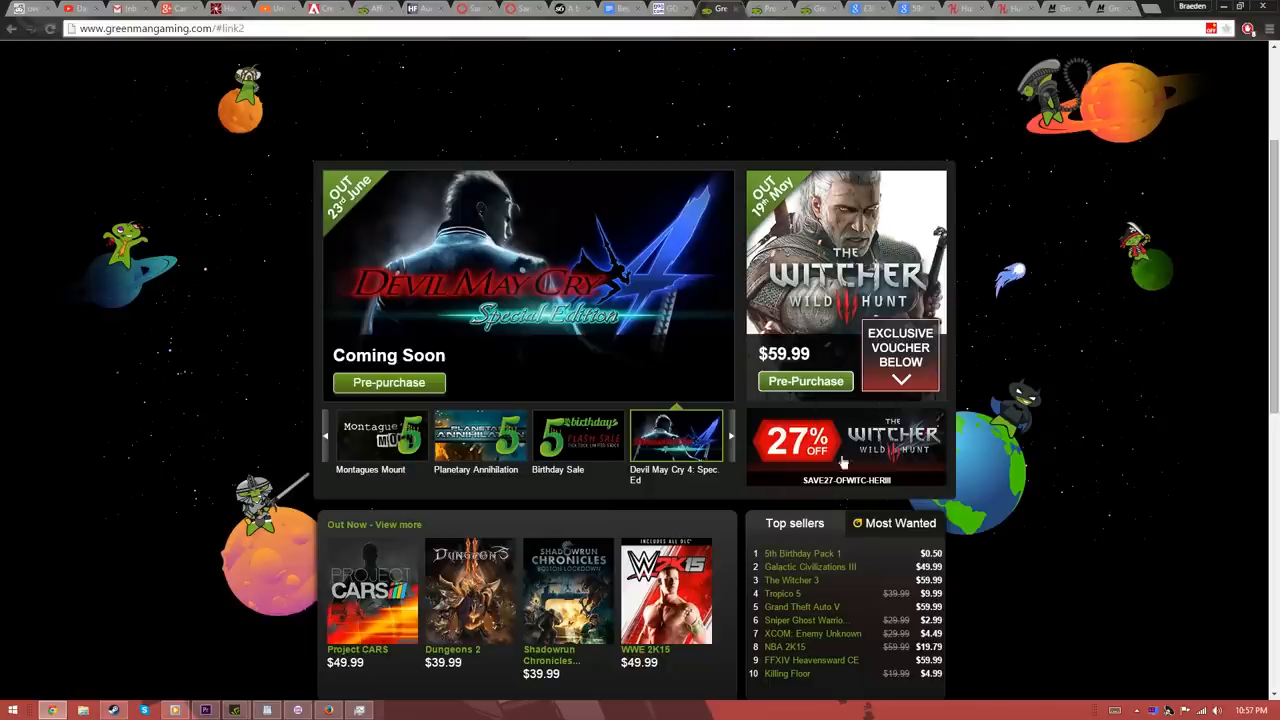
{"action": "left_click", "coordinate": [732, 436]}
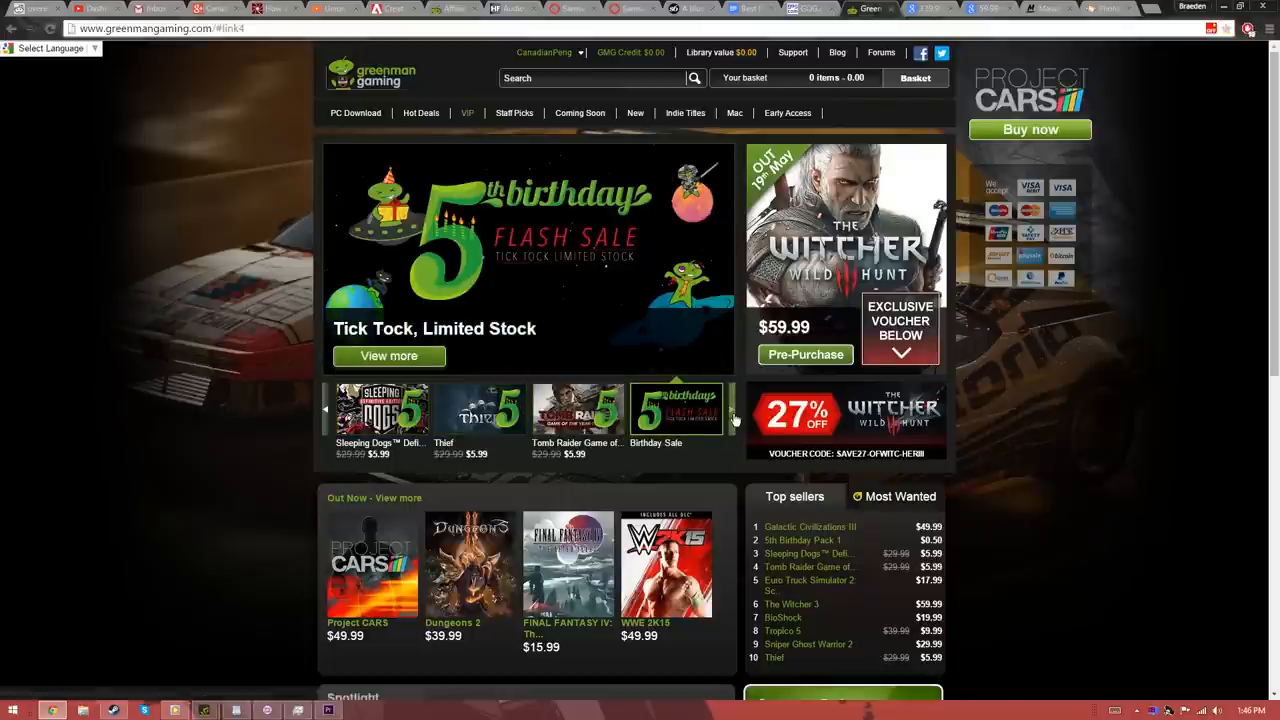
{"action": "left_click", "coordinate": [732, 410]}
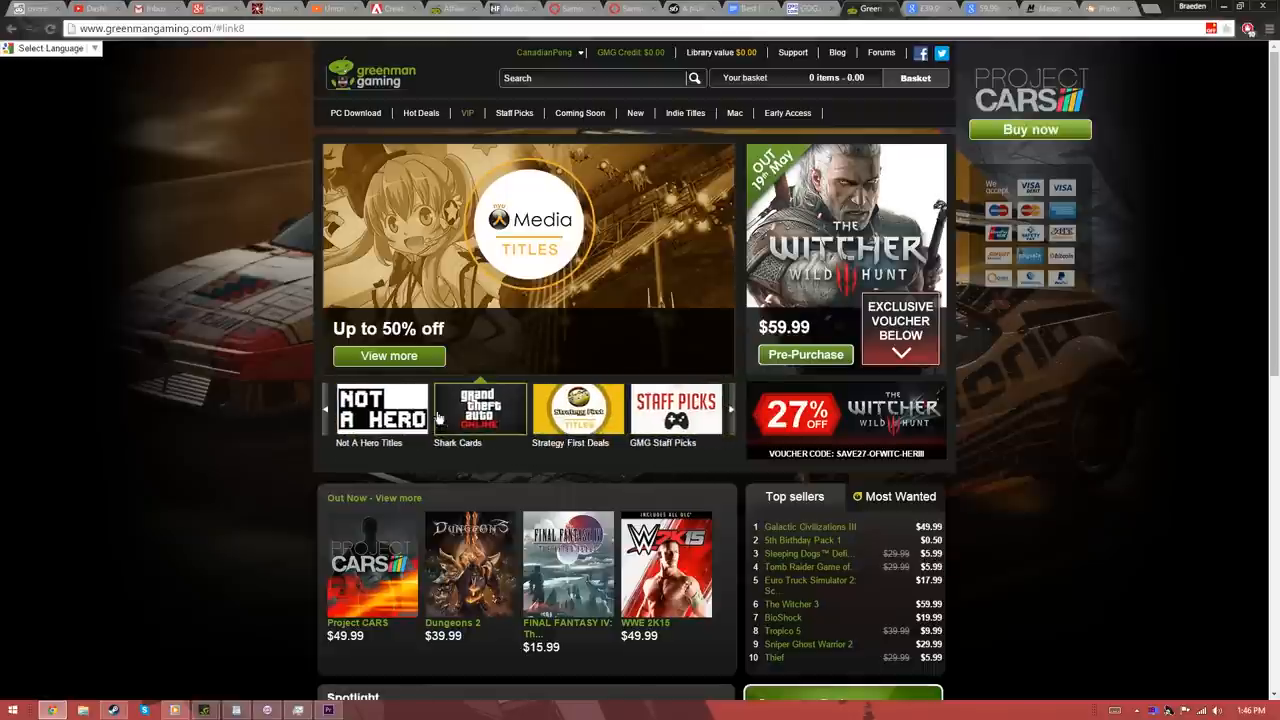
{"action": "left_click", "coordinate": [676, 410]}
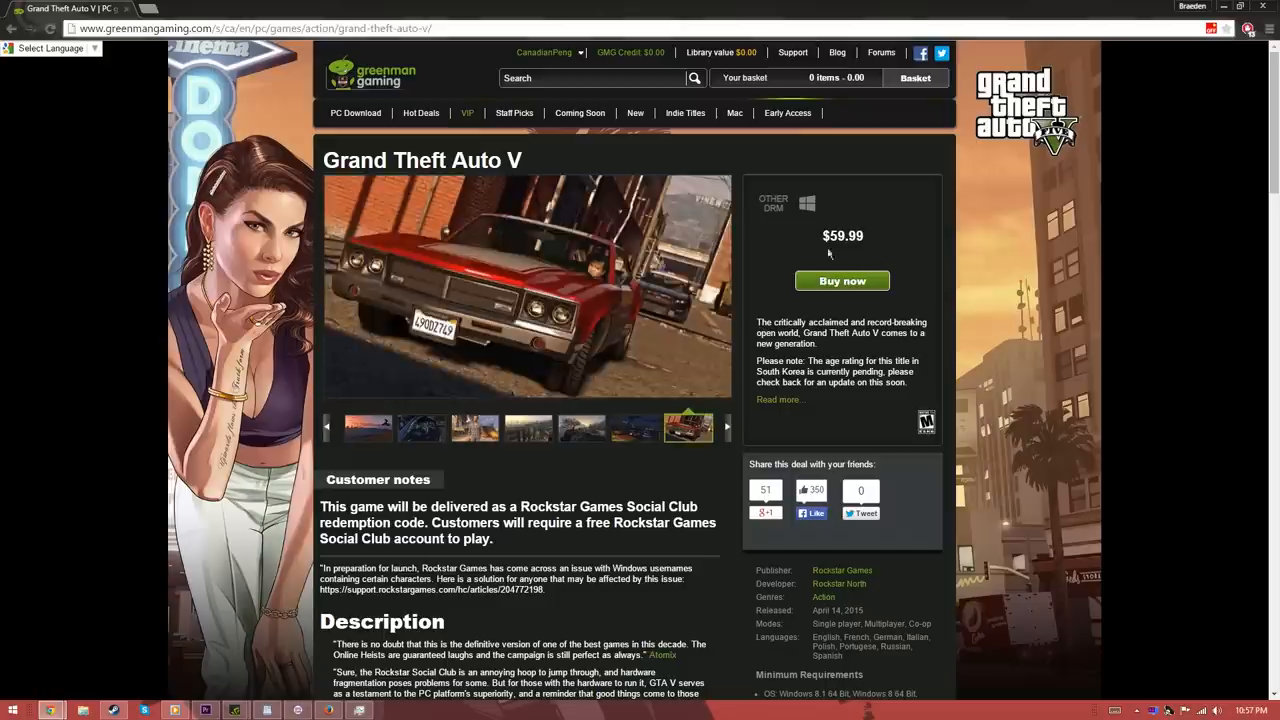
{"action": "mouse_move", "coordinate": [826, 274]}
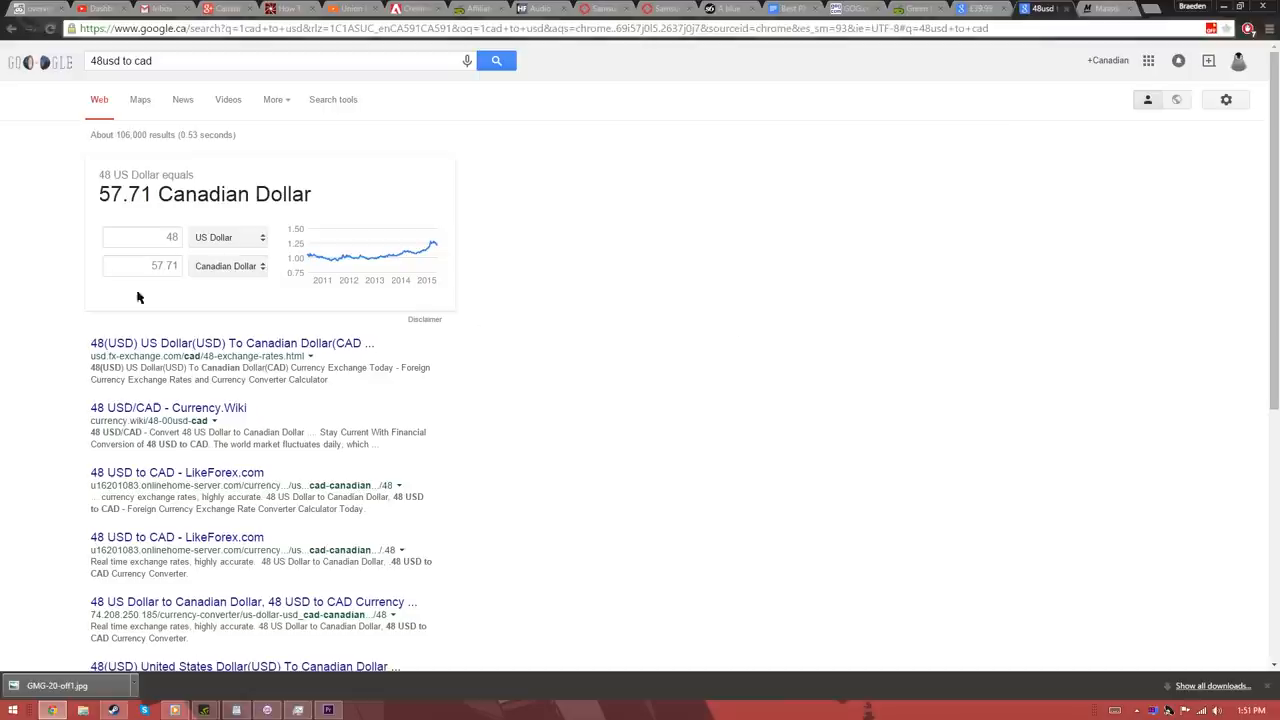
{"action": "mouse_move", "coordinate": [644, 268]}
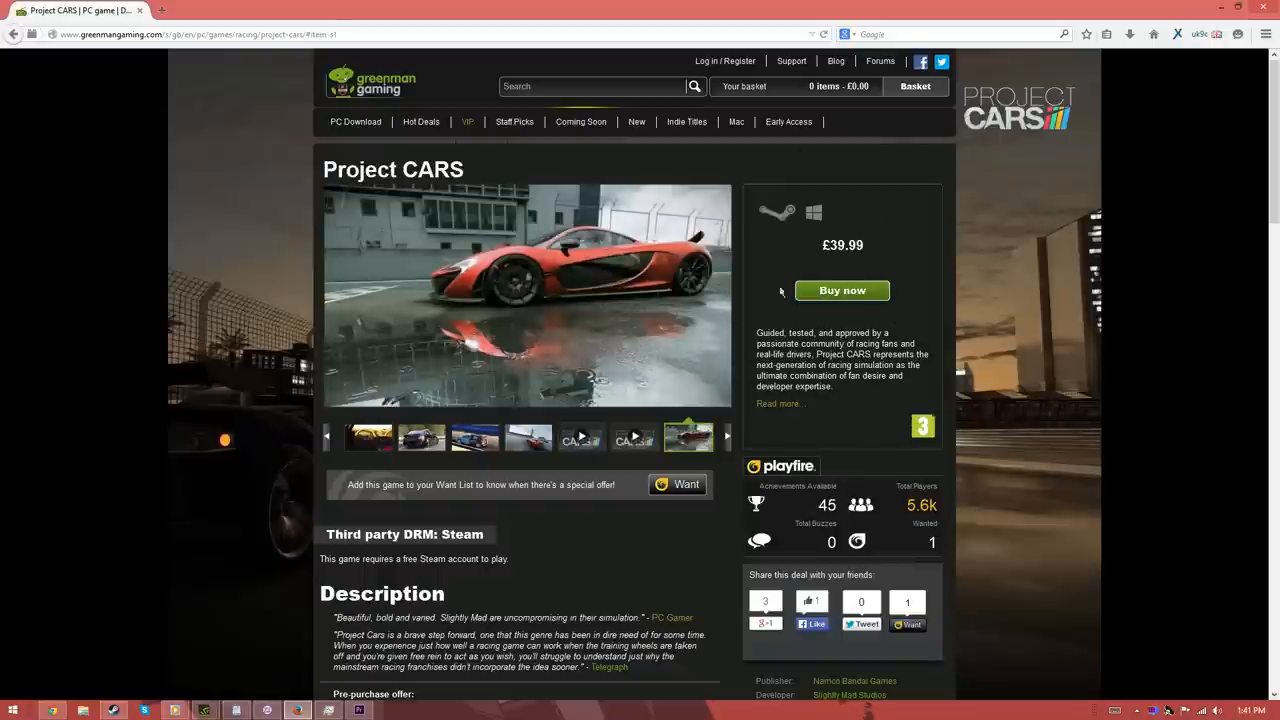
{"action": "mouse_move", "coordinate": [368, 108]}
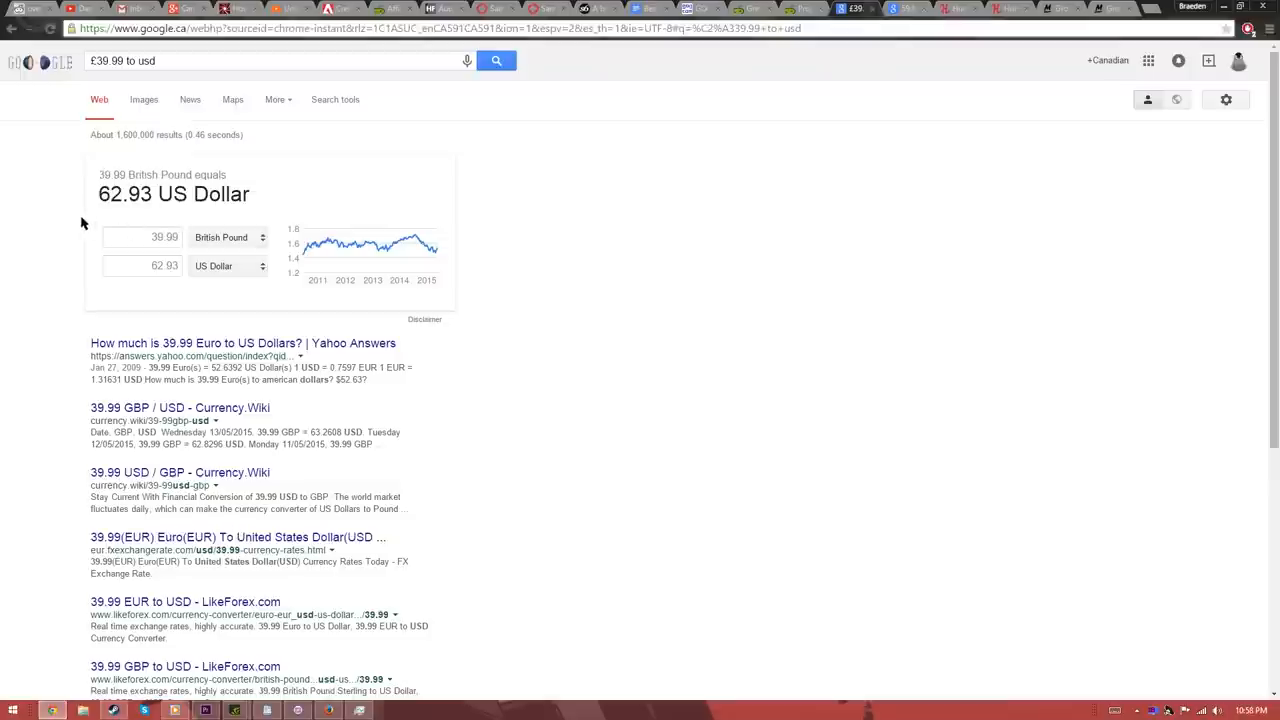
{"action": "mouse_move", "coordinate": [204, 256]}
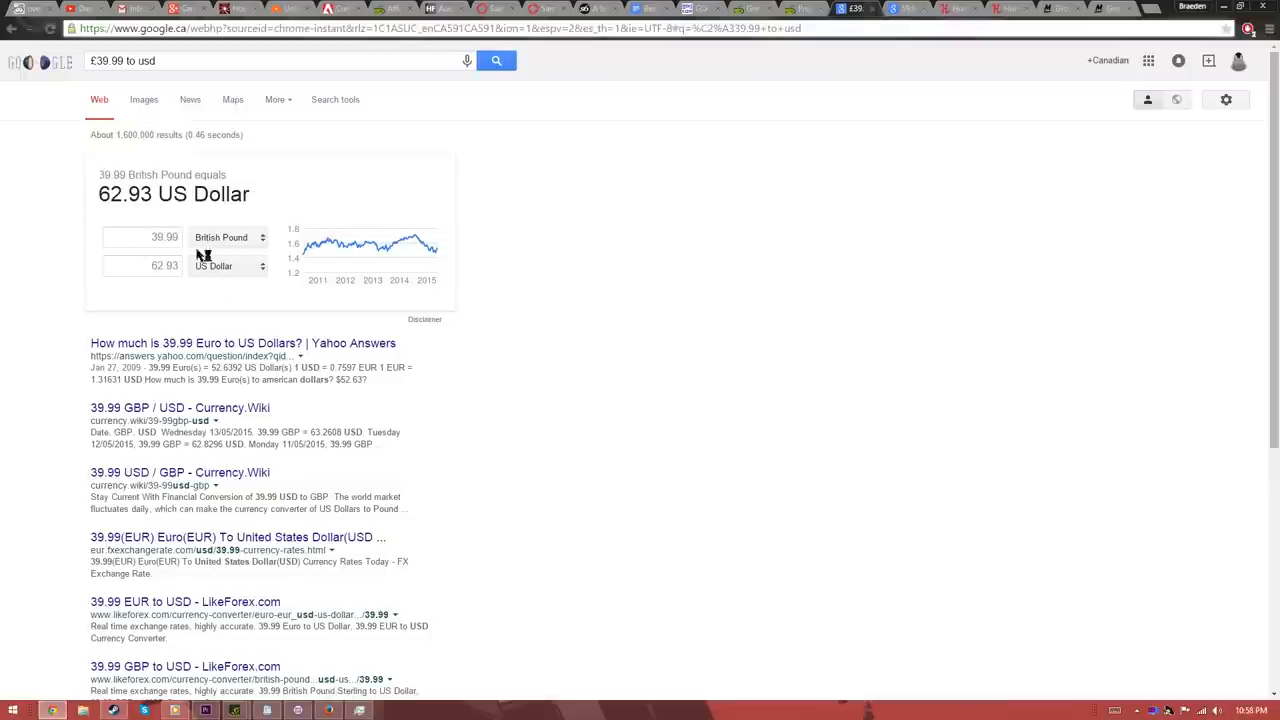
{"action": "mouse_move", "coordinate": [370, 178]}
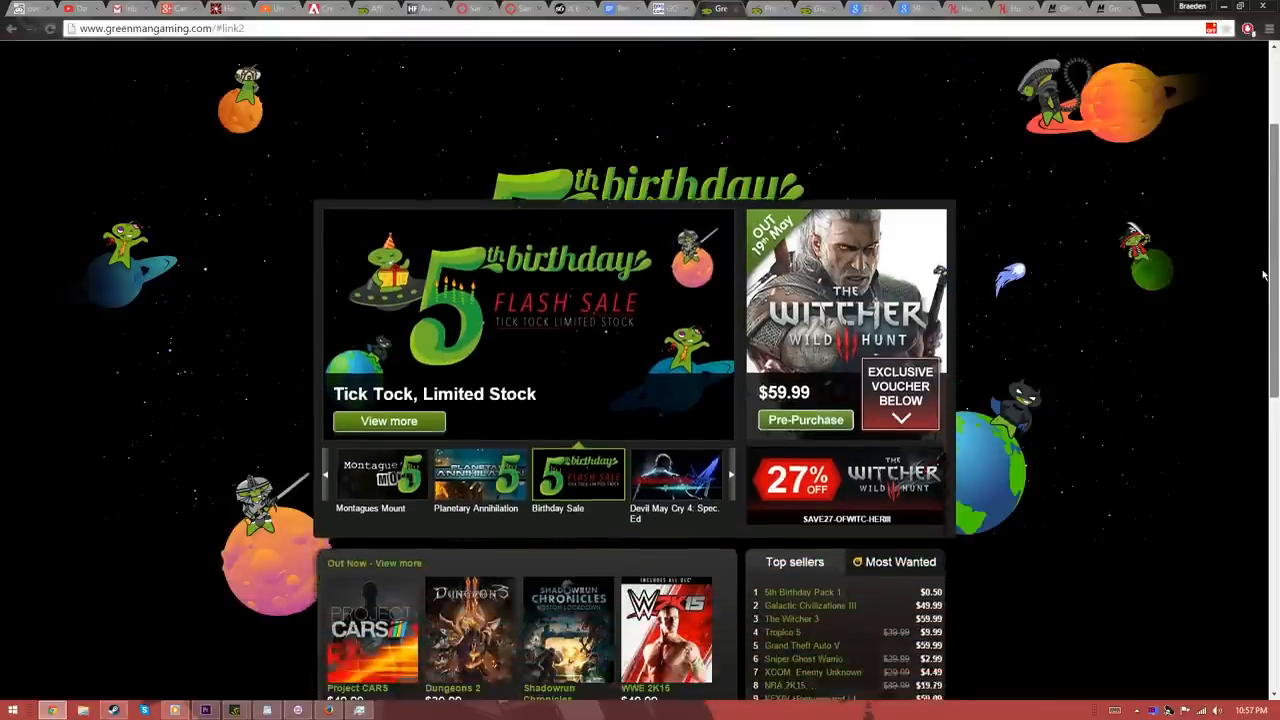
Scroll down the Green Man Gaming birthday sale homepage after the £39.99 → $62.93 conversion
{"action": "scroll", "scroll_direction": "down", "scroll_amount": 3}
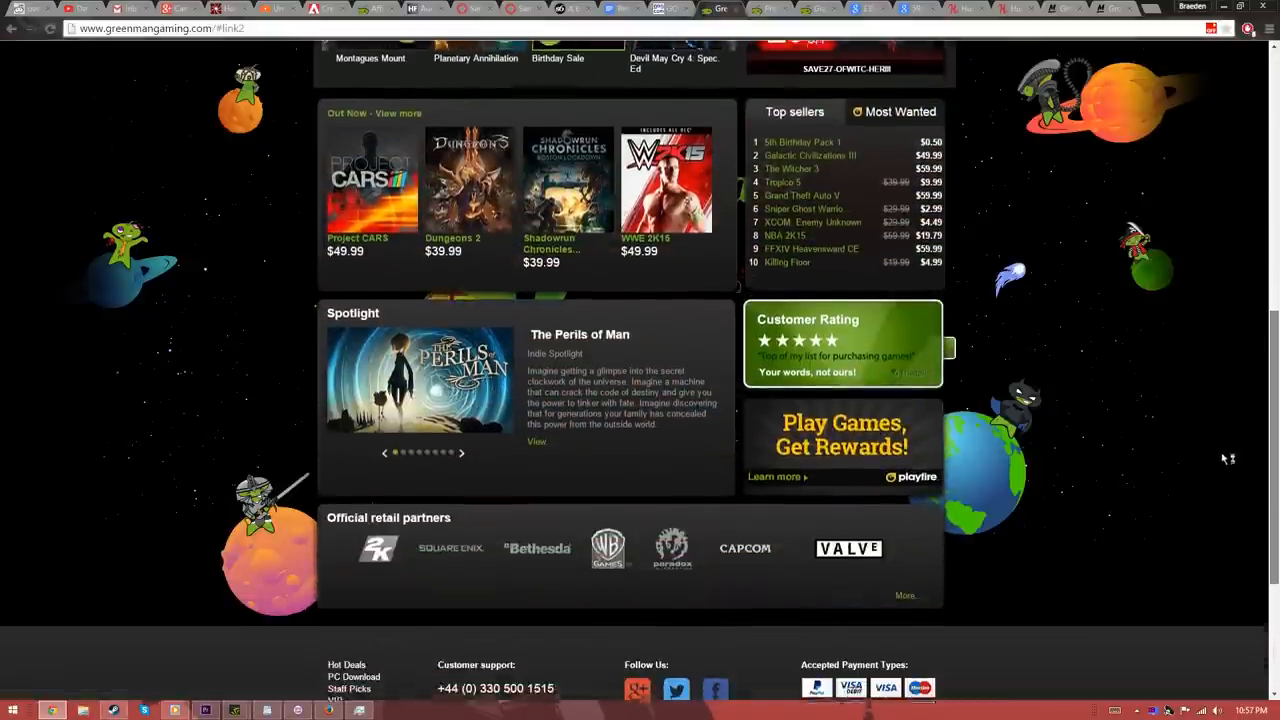
{"action": "scroll", "scroll_direction": "down", "scroll_amount": 3}
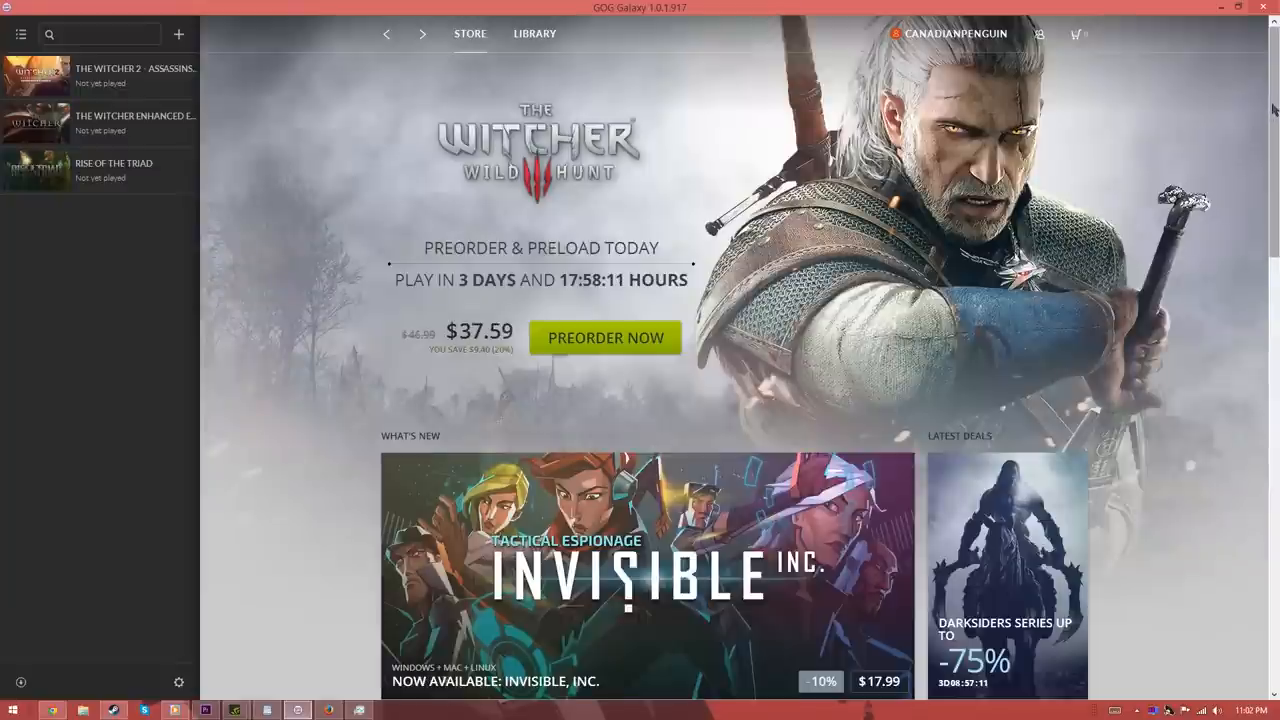
Check GOG Galaxy's add-games menu, then view the library of 13 owned games
{"action": "scroll", "scroll_direction": "down", "scroll_amount": 3}
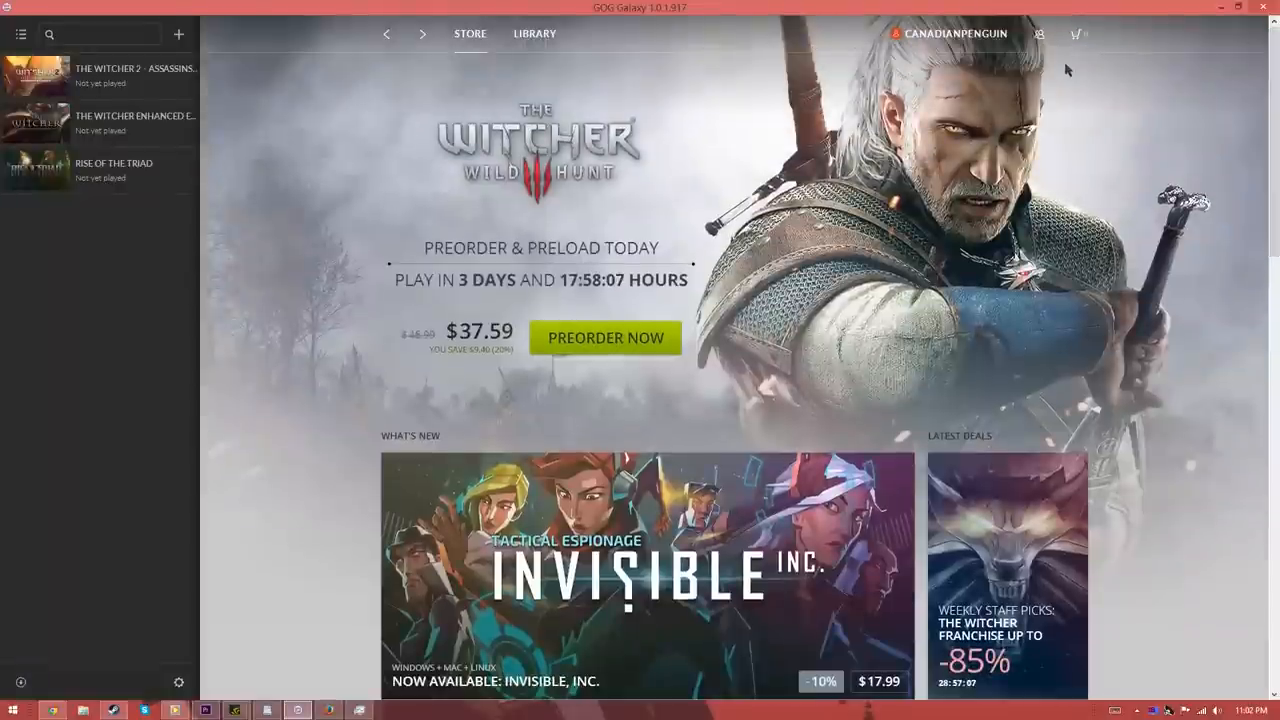
{"action": "left_click", "coordinate": [952, 32]}
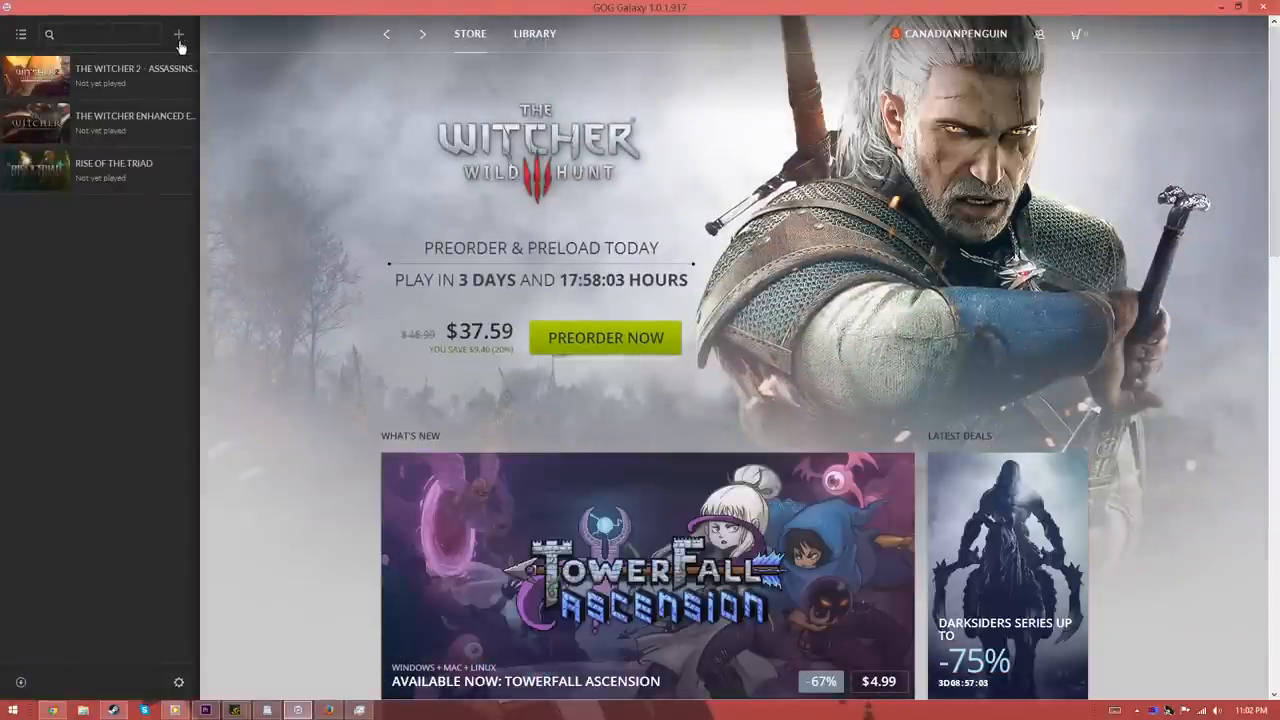
{"action": "left_click", "coordinate": [180, 34]}
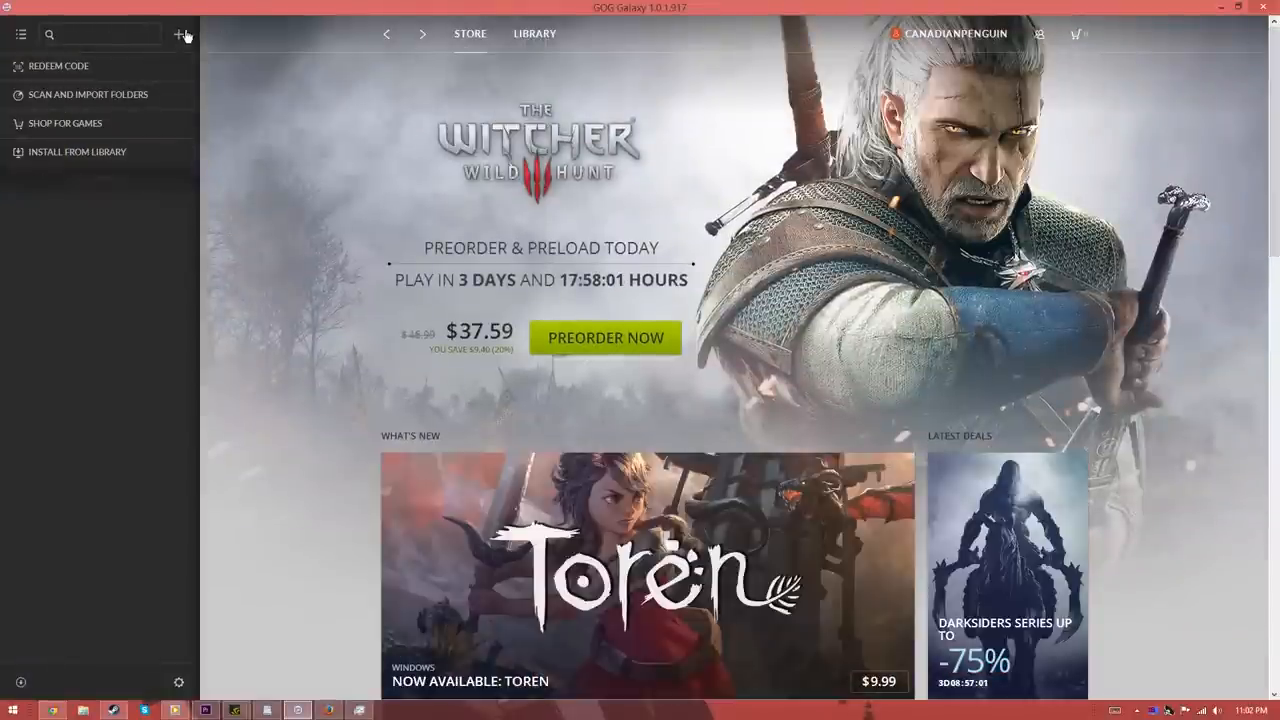
{"action": "left_click", "coordinate": [470, 32]}
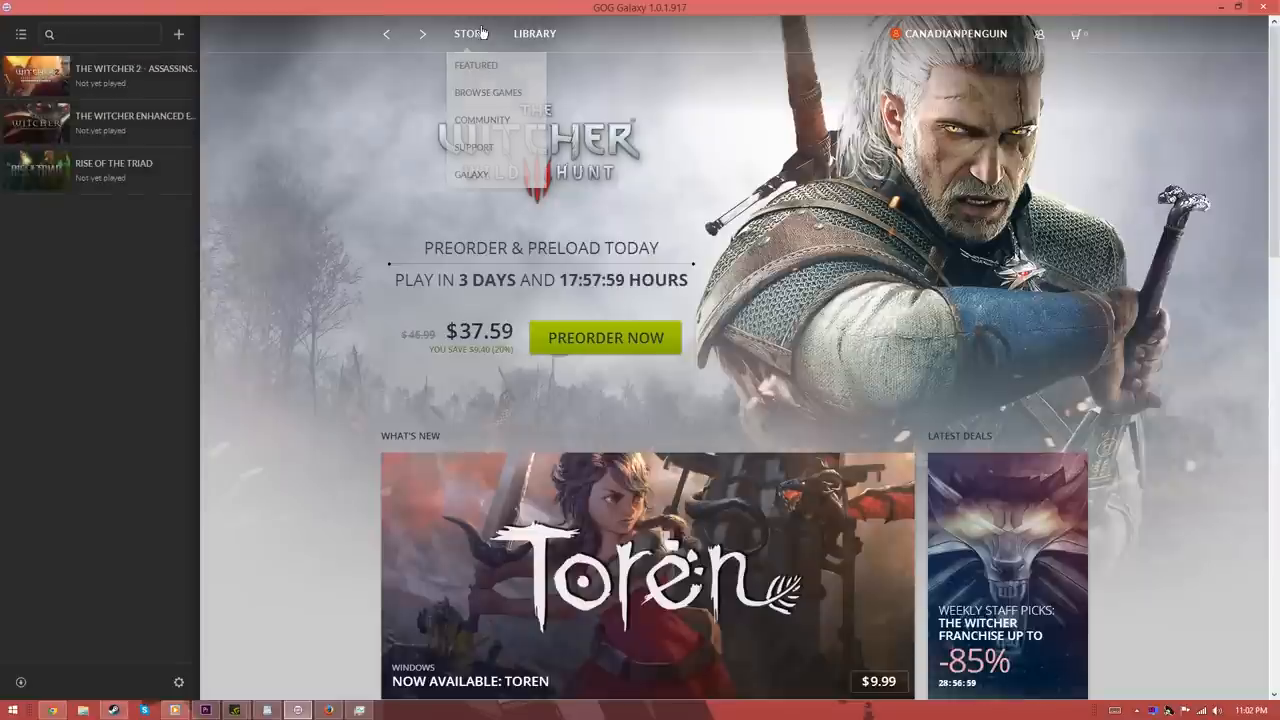
{"action": "left_click", "coordinate": [534, 32]}
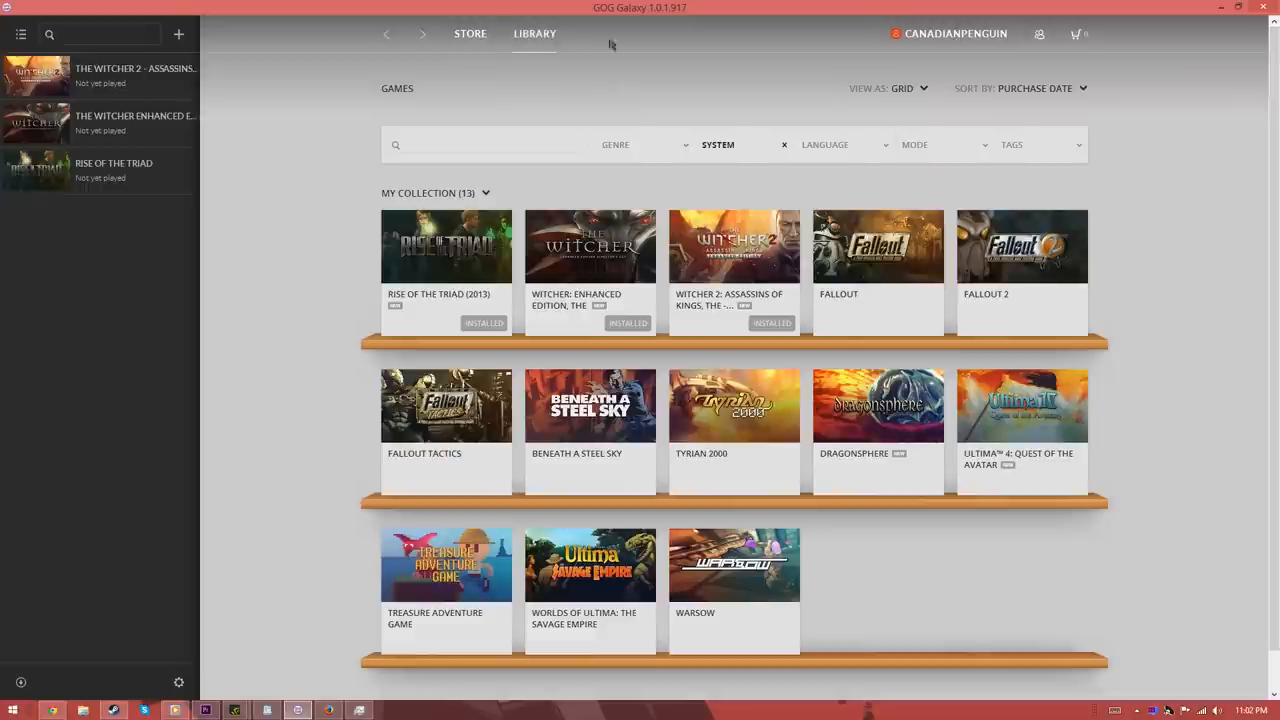
{"action": "left_click", "coordinate": [470, 32]}
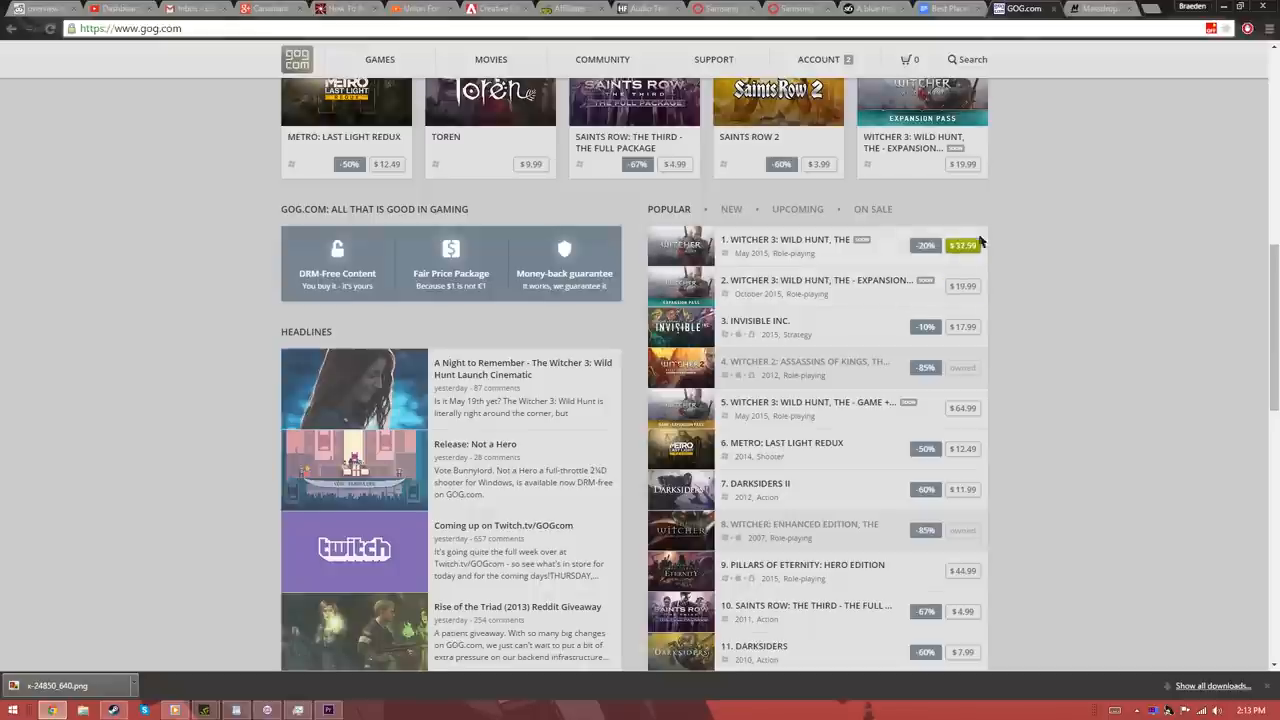
{"action": "mouse_move", "coordinate": [922, 304]}
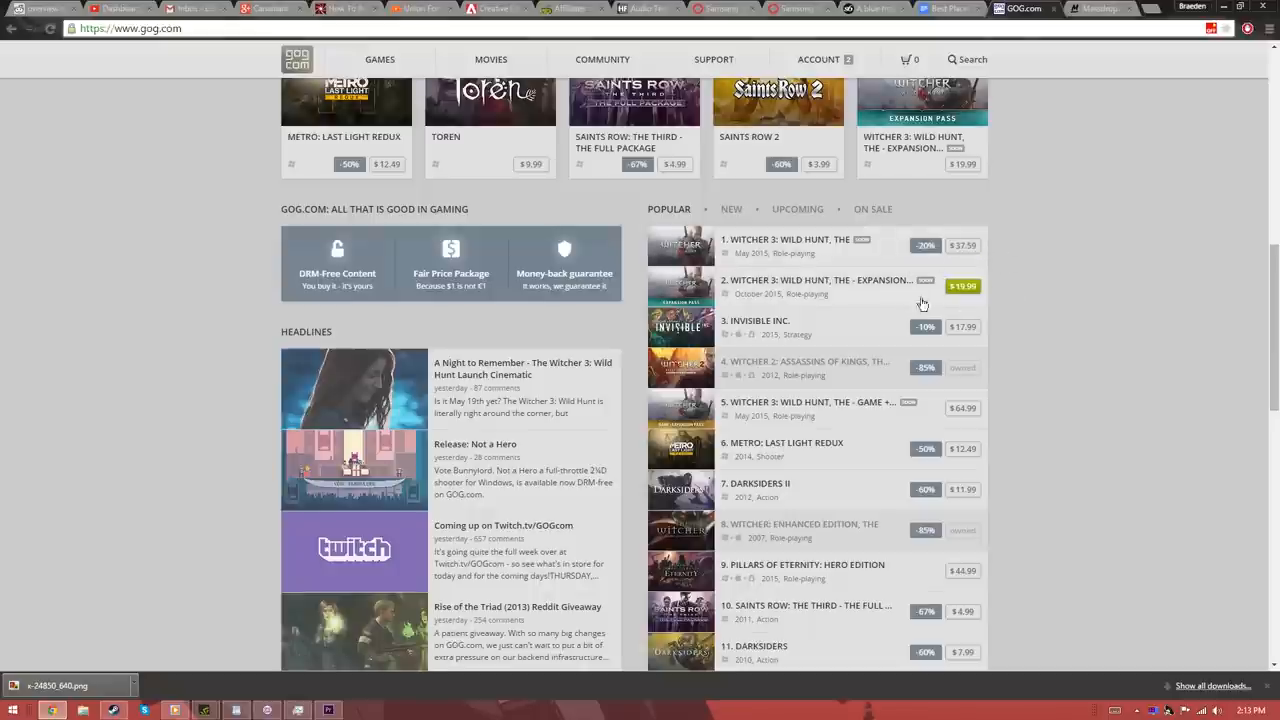
Visit The Witcher: Enhanced Edition and scroll GOG.com's featured and popular discounted games
{"action": "left_click", "coordinate": [810, 524]}
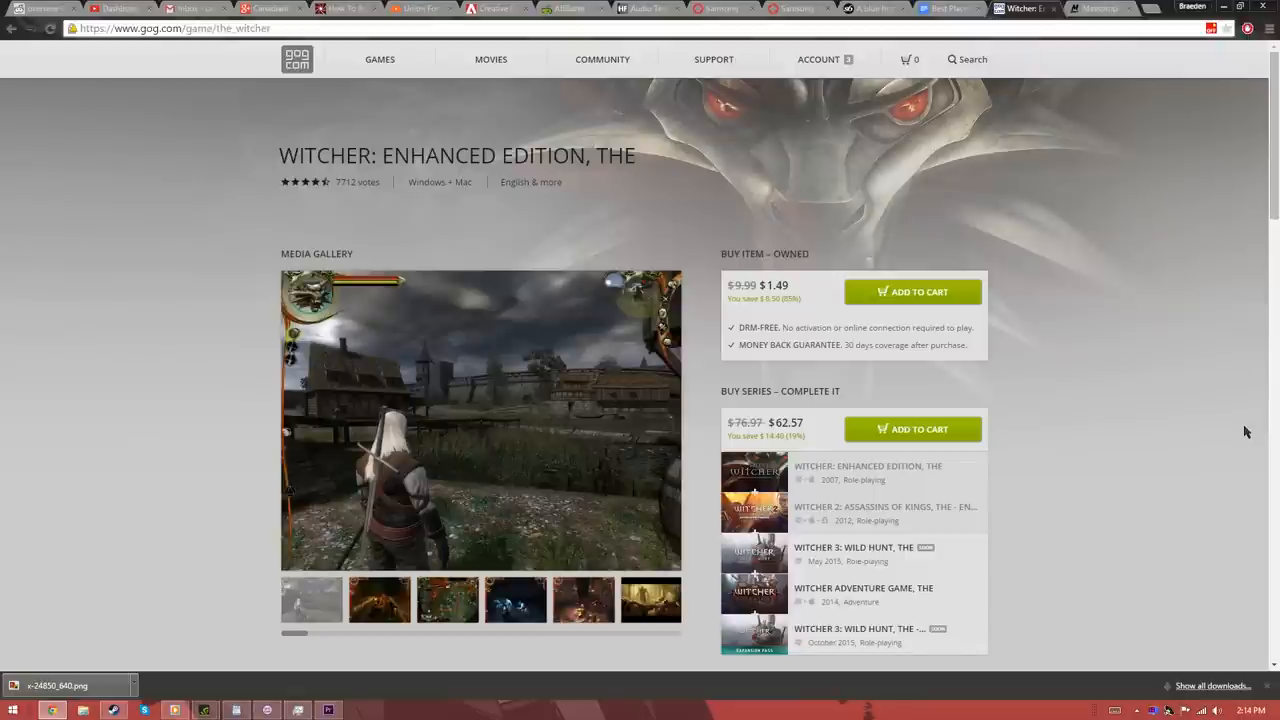
{"action": "left_click", "coordinate": [884, 512]}
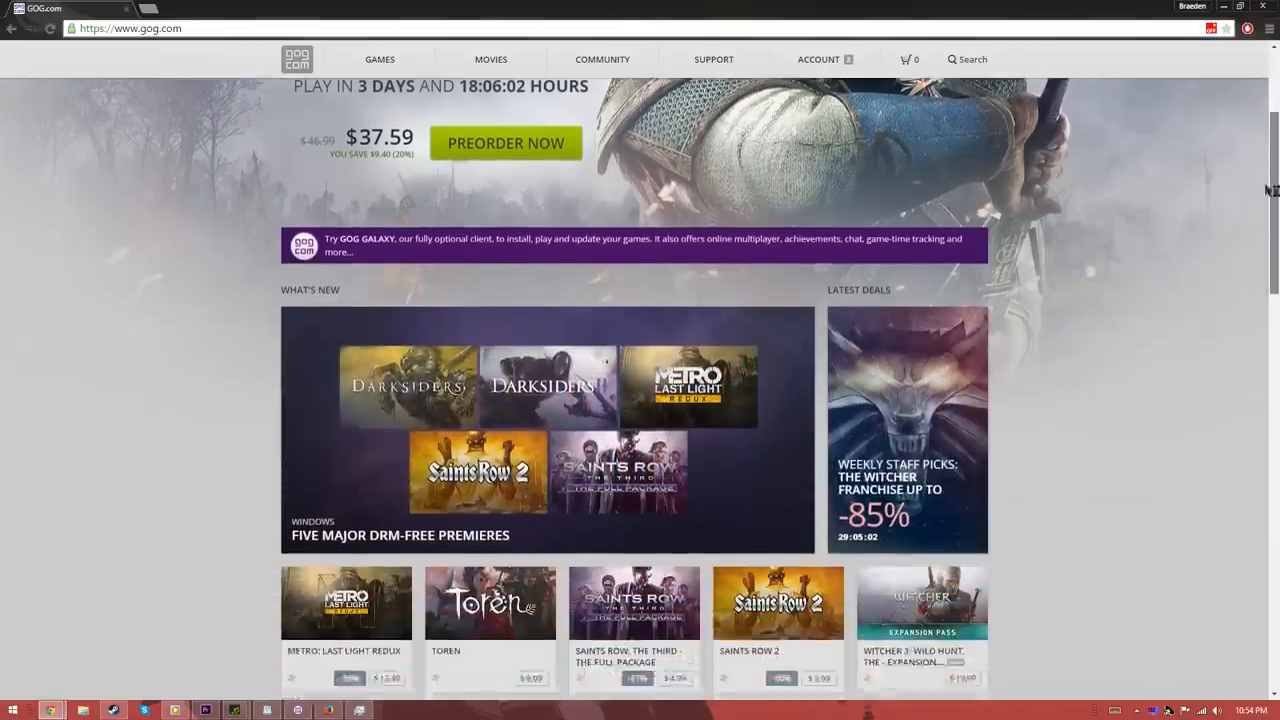
{"action": "scroll", "scroll_direction": "down", "scroll_amount": 3}
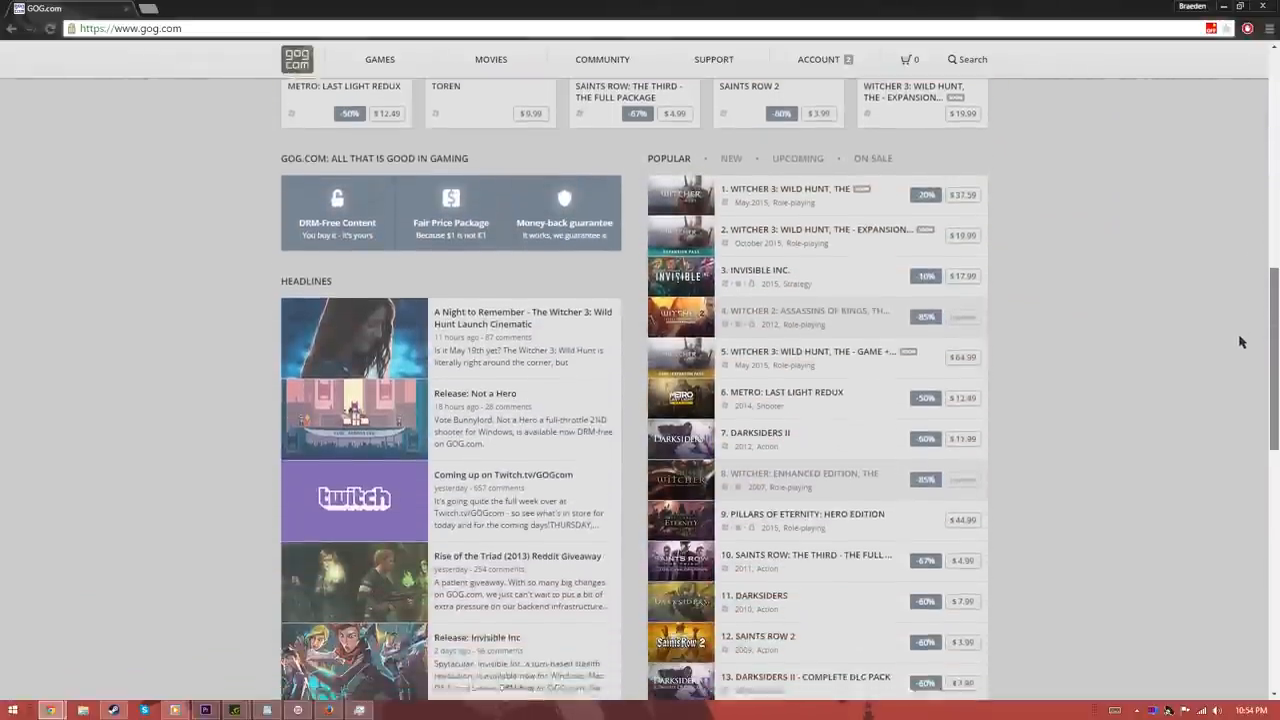
{"action": "scroll", "scroll_direction": "down", "scroll_amount": 3}
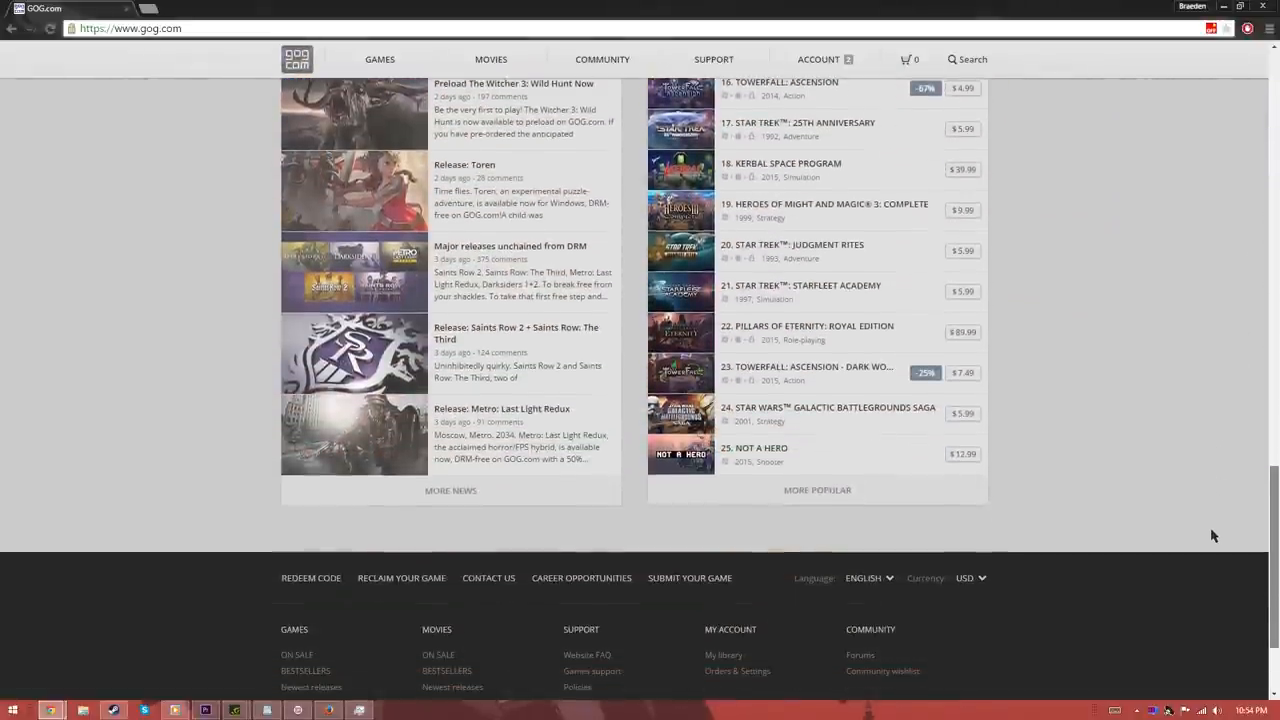
{"action": "scroll", "scroll_direction": "up", "scroll_amount": 3}
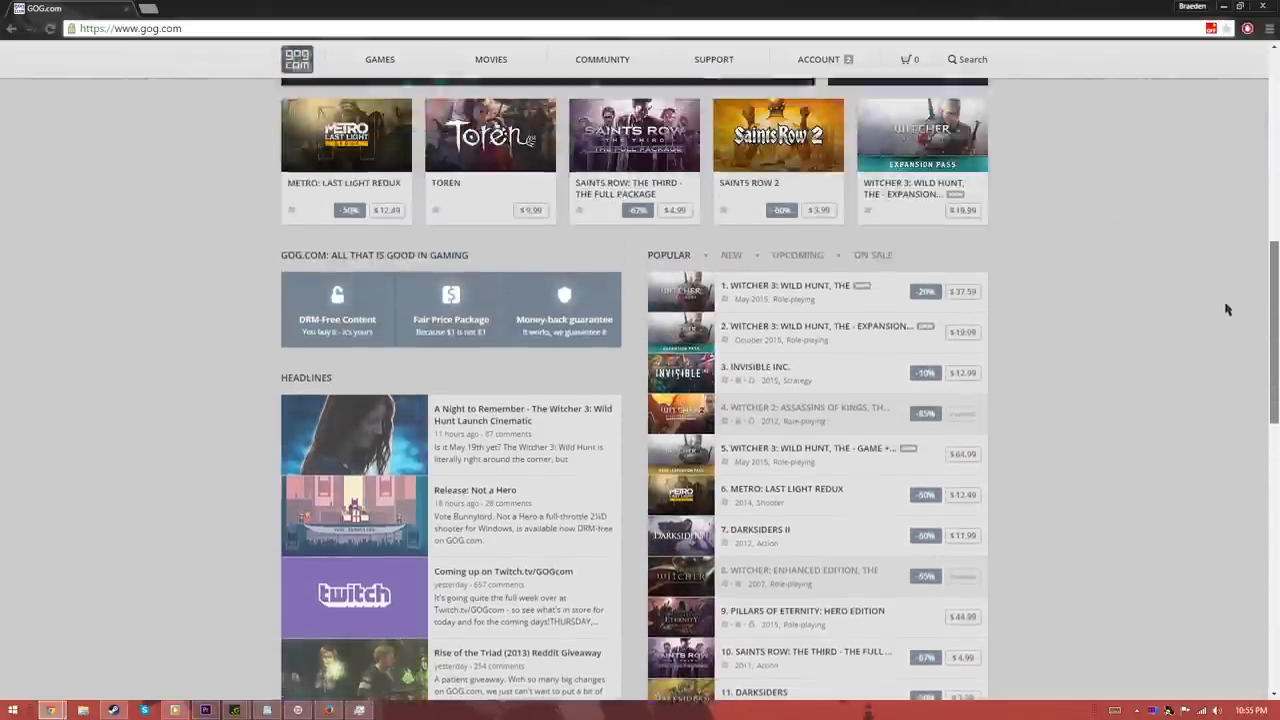
Expand GOG.com's explanations of DRM-free content and the money-back guarantee
{"action": "left_click", "coordinate": [336, 304]}
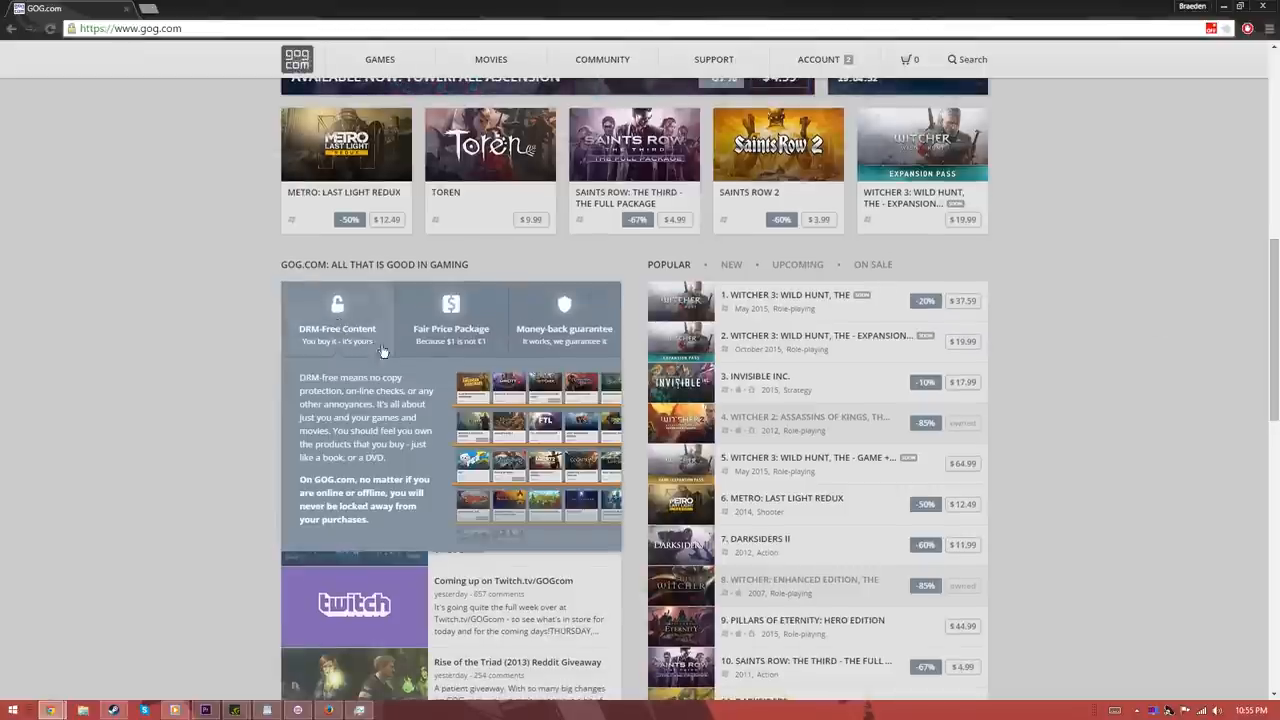
{"action": "left_click", "coordinate": [452, 320]}
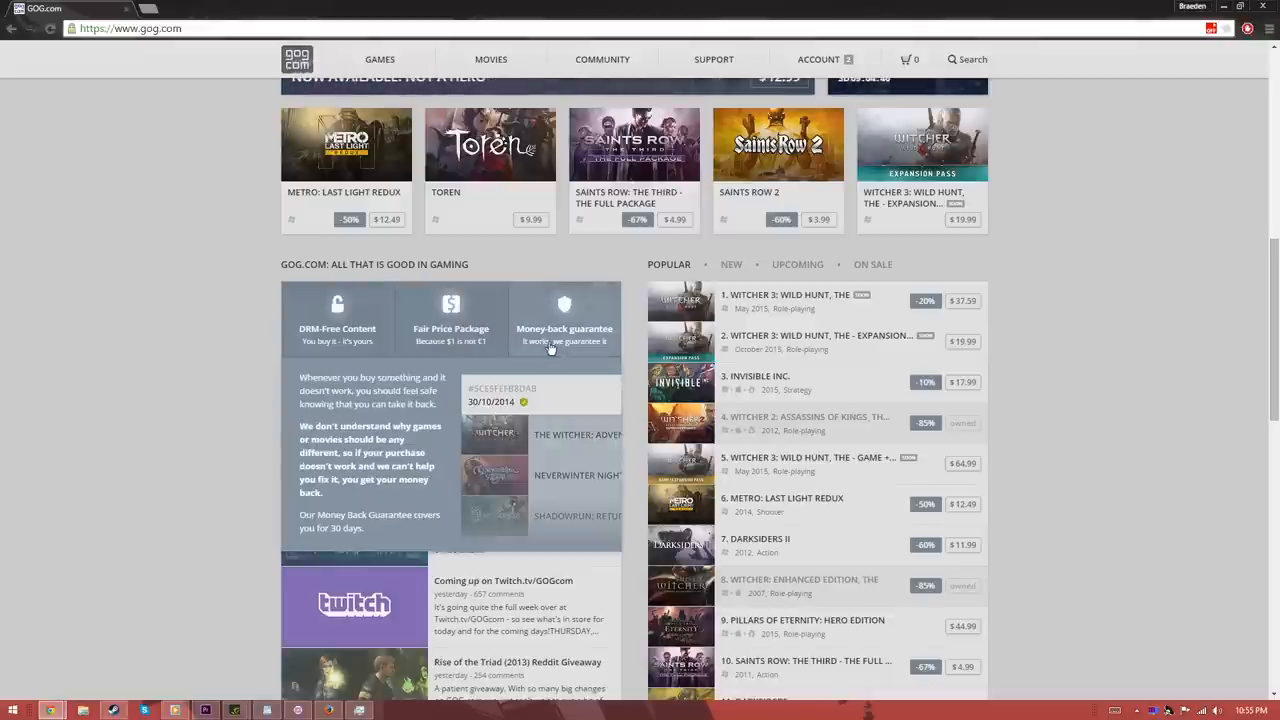
{"action": "mouse_move", "coordinate": [1008, 320]}
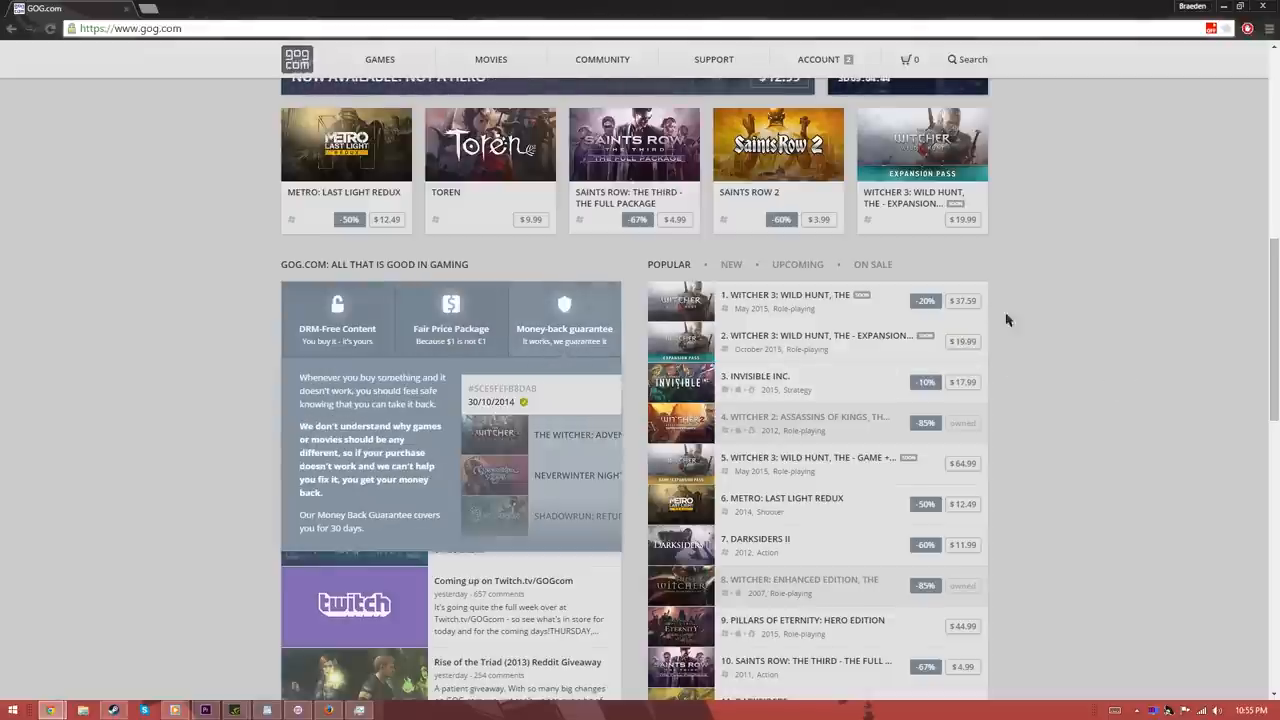
{"action": "mouse_move", "coordinate": [958, 644]}
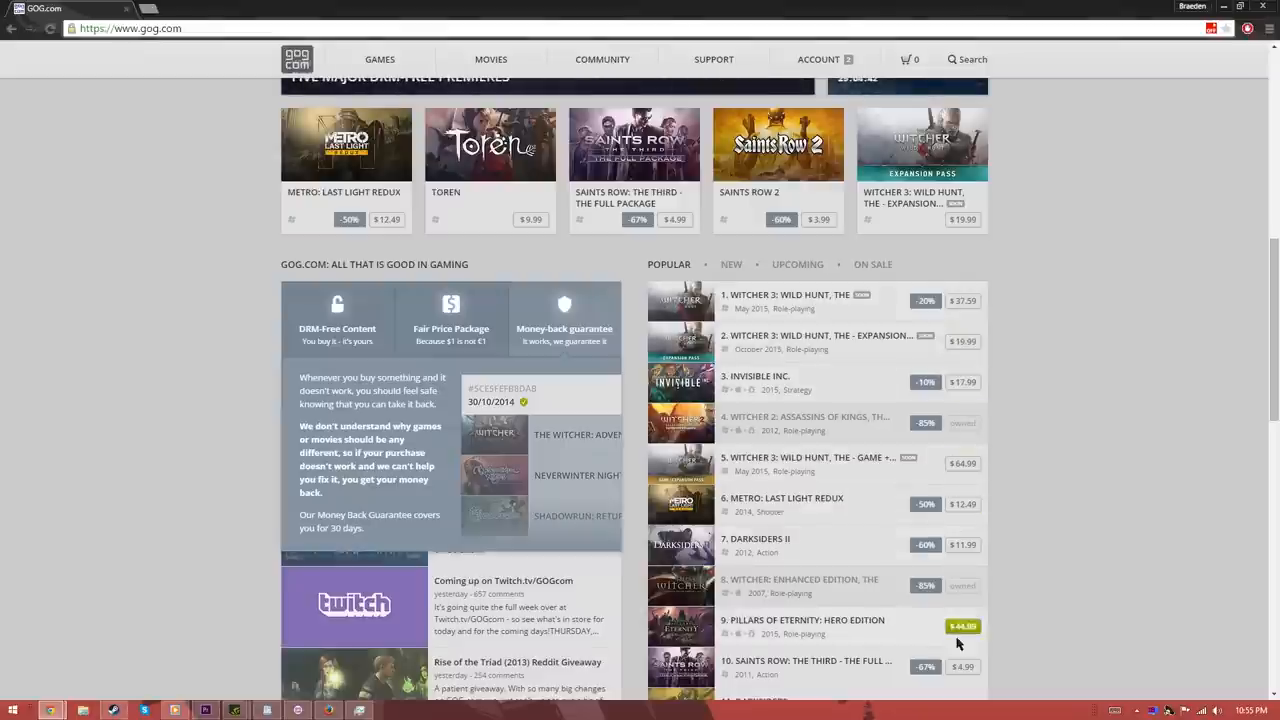
{"action": "scroll", "scroll_direction": "up", "scroll_amount": 3}
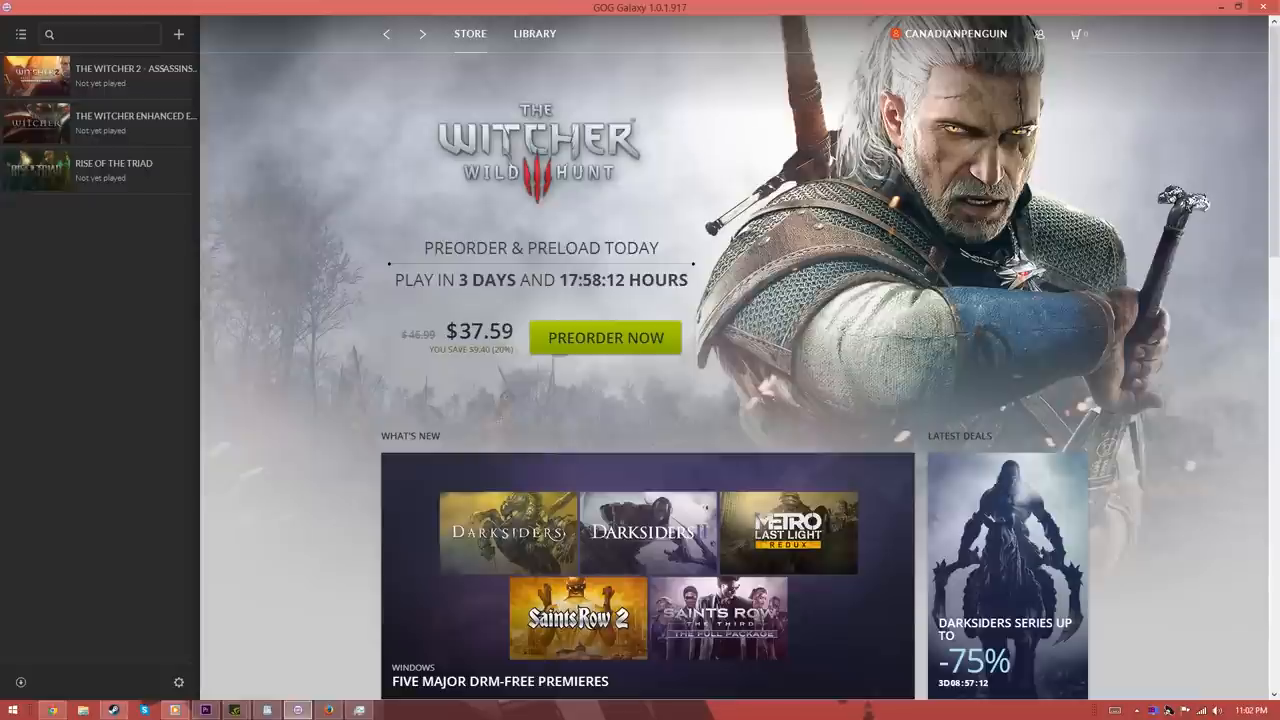
Look over GOG Galaxy's store front, account dropdown, store sections and add-games menu
{"action": "scroll", "scroll_direction": "down", "scroll_amount": 3}
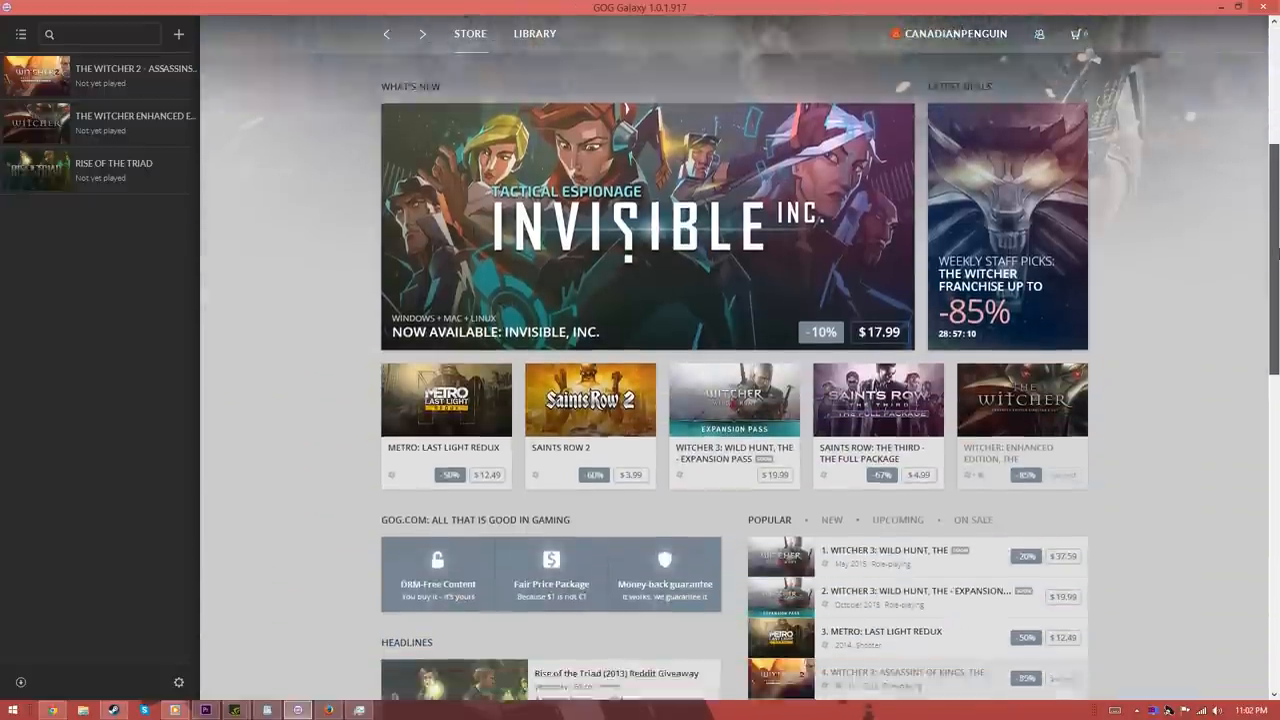
{"action": "scroll", "scroll_direction": "up", "scroll_amount": 3}
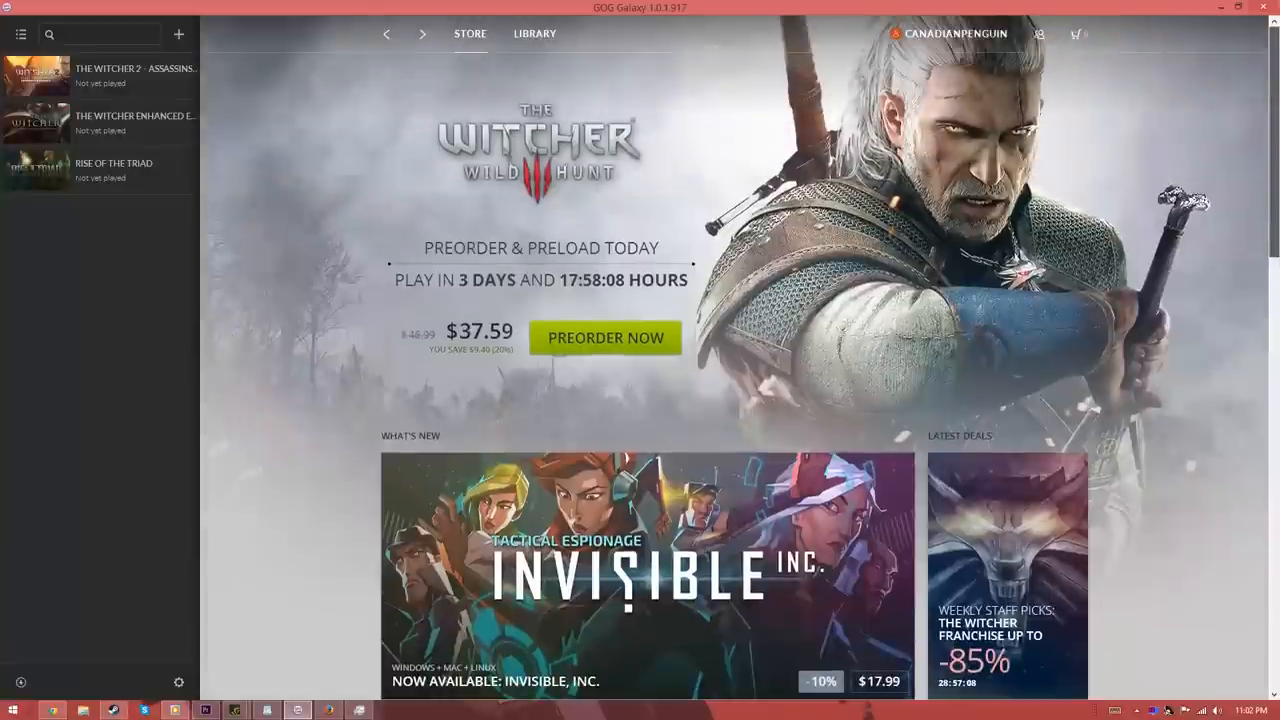
{"action": "left_click", "coordinate": [954, 32]}
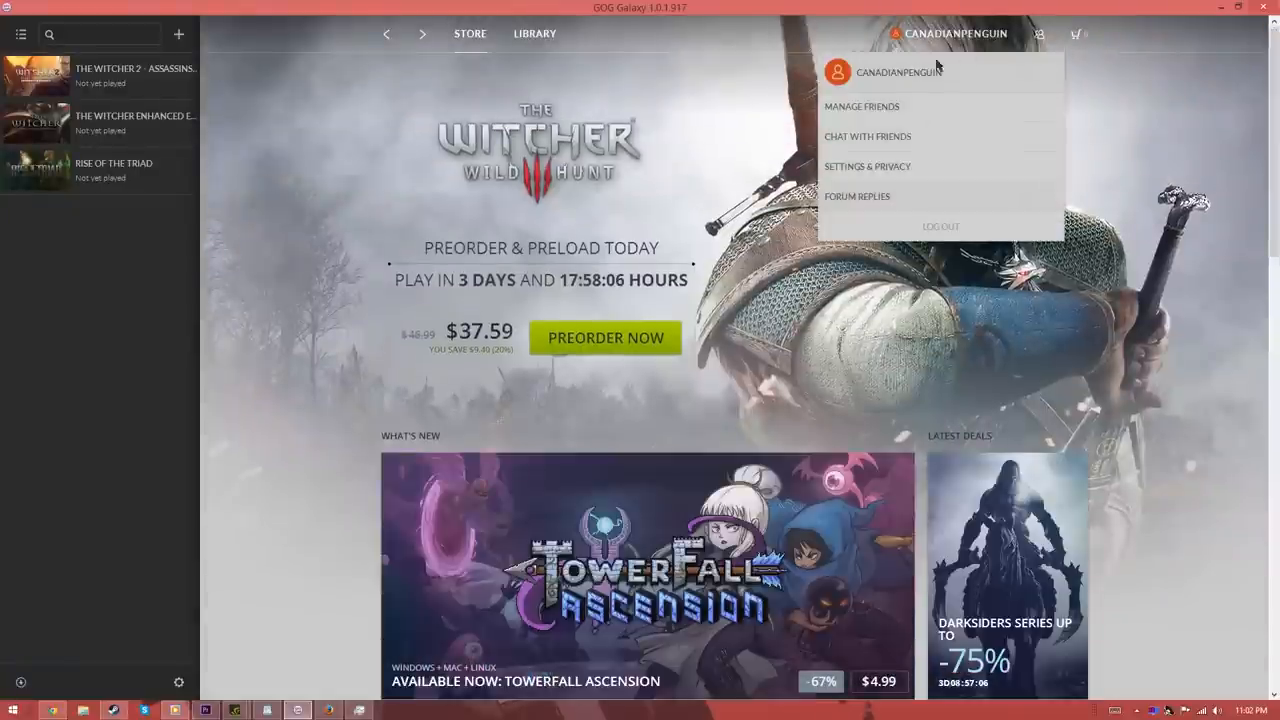
{"action": "left_click", "coordinate": [470, 32]}
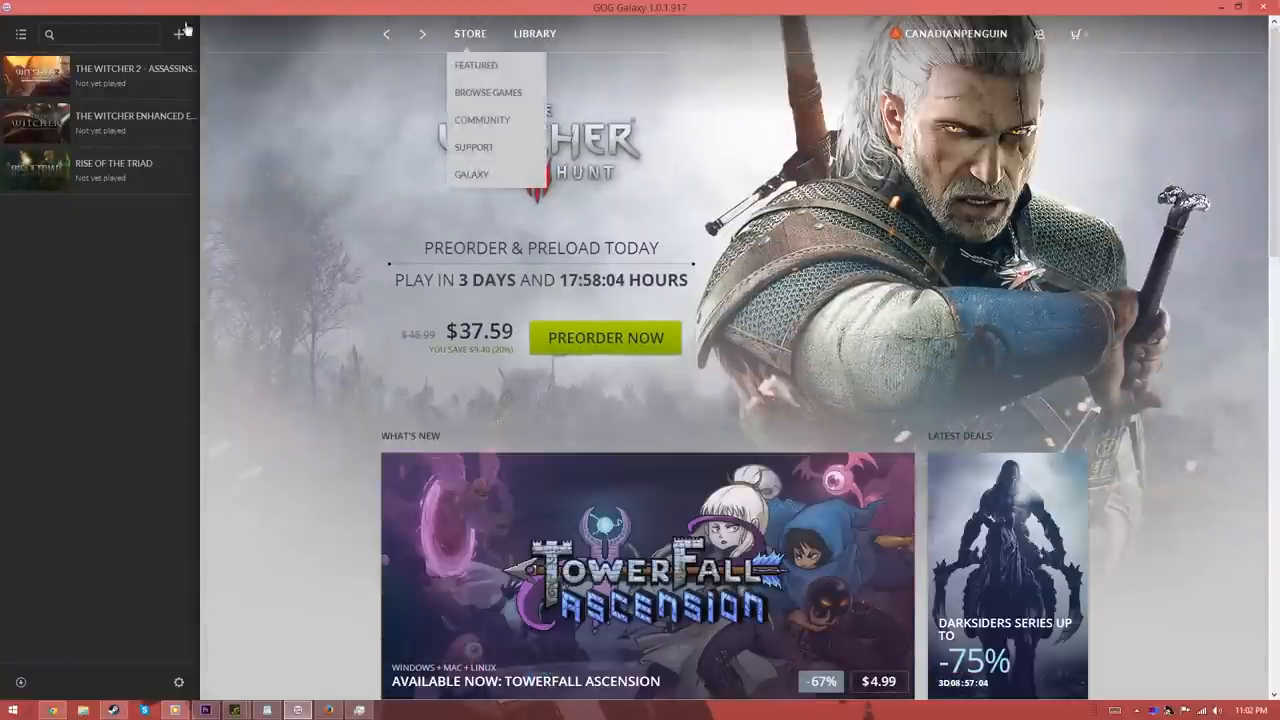
{"action": "left_click", "coordinate": [180, 32]}
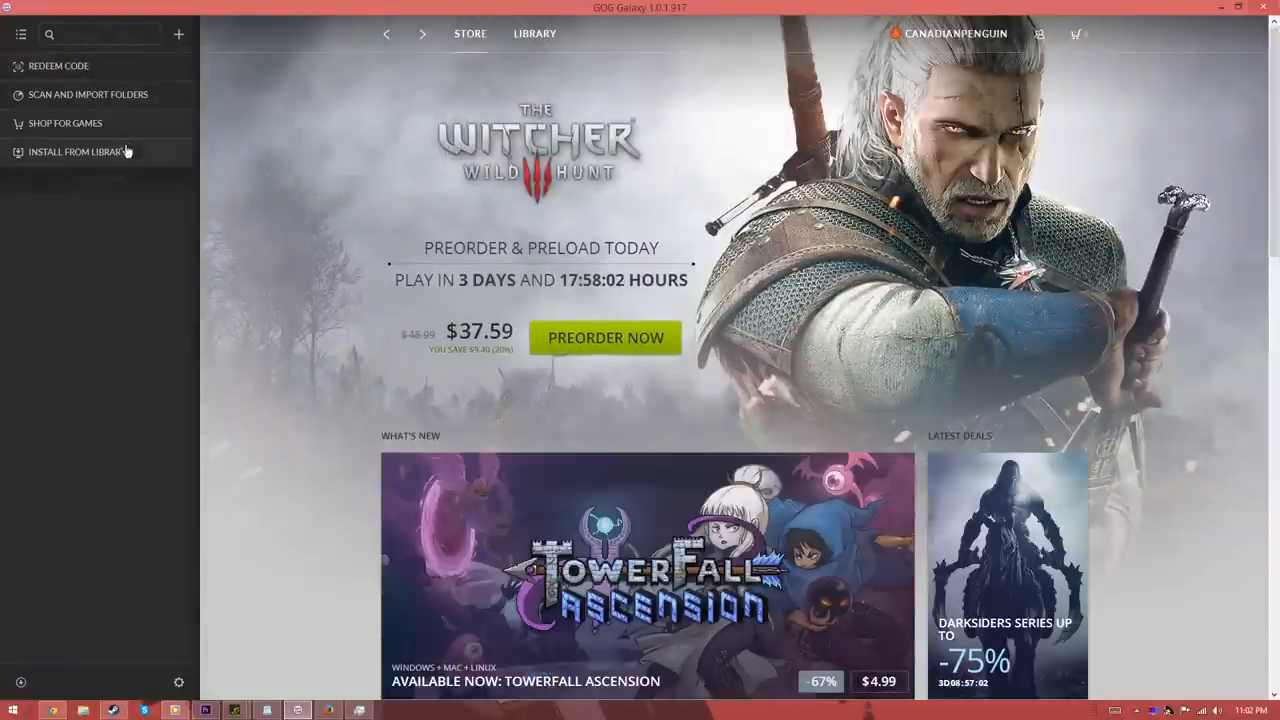
{"action": "left_click", "coordinate": [20, 34]}
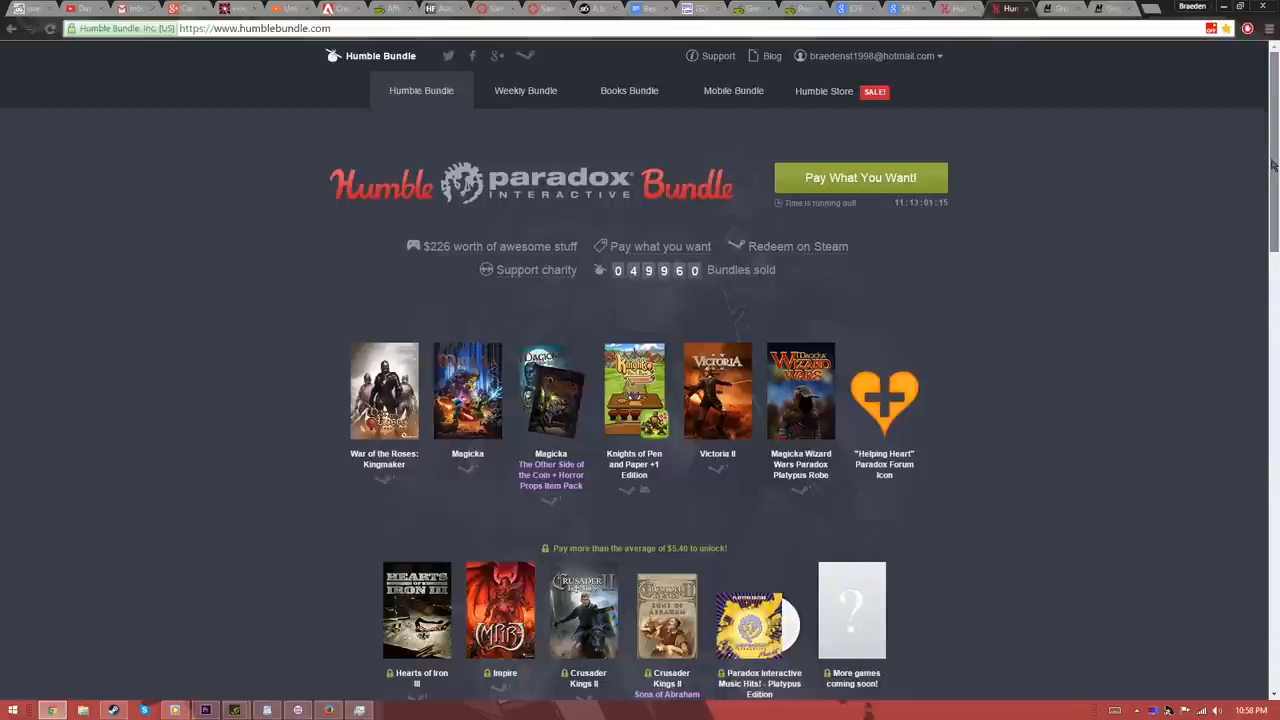
Browse the Humble Store's Spring Sale catalogue of games and prices from top to bottom
{"action": "scroll", "scroll_direction": "down", "scroll_amount": 3}
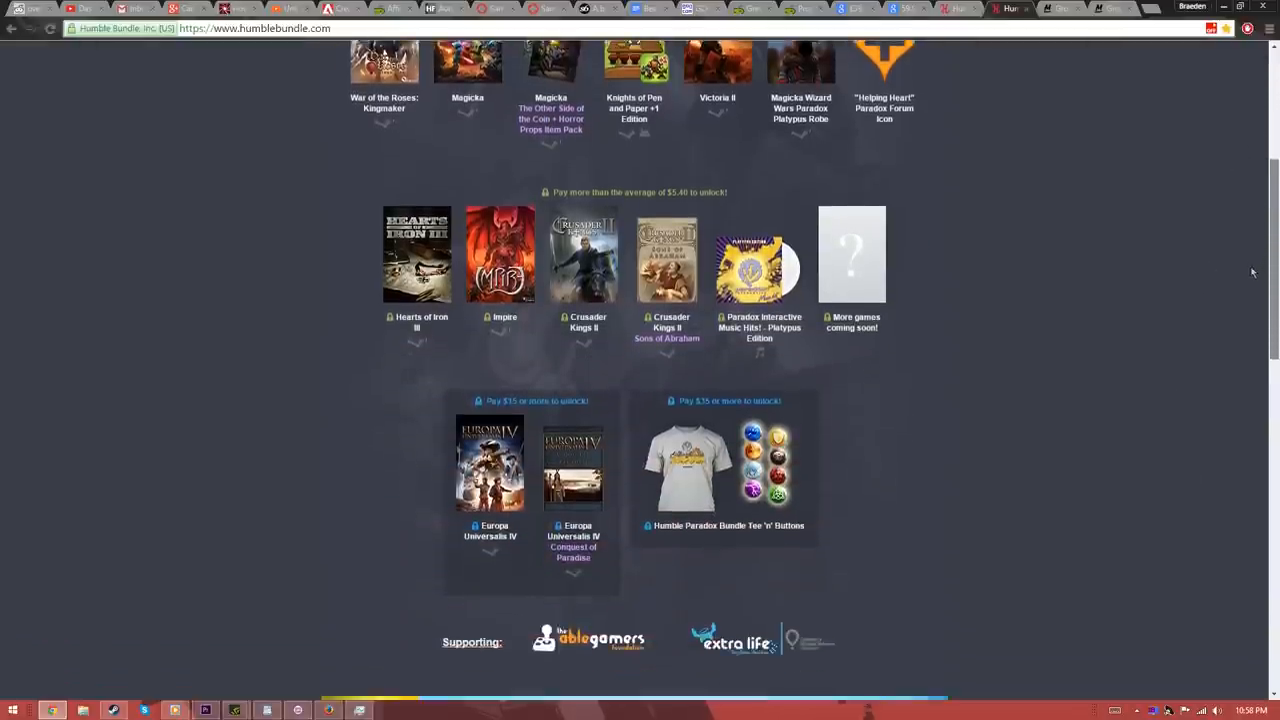
{"action": "scroll", "scroll_direction": "down", "scroll_amount": 3}
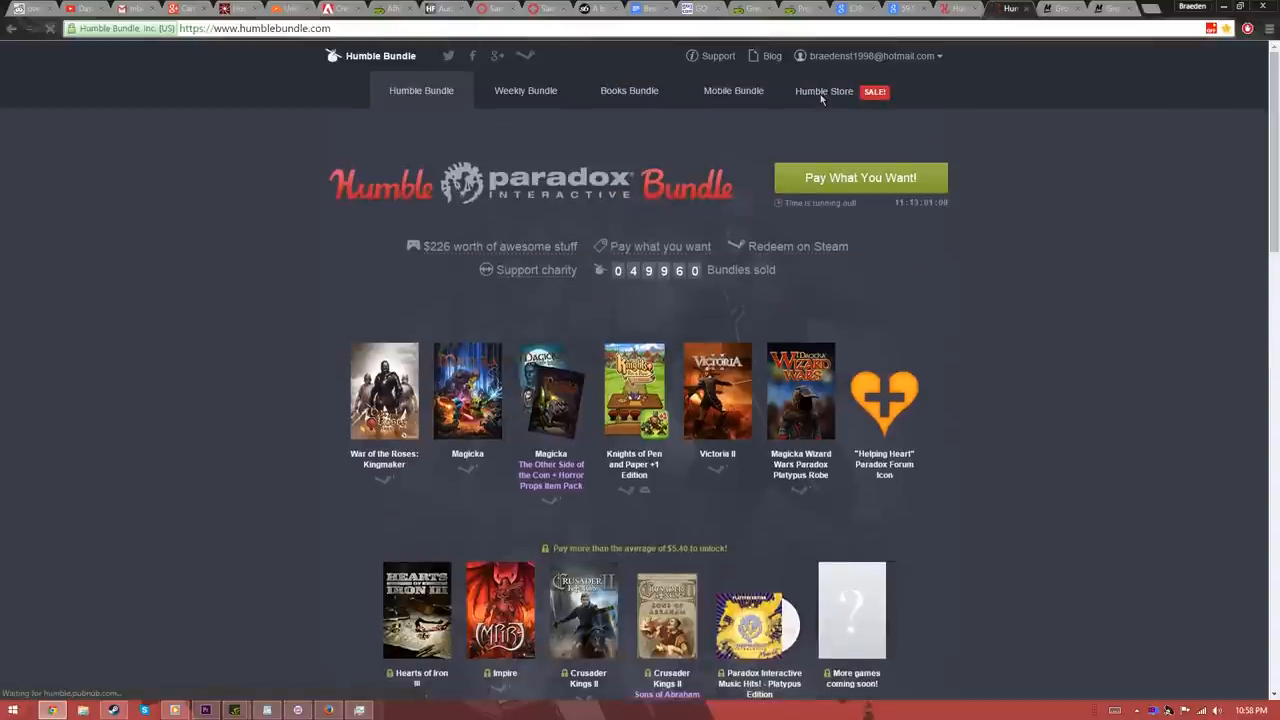
{"action": "left_click", "coordinate": [824, 92]}
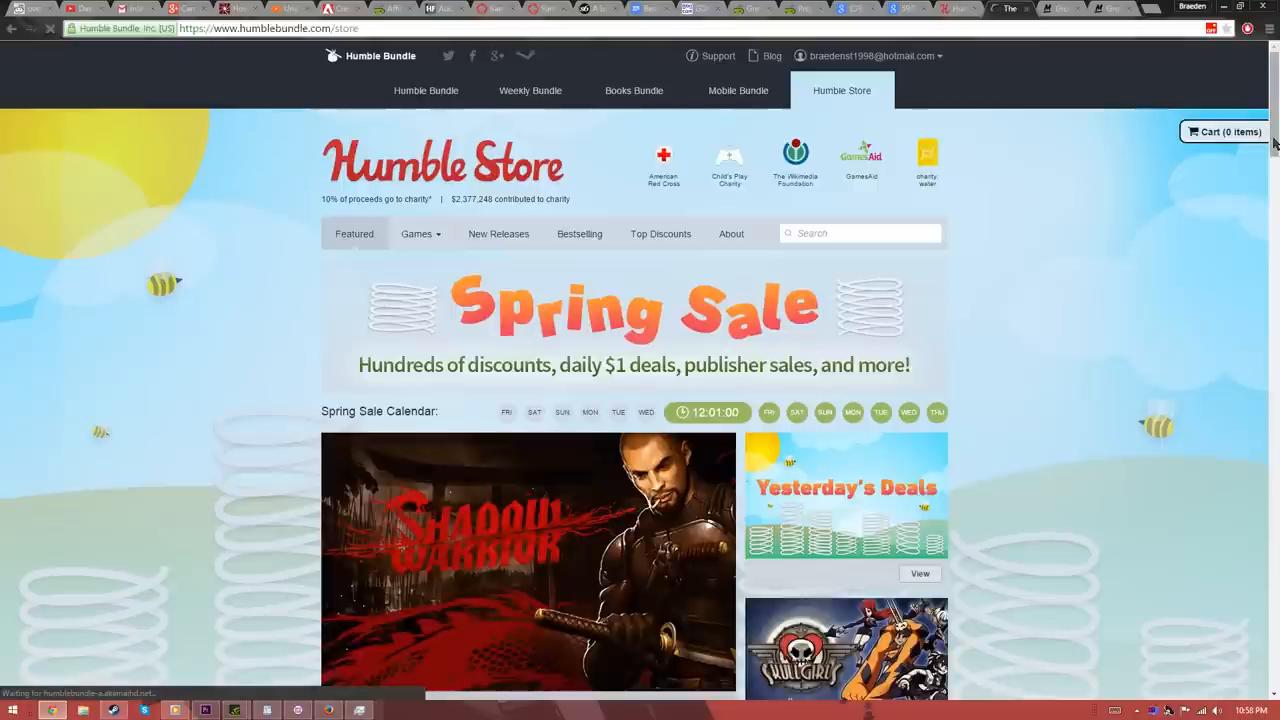
{"action": "scroll", "scroll_direction": "down", "scroll_amount": 3}
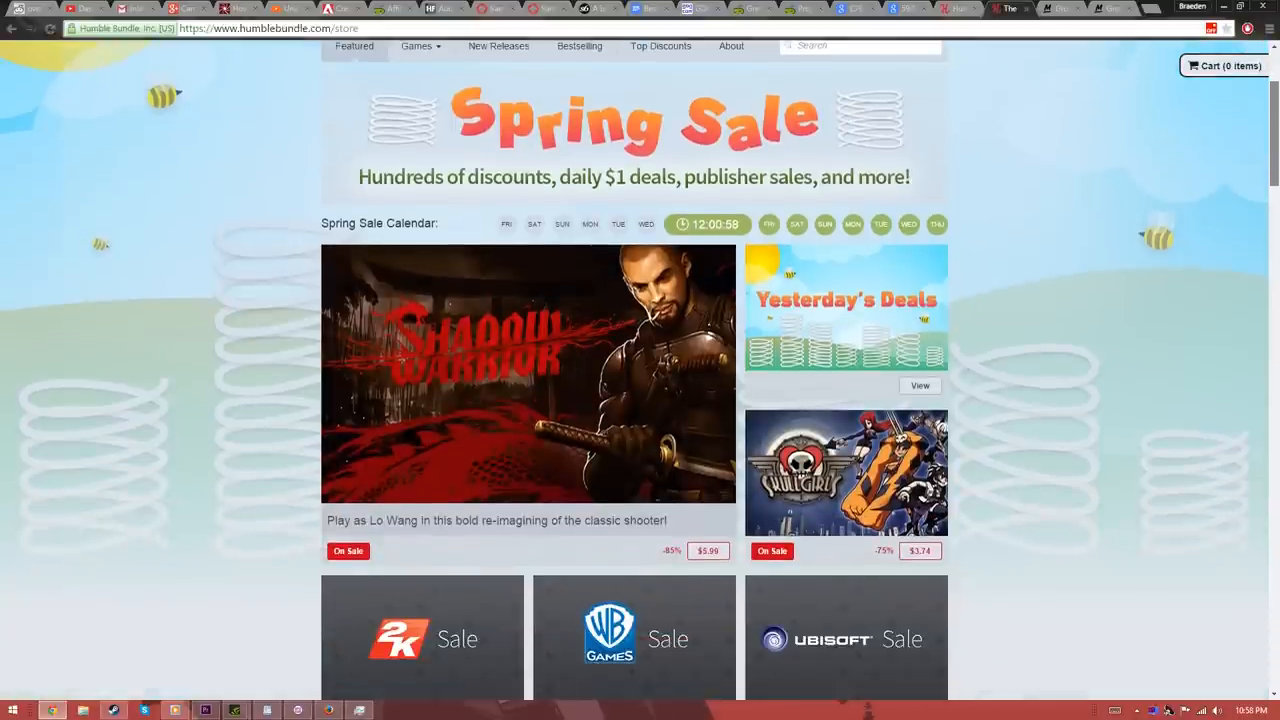
{"action": "scroll", "scroll_direction": "down", "scroll_amount": 3}
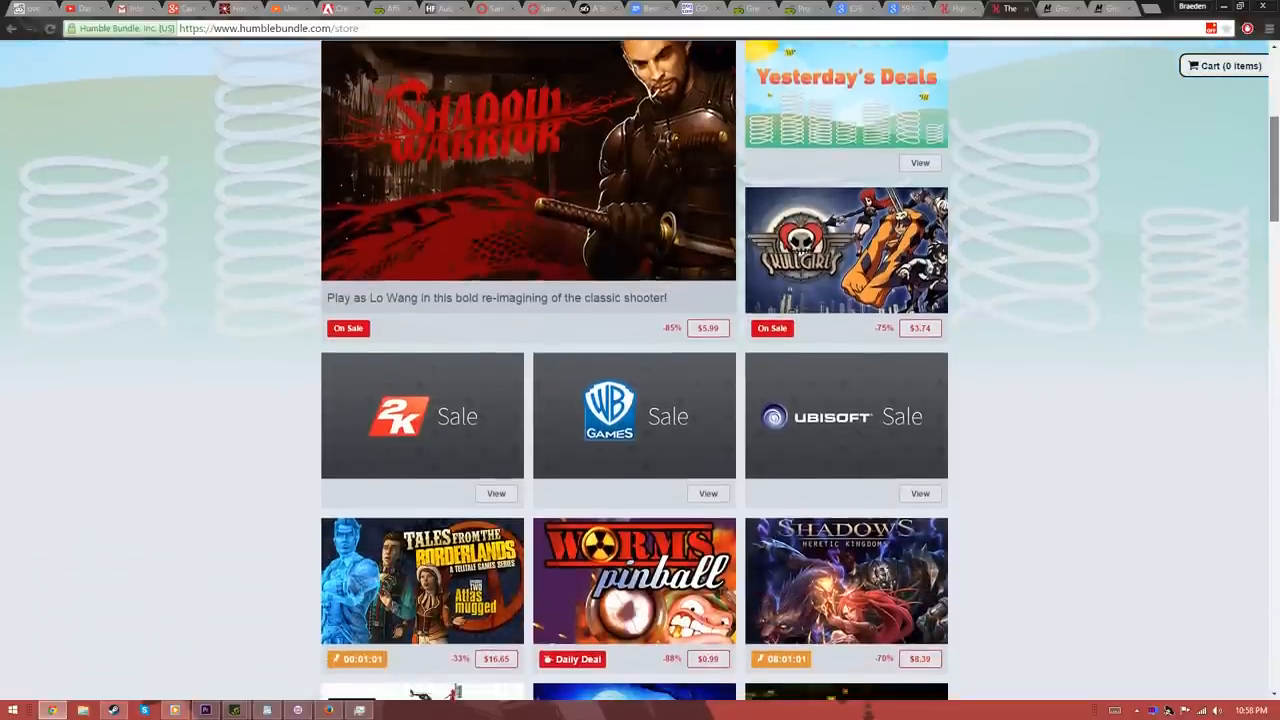
{"action": "scroll", "scroll_direction": "down", "scroll_amount": 3}
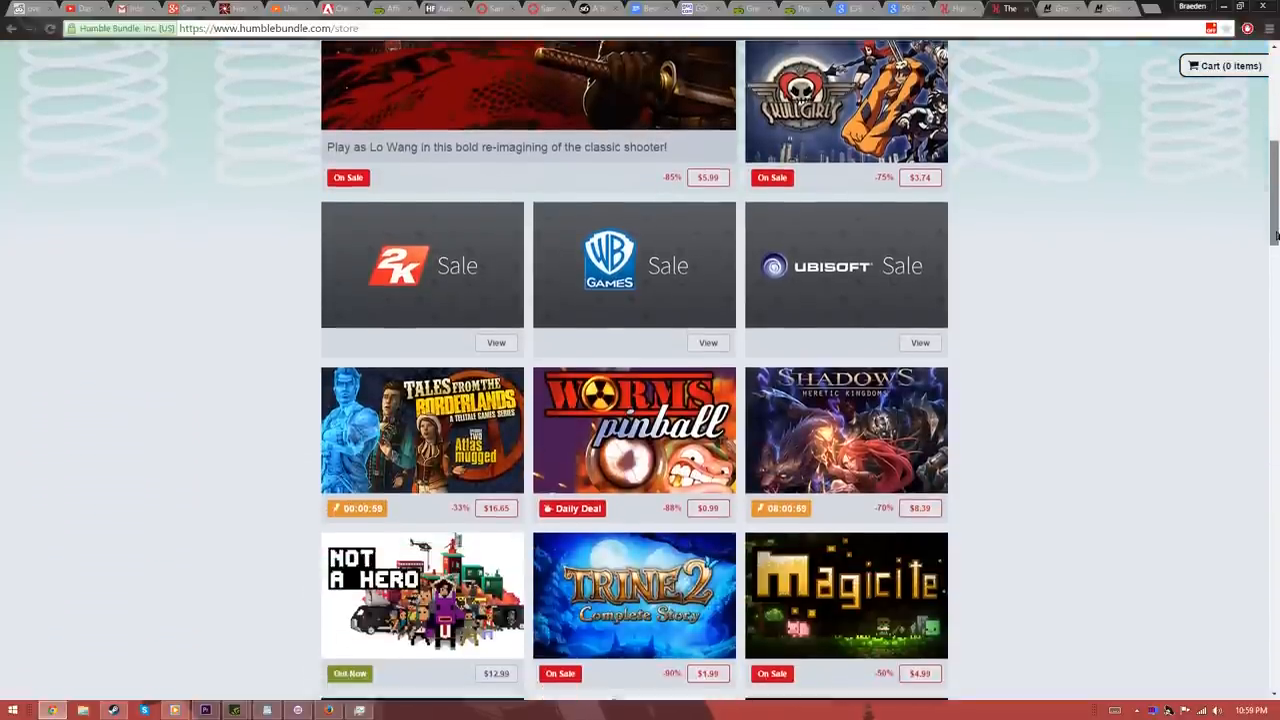
{"action": "scroll", "scroll_direction": "down", "scroll_amount": 3}
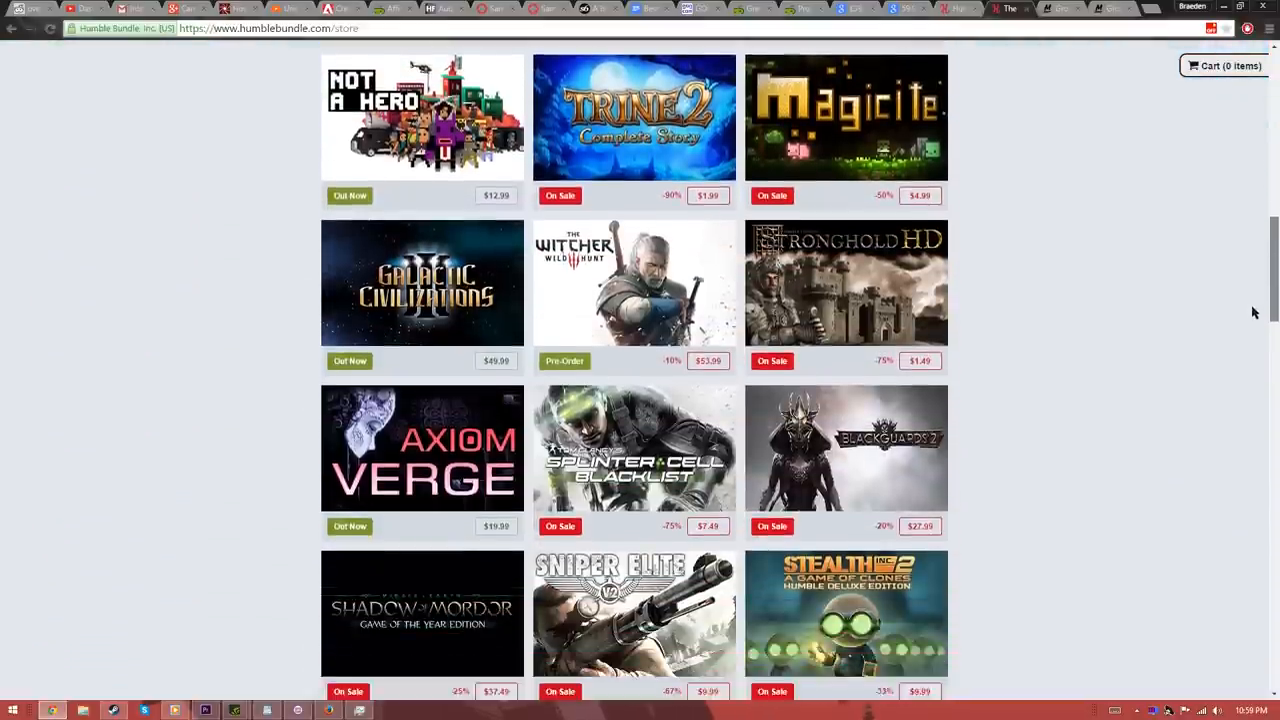
{"action": "scroll", "scroll_direction": "down", "scroll_amount": 3}
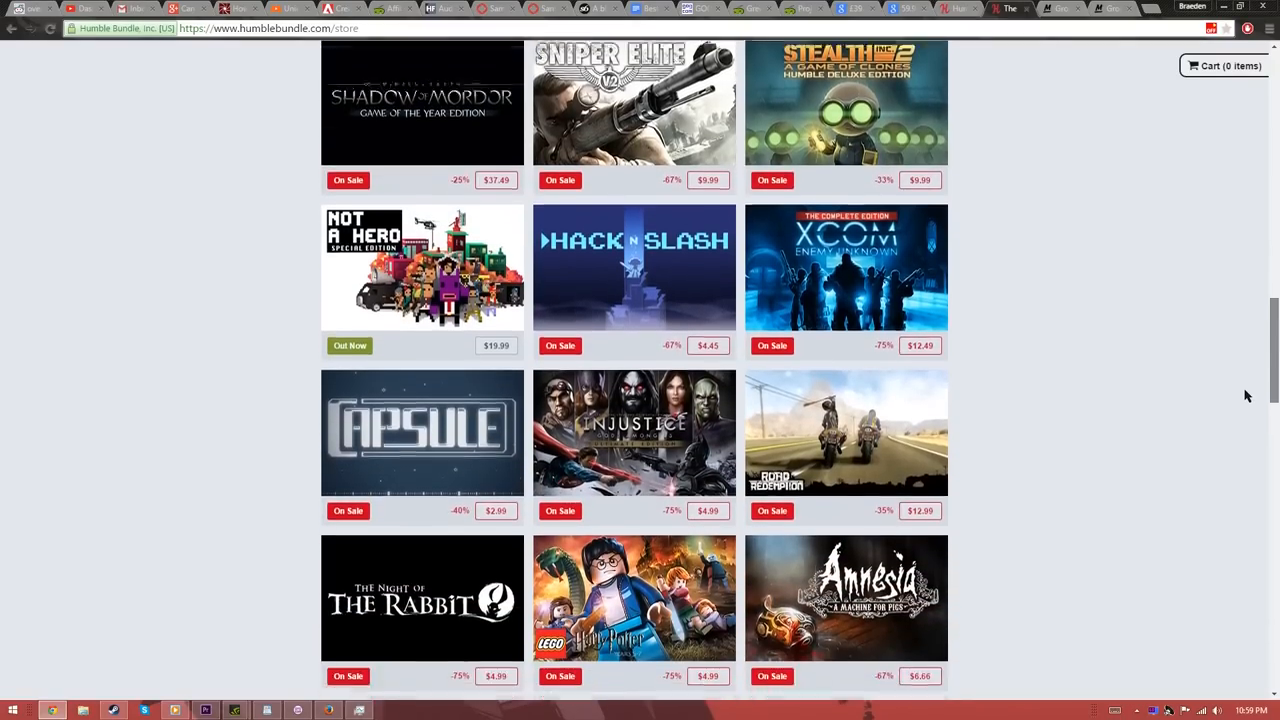
{"action": "scroll", "scroll_direction": "down", "scroll_amount": 3}
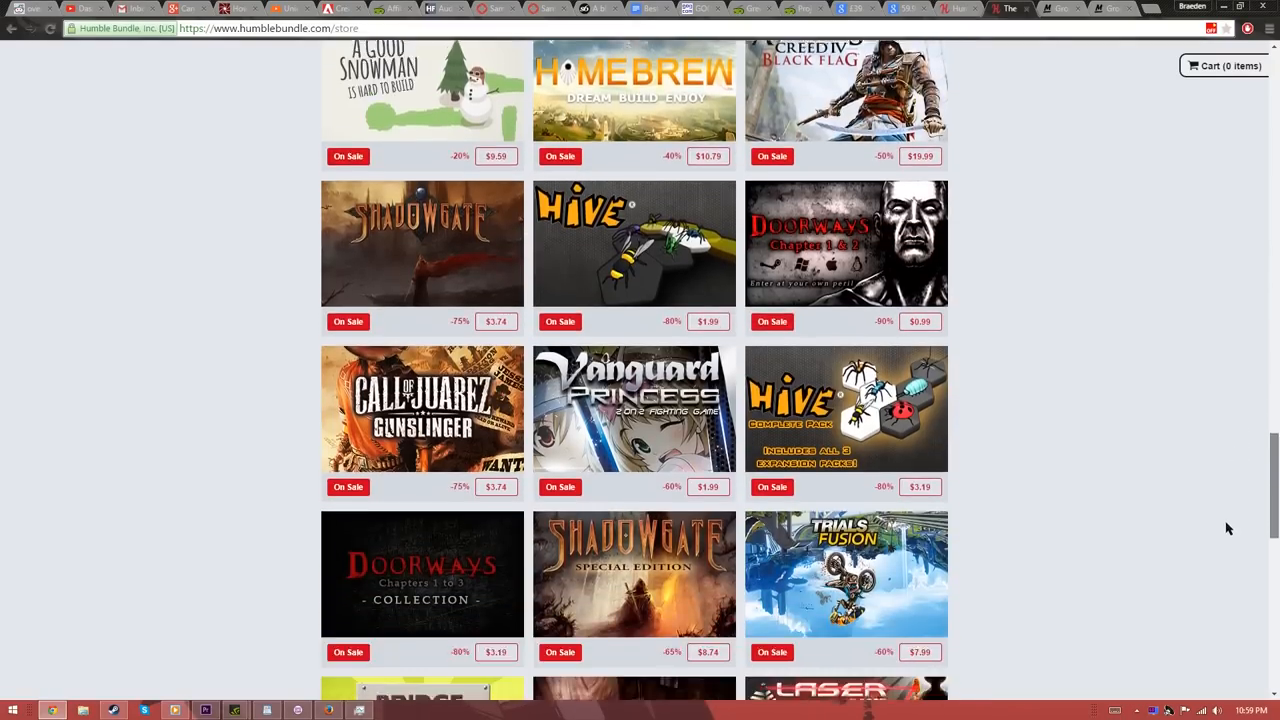
{"action": "scroll", "scroll_direction": "down", "scroll_amount": 3}
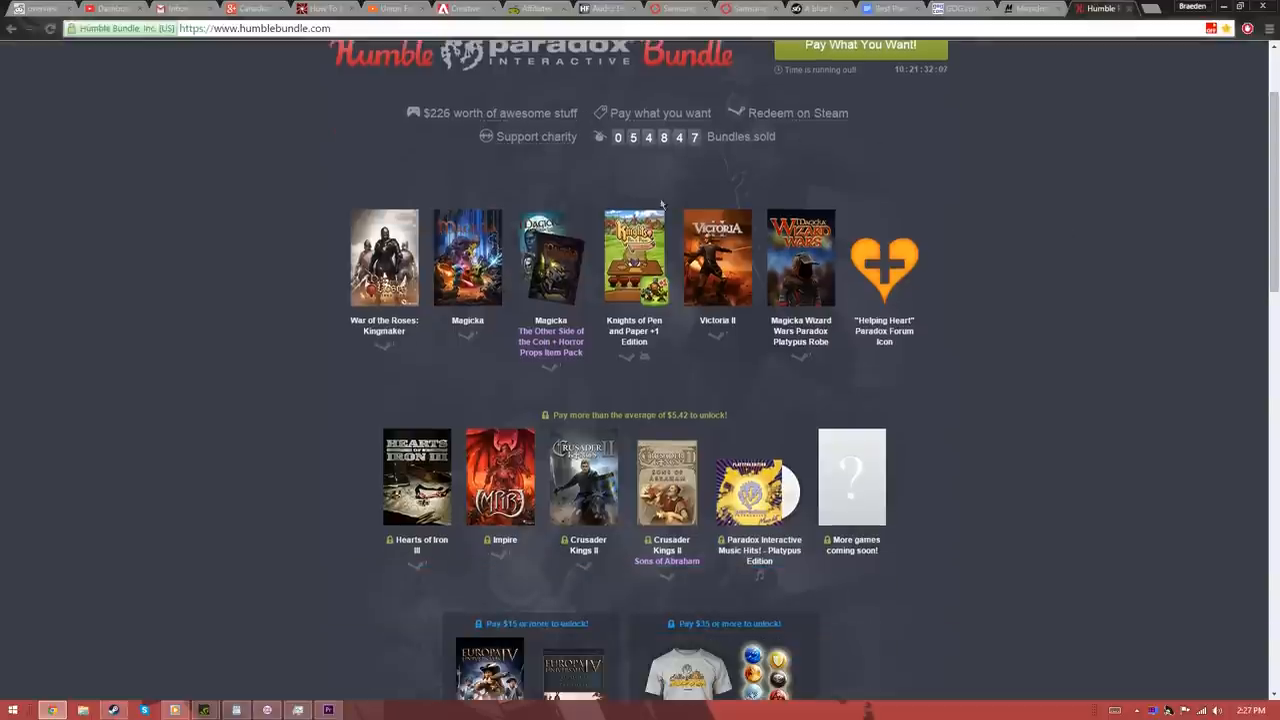
View the Weekly RPG bundle, the Make: Book Bundle and the mobile bundle, then return to the Paradox bundle
{"action": "scroll", "scroll_direction": "up", "scroll_amount": 3}
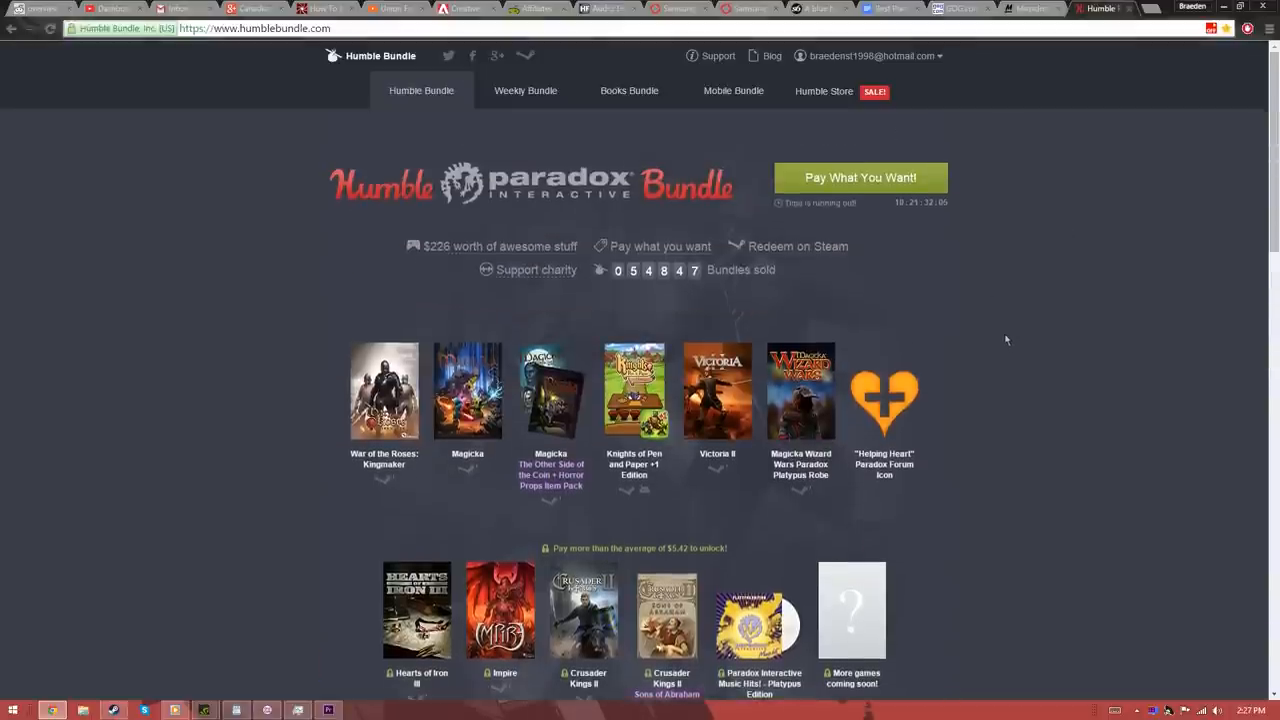
{"action": "left_click", "coordinate": [524, 90]}
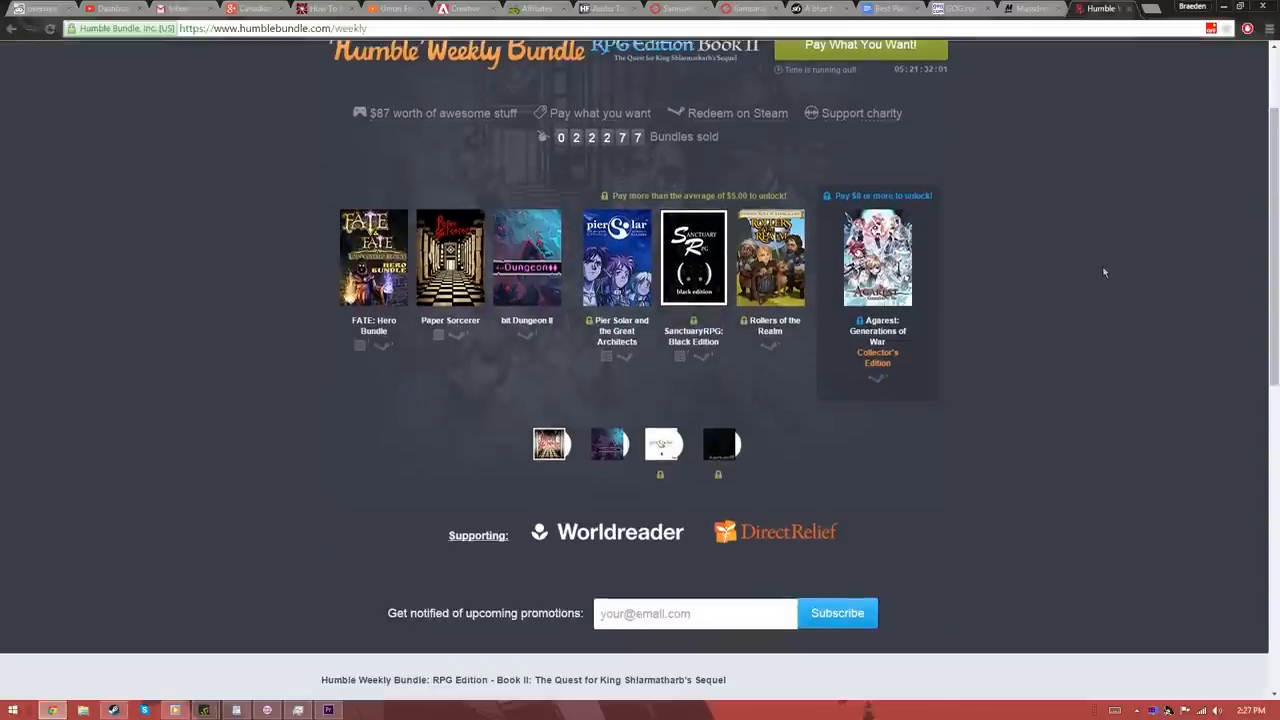
{"action": "scroll", "scroll_direction": "up", "scroll_amount": 3}
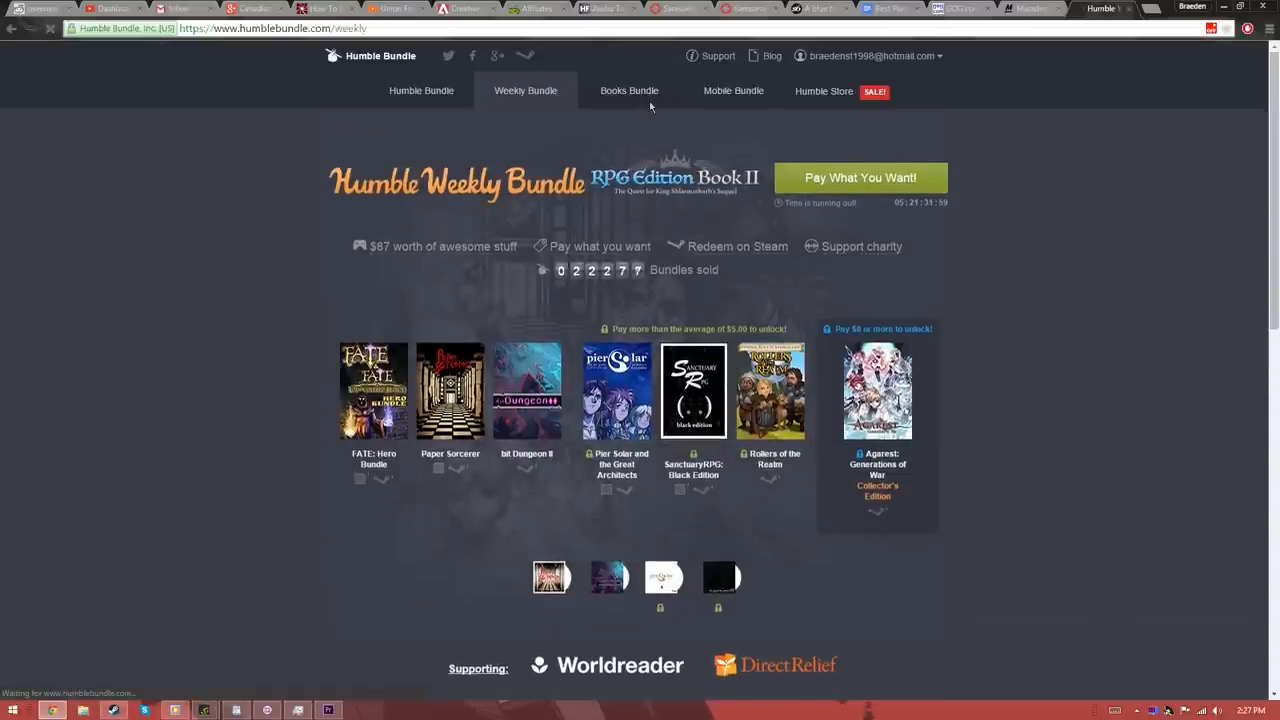
{"action": "left_click", "coordinate": [628, 90]}
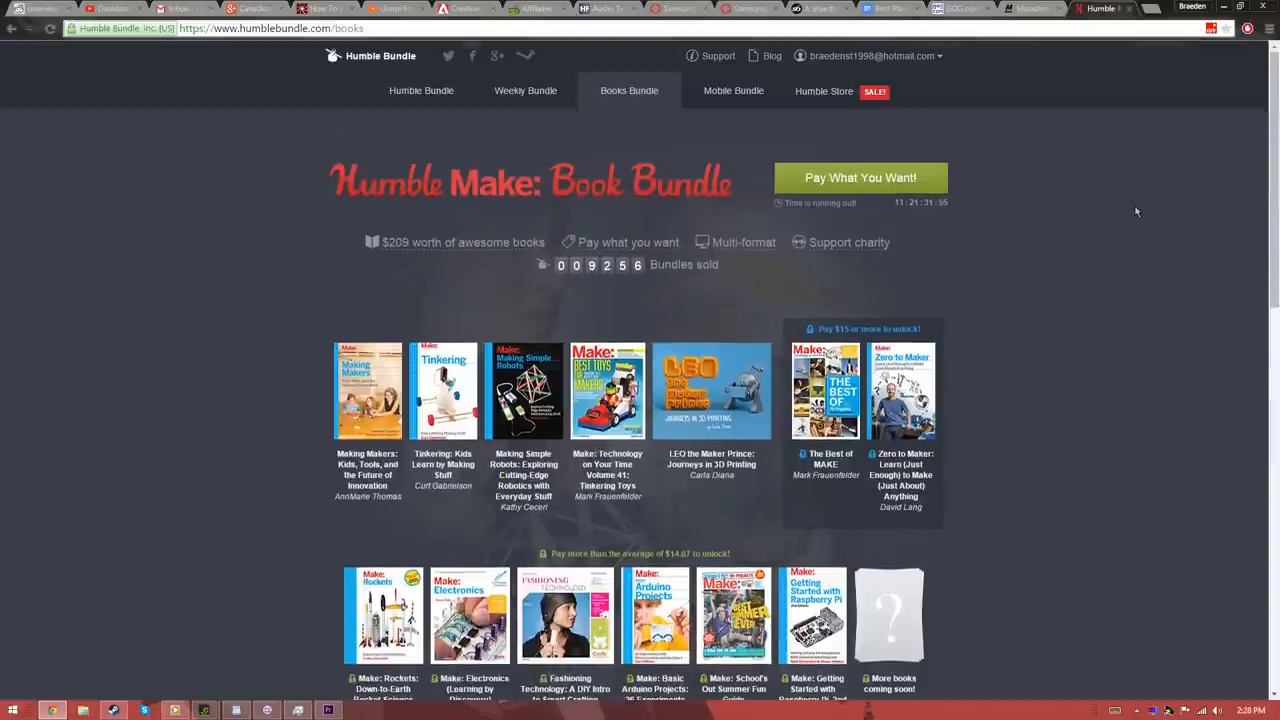
{"action": "left_click", "coordinate": [732, 90]}
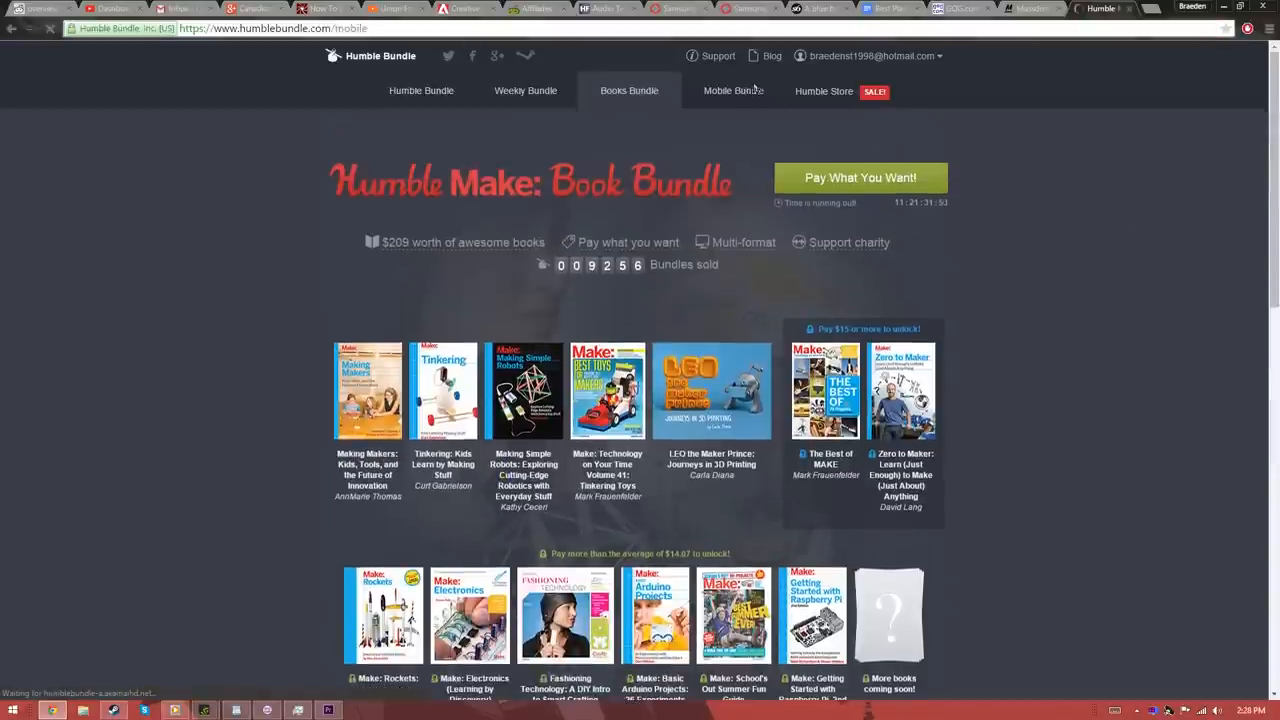
{"action": "left_click", "coordinate": [732, 90]}
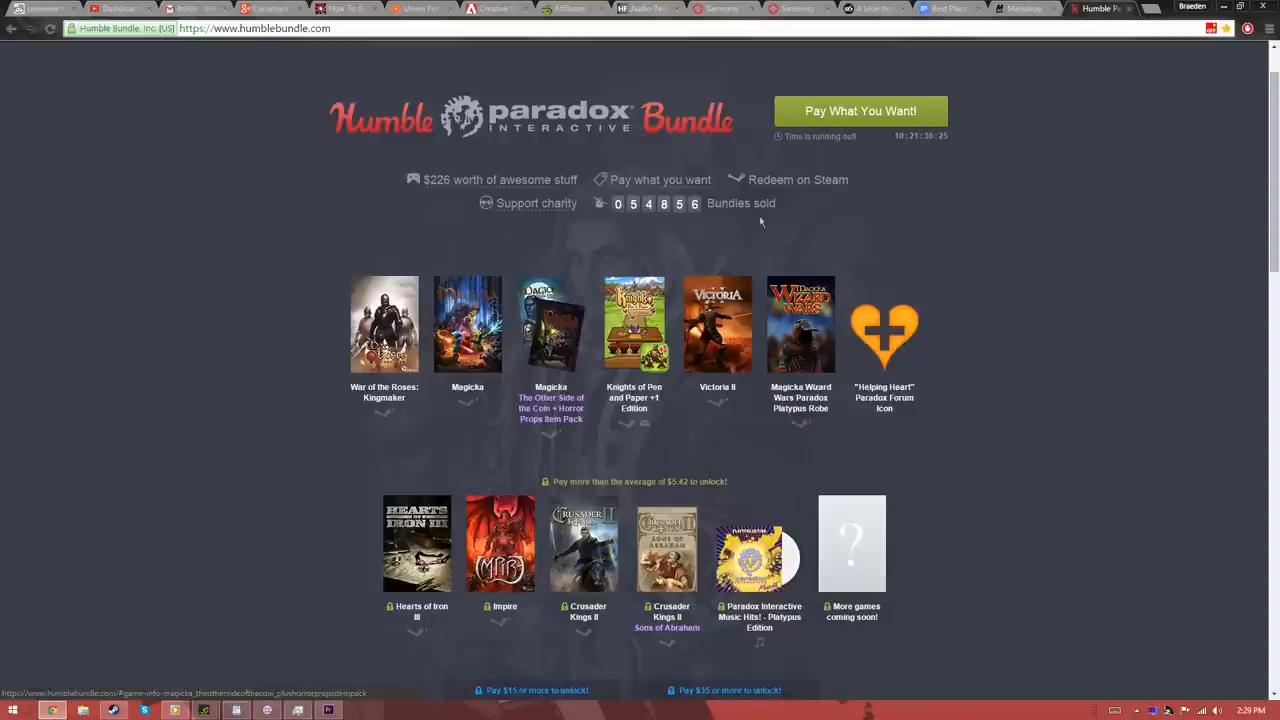
{"action": "mouse_move", "coordinate": [780, 226]}
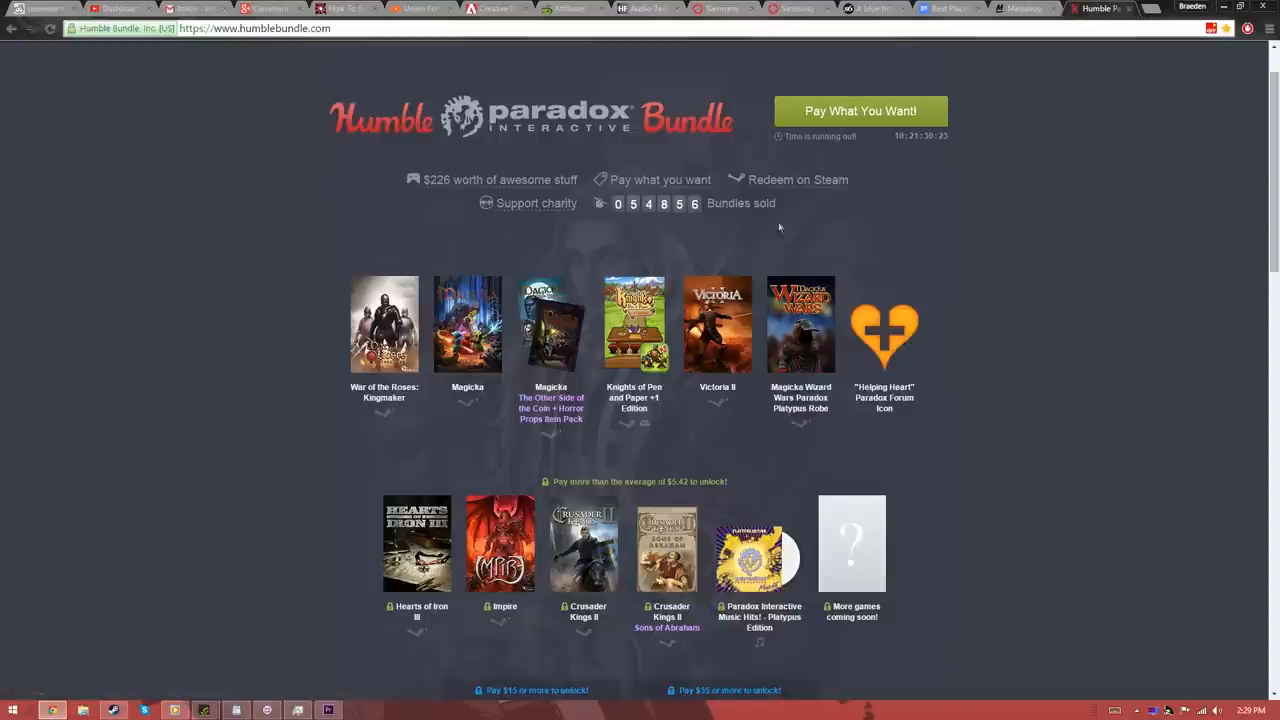
{"action": "scroll", "scroll_direction": "down", "scroll_amount": 3}
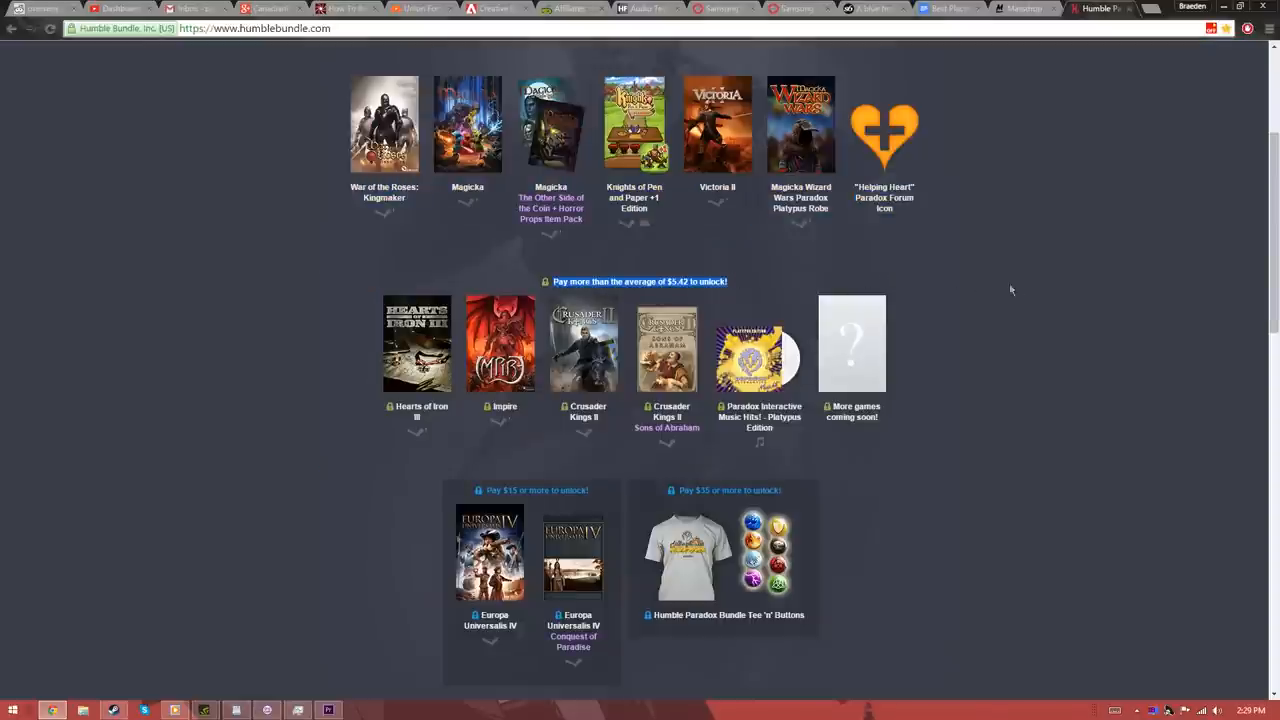
{"action": "scroll", "scroll_direction": "down", "scroll_amount": 3}
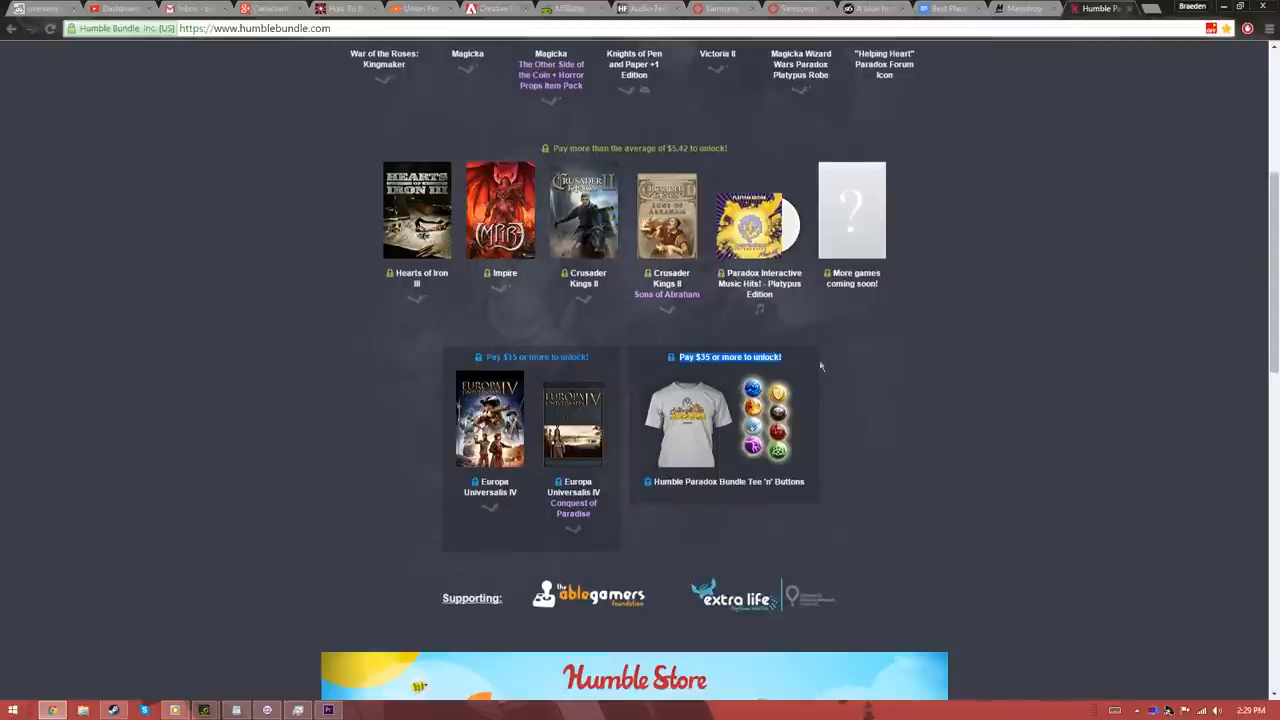
{"action": "mouse_move", "coordinate": [922, 376]}
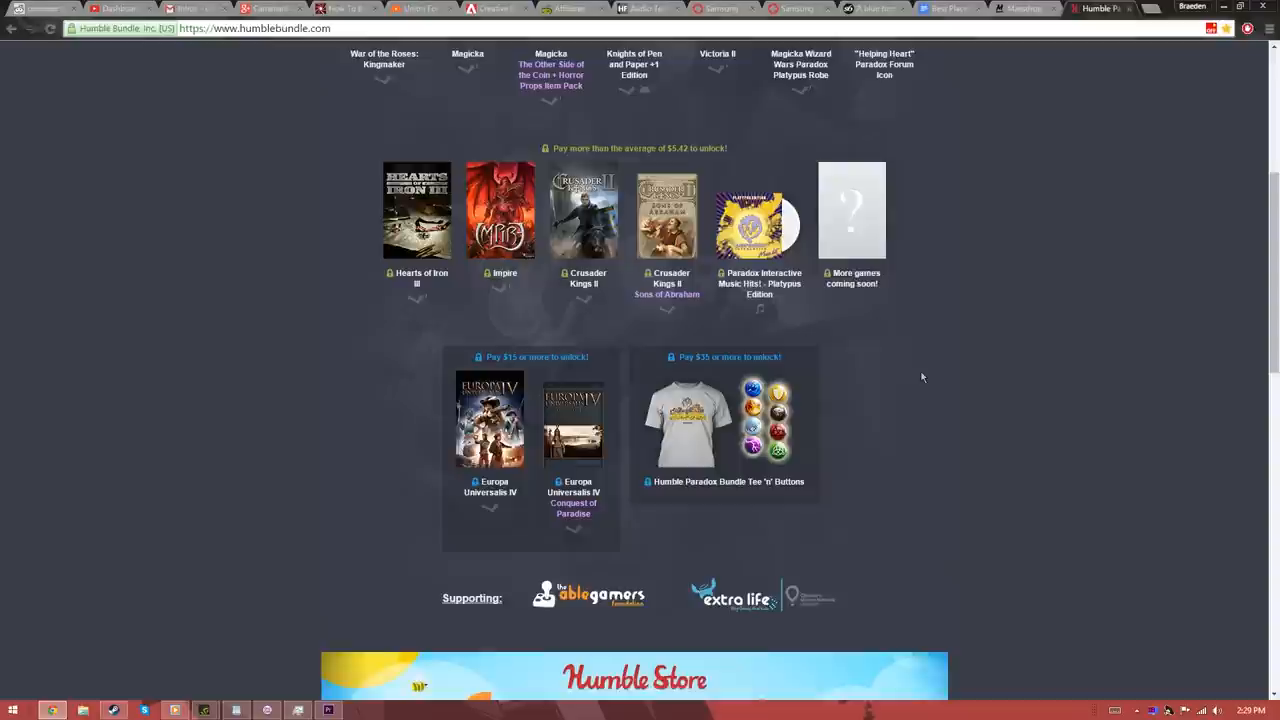
{"action": "scroll", "scroll_direction": "up", "scroll_amount": 3}
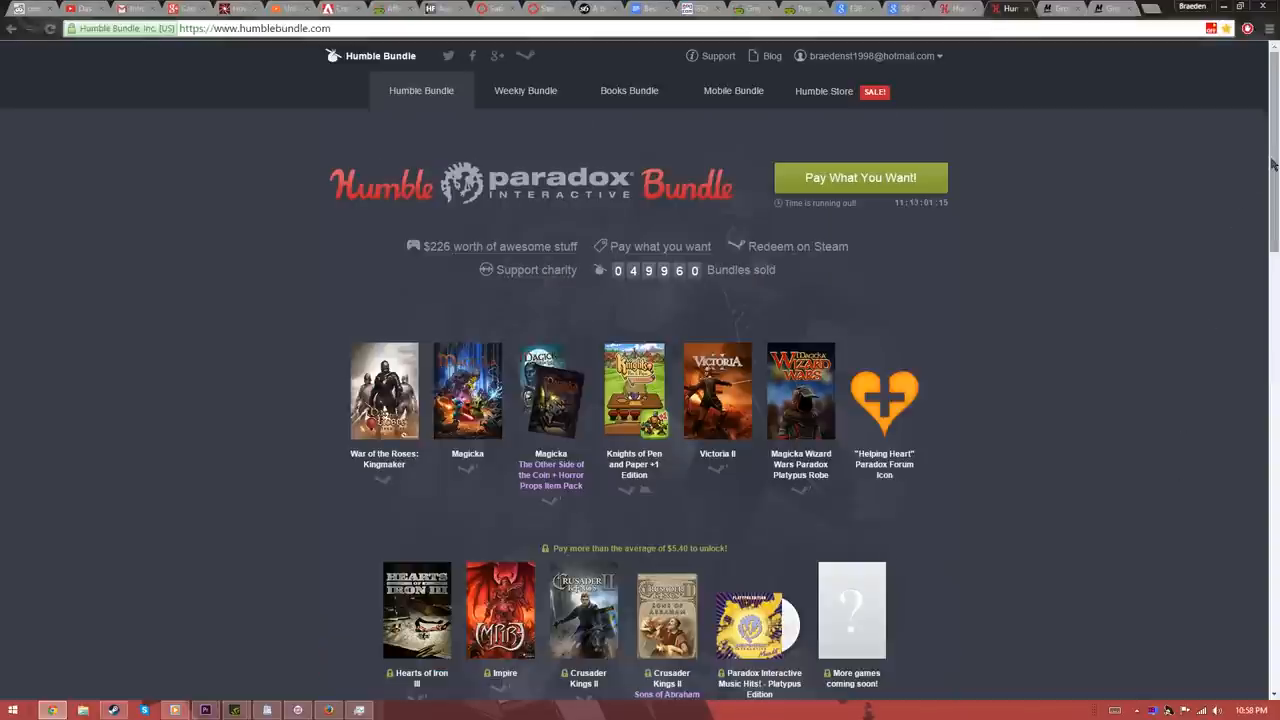
{"action": "scroll", "scroll_direction": "down", "scroll_amount": 3}
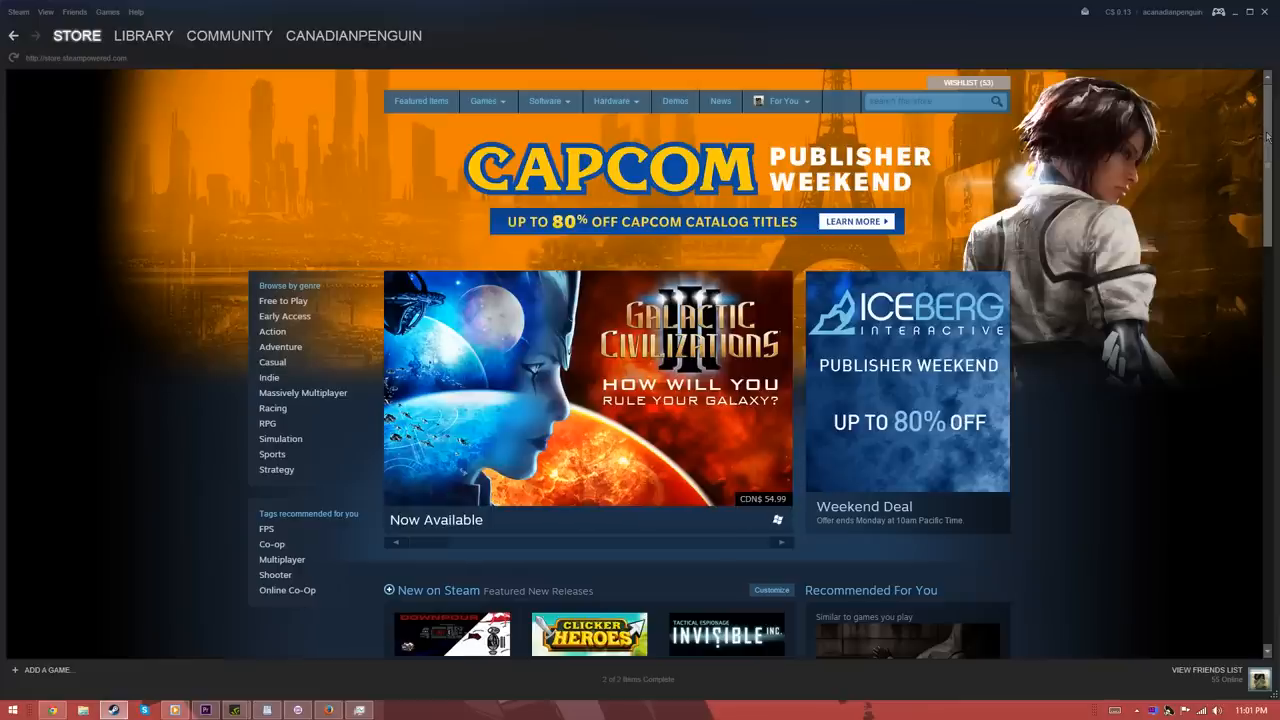
{"action": "scroll", "scroll_direction": "down", "scroll_amount": 3}
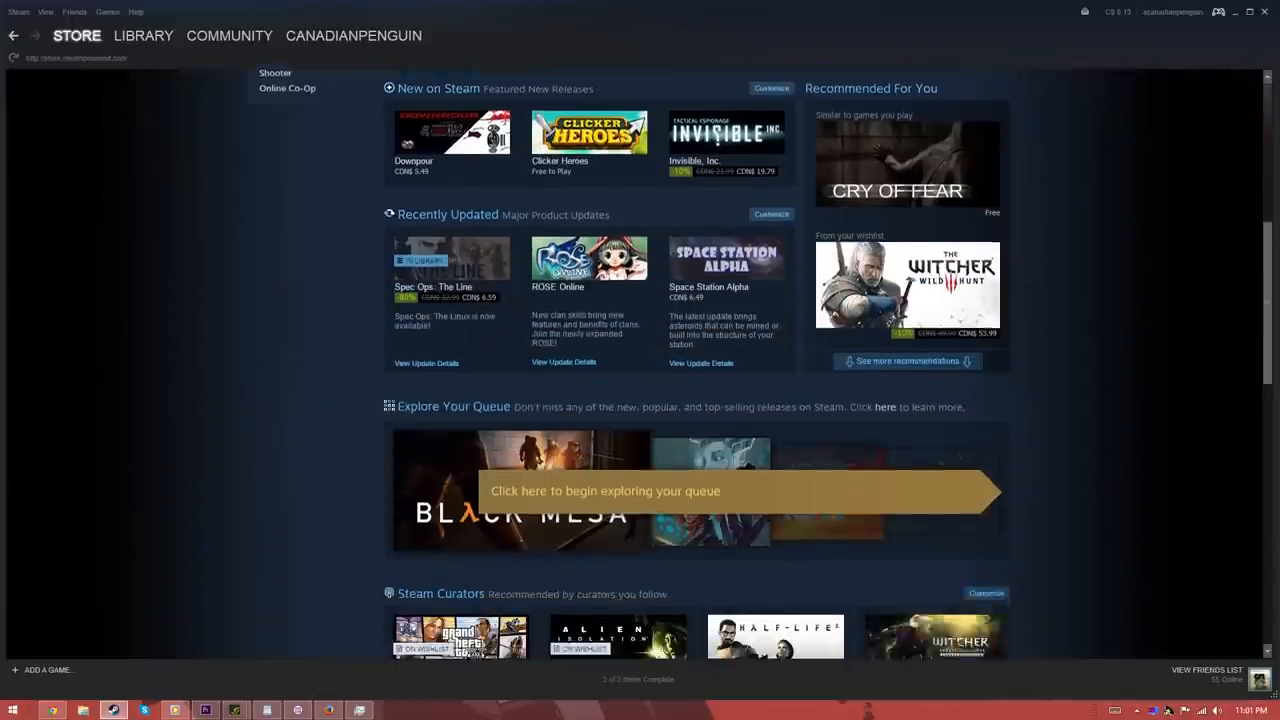
{"action": "scroll", "scroll_direction": "down", "scroll_amount": 3}
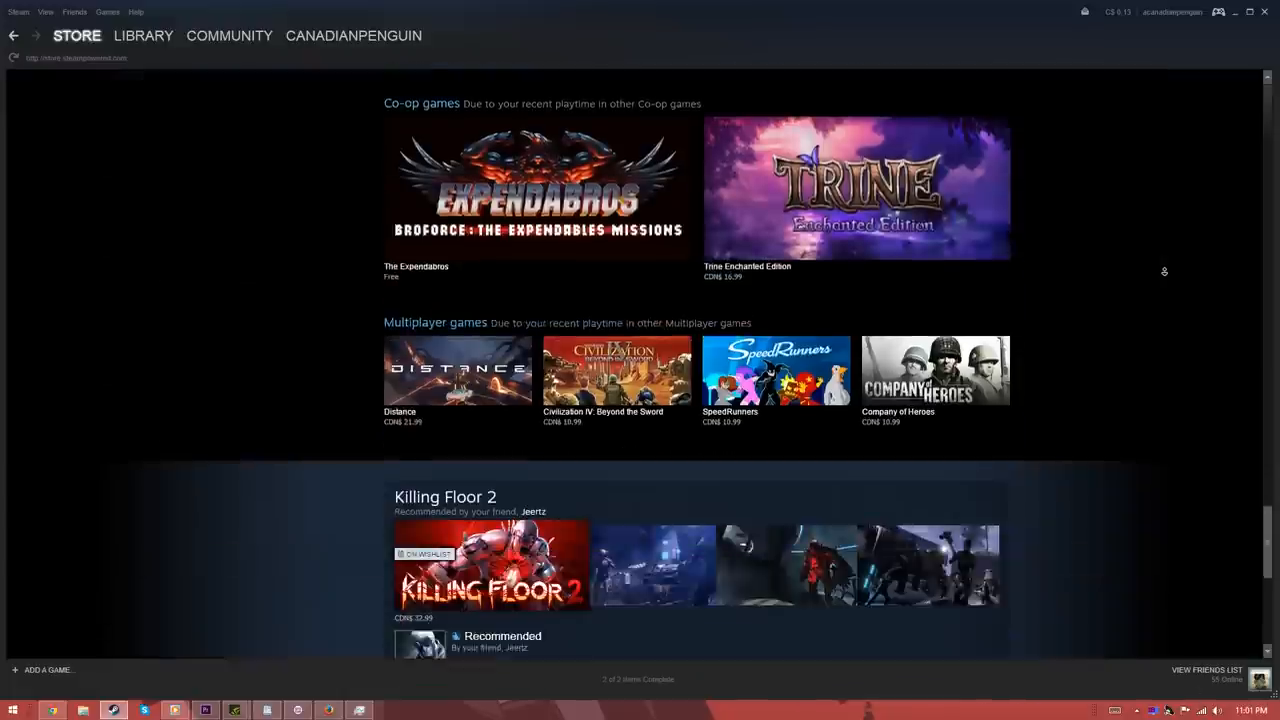
{"action": "scroll", "scroll_direction": "down", "scroll_amount": 3}
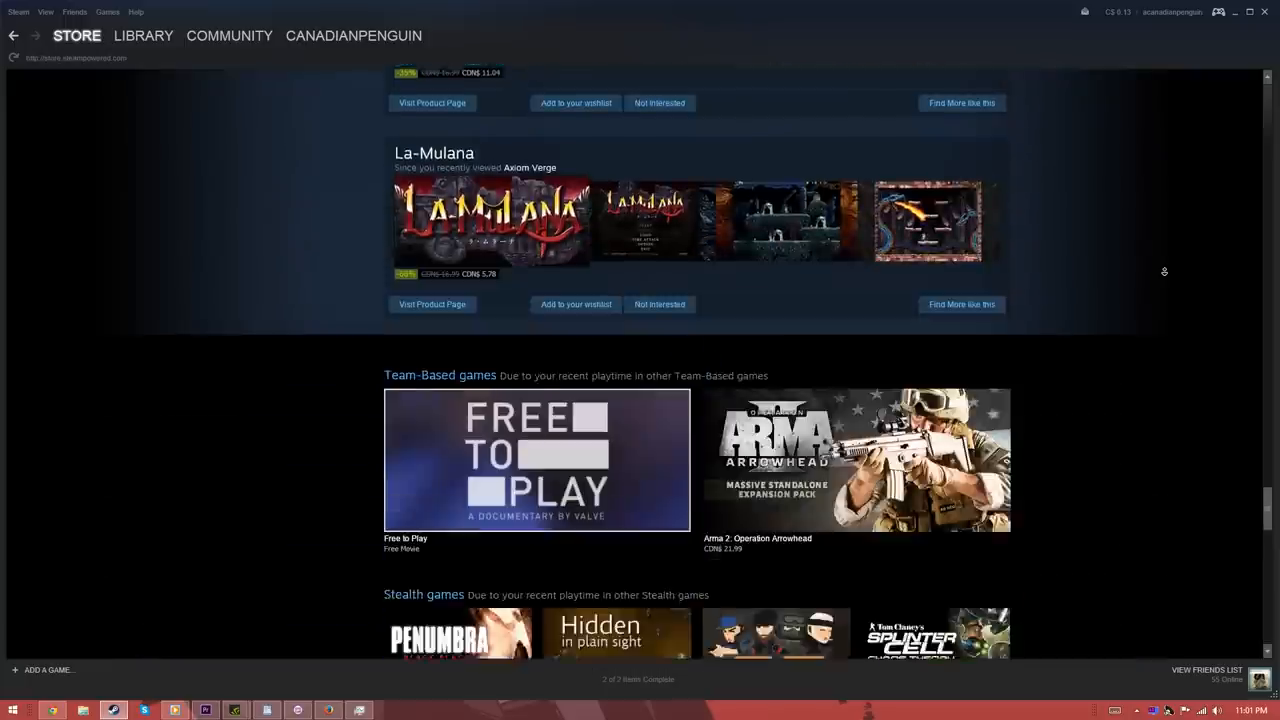
{"action": "scroll", "scroll_direction": "down", "scroll_amount": 3}
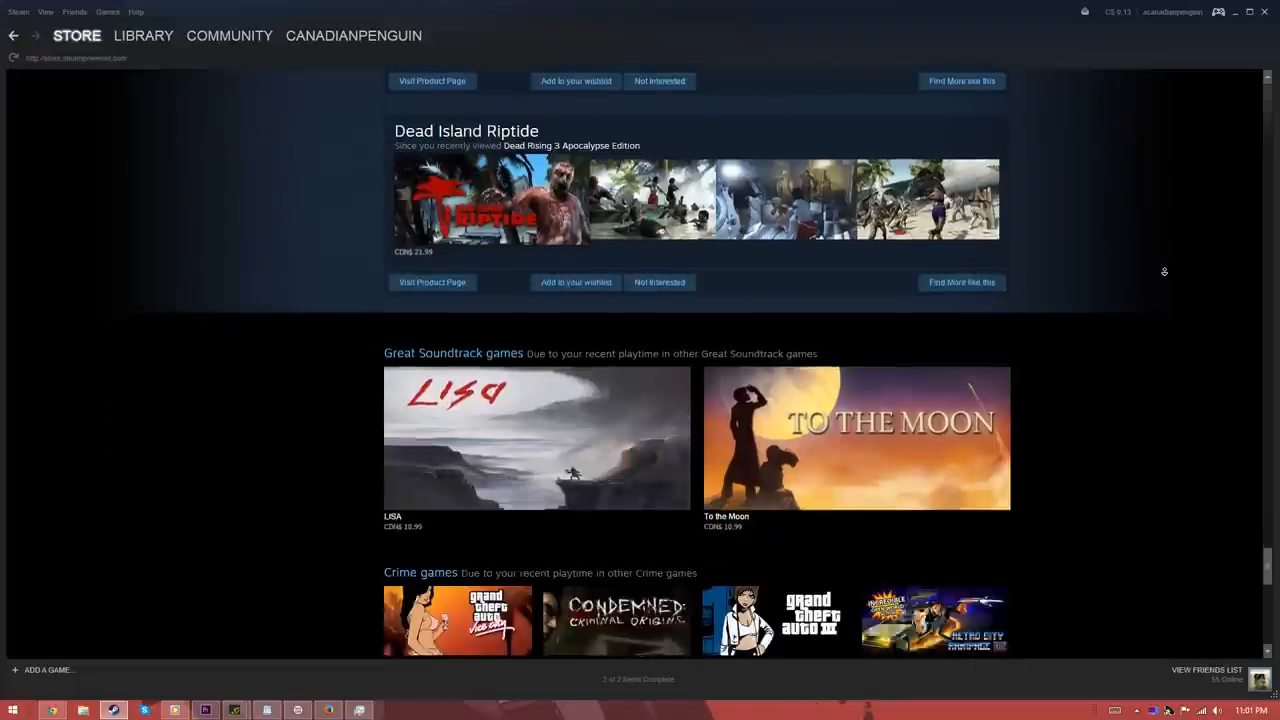
{"action": "scroll", "scroll_direction": "down", "scroll_amount": 3}
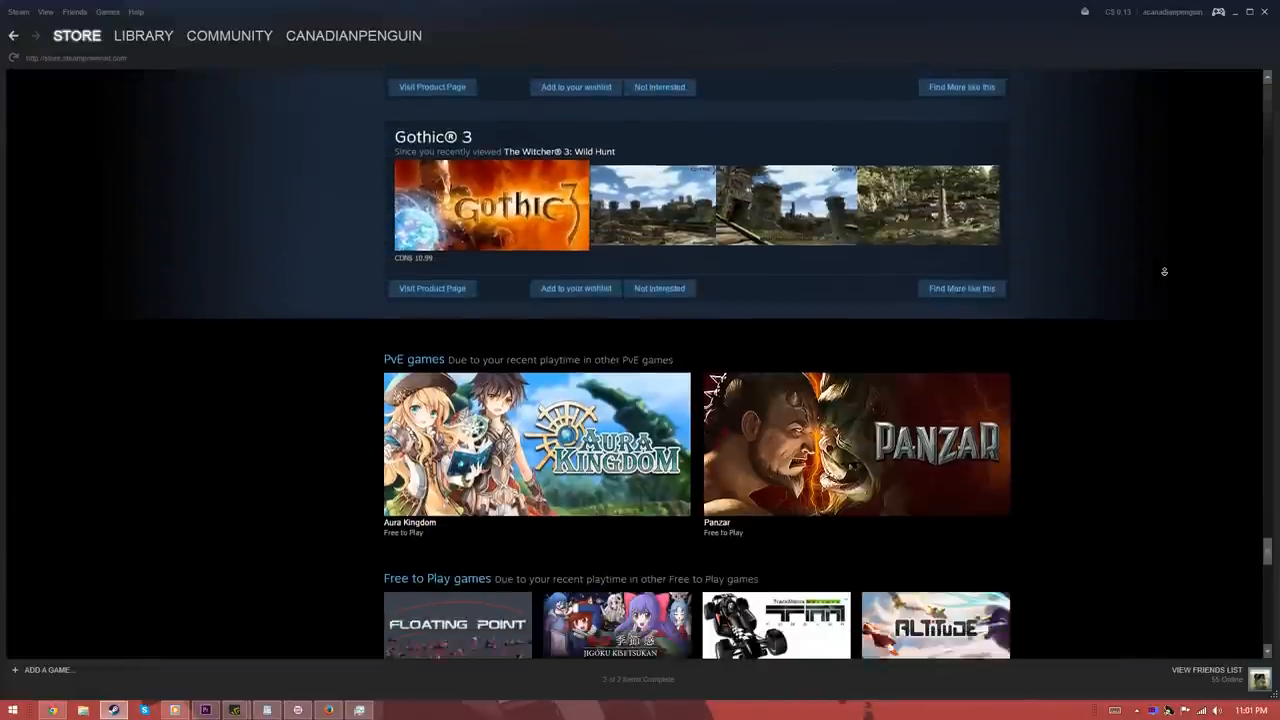
{"action": "scroll", "scroll_direction": "up", "scroll_amount": 3}
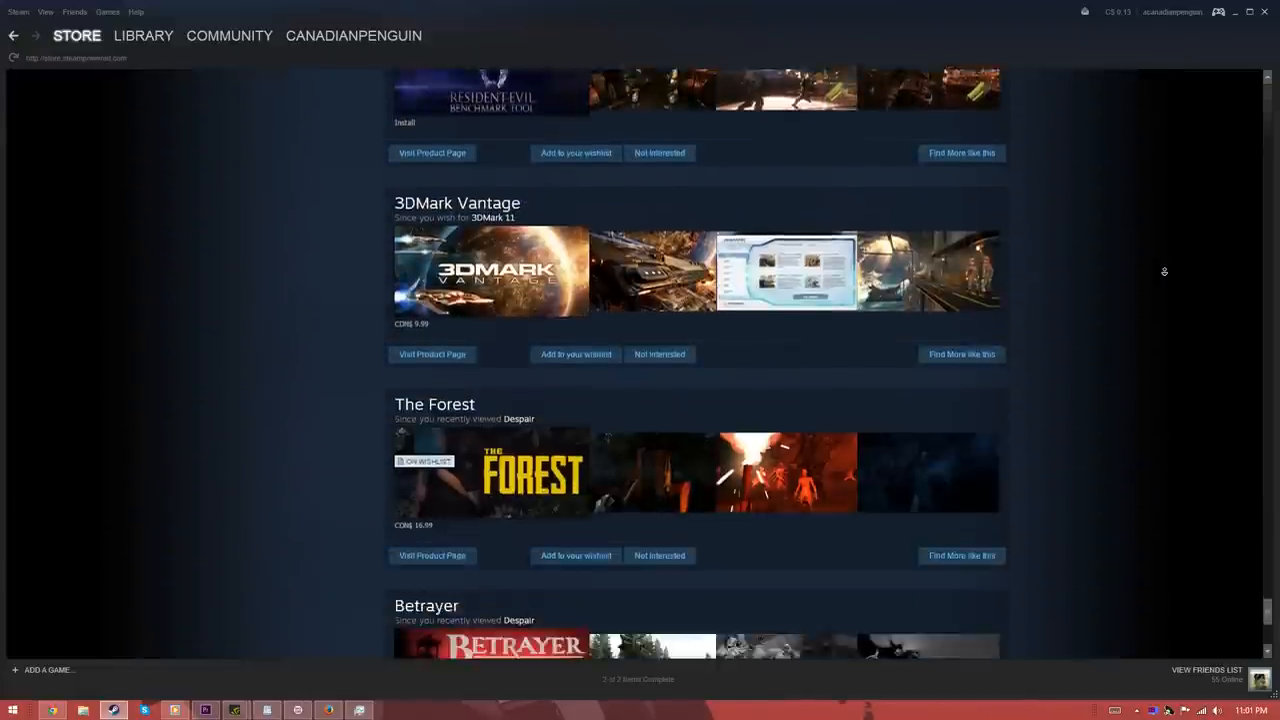
{"action": "left_click", "coordinate": [76, 36]}
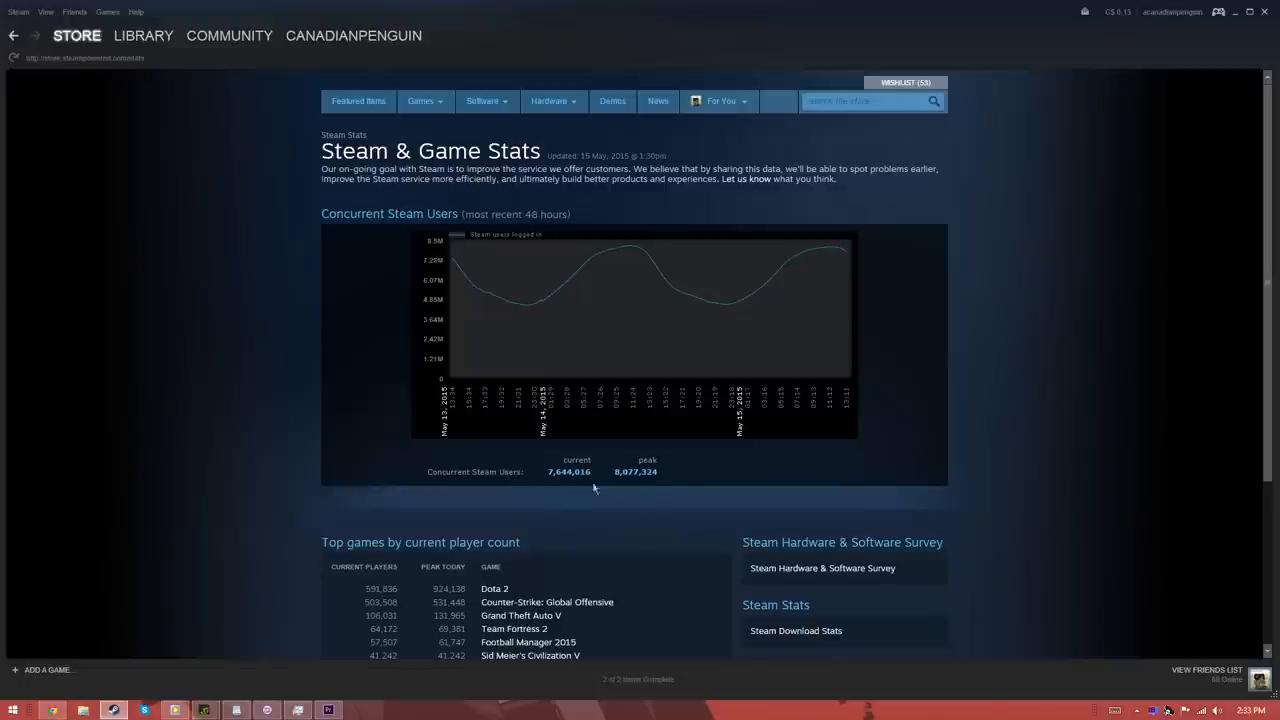
{"action": "mouse_move", "coordinate": [502, 460]}
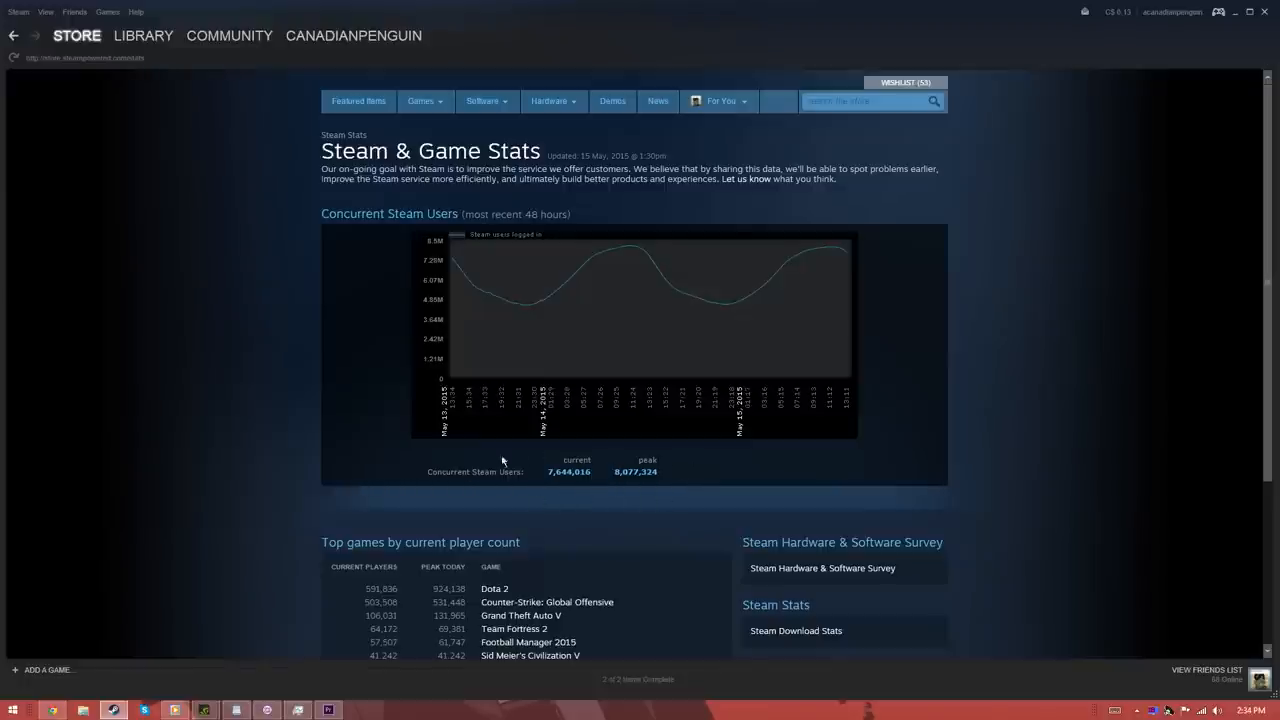
Use Steam's Community menu to reach the community home after the Steam & Game Stats page
{"action": "left_click", "coordinate": [228, 36]}
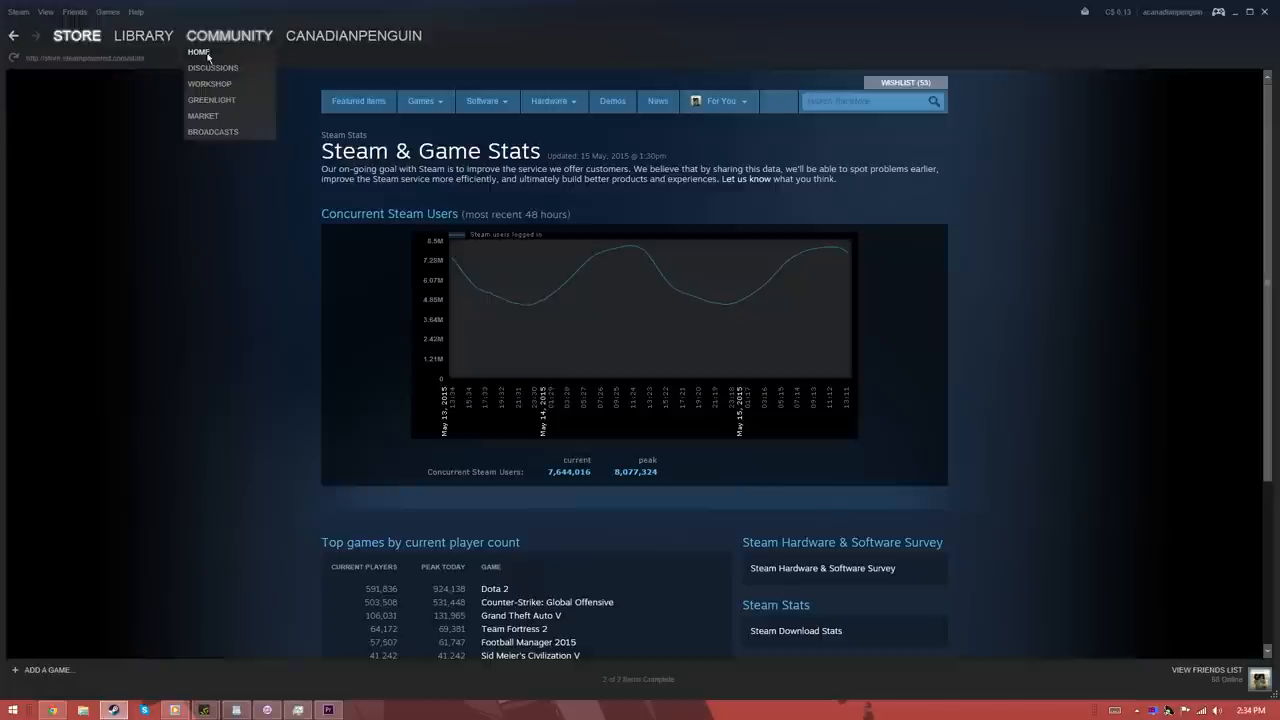
{"action": "left_click", "coordinate": [198, 52]}
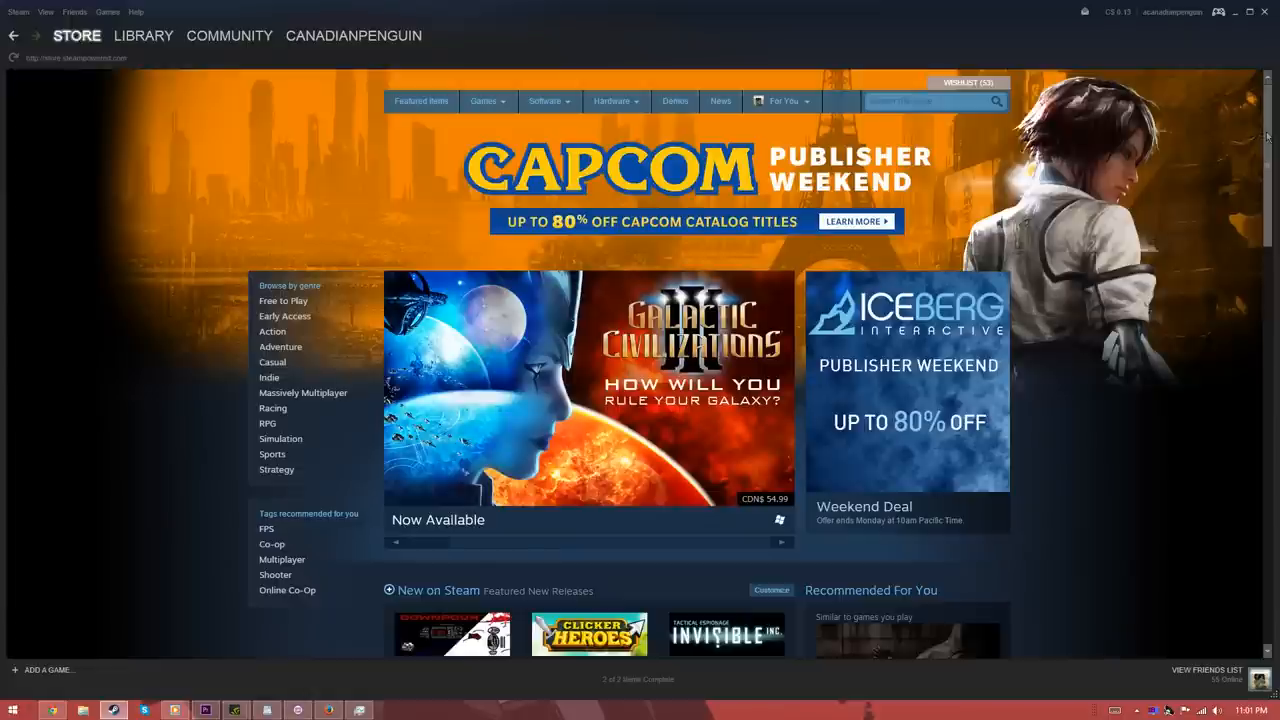
Scroll through Steam's full recommendations from friends, curators and recently viewed titles
{"action": "scroll", "scroll_direction": "down", "scroll_amount": 3}
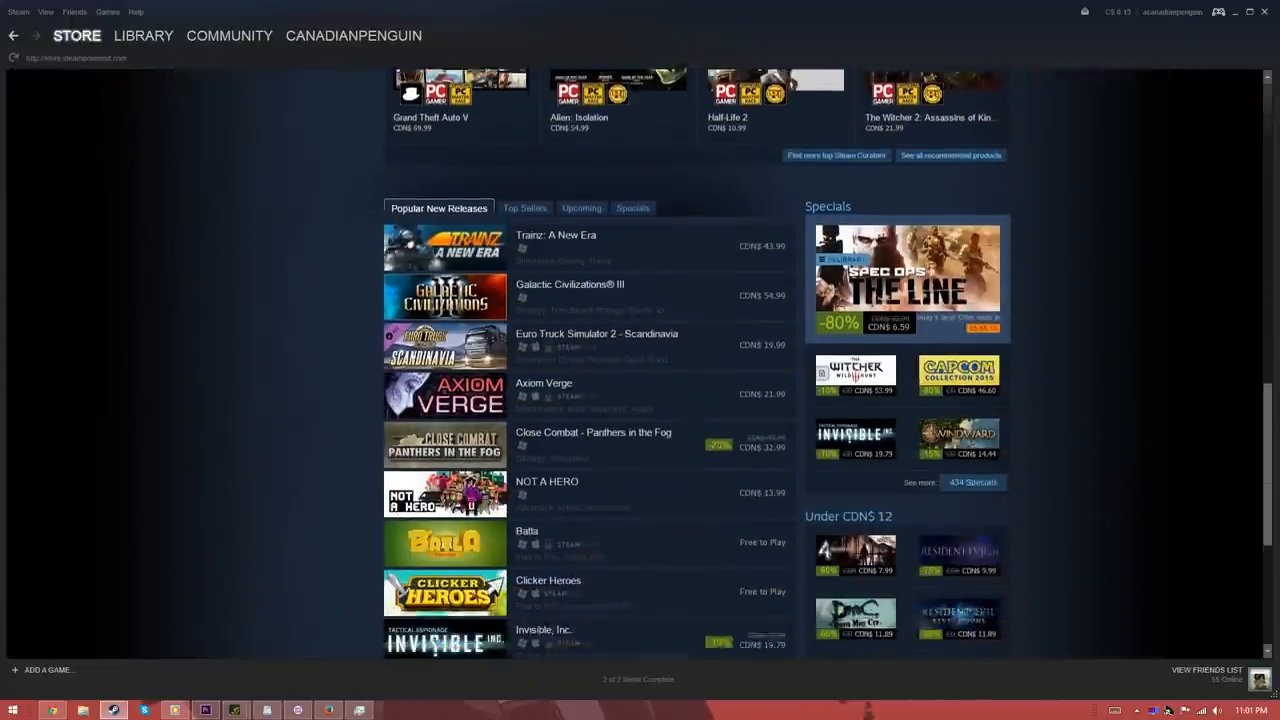
{"action": "left_click", "coordinate": [460, 100]}
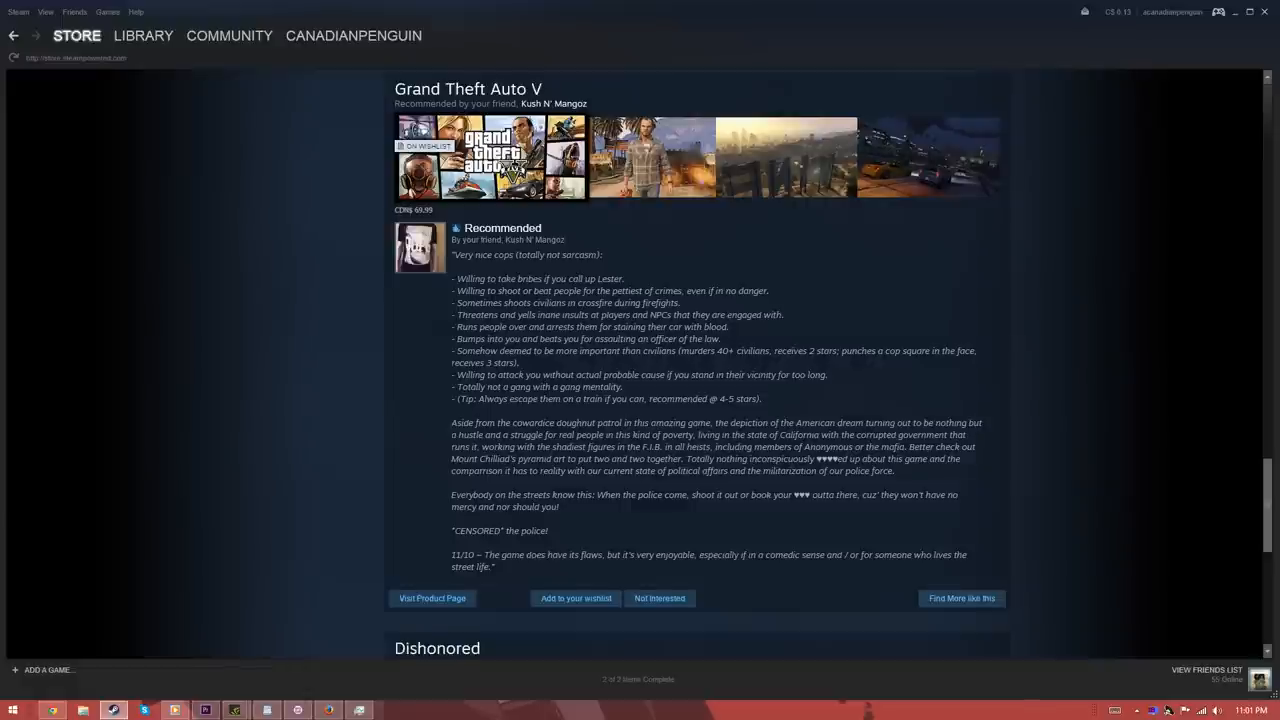
{"action": "scroll", "scroll_direction": "down", "scroll_amount": 3}
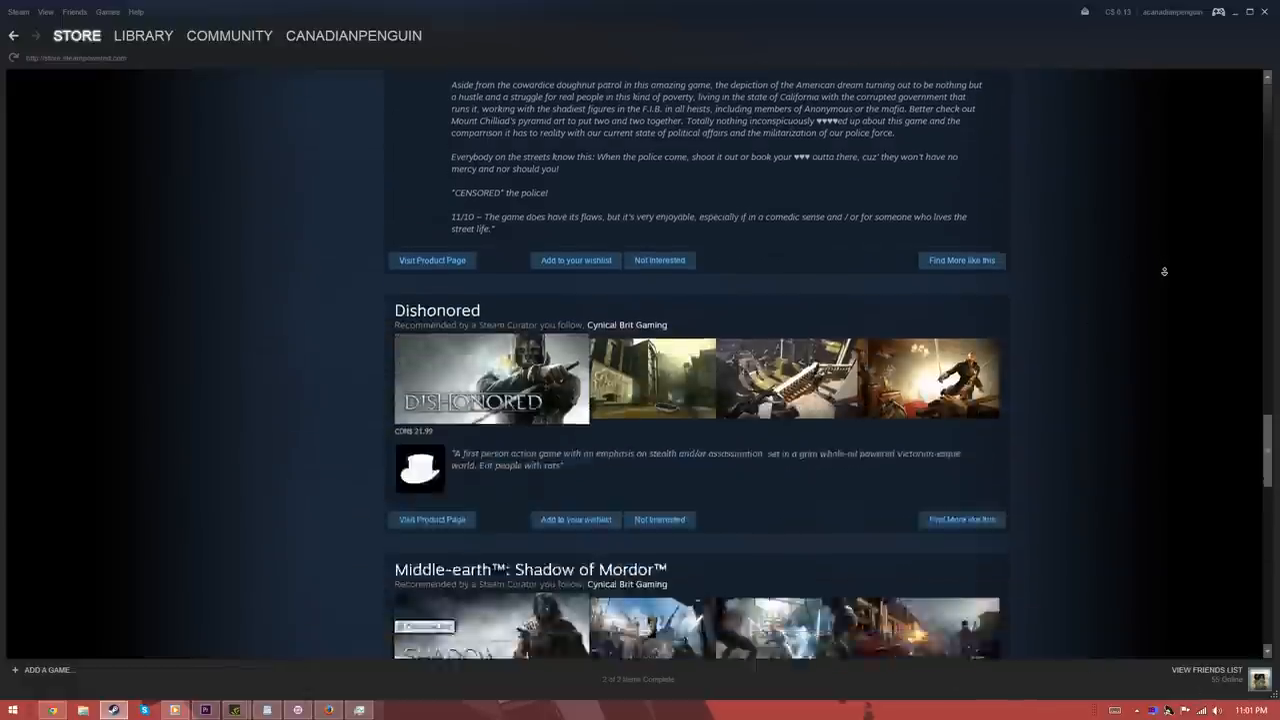
{"action": "scroll", "scroll_direction": "down", "scroll_amount": 3}
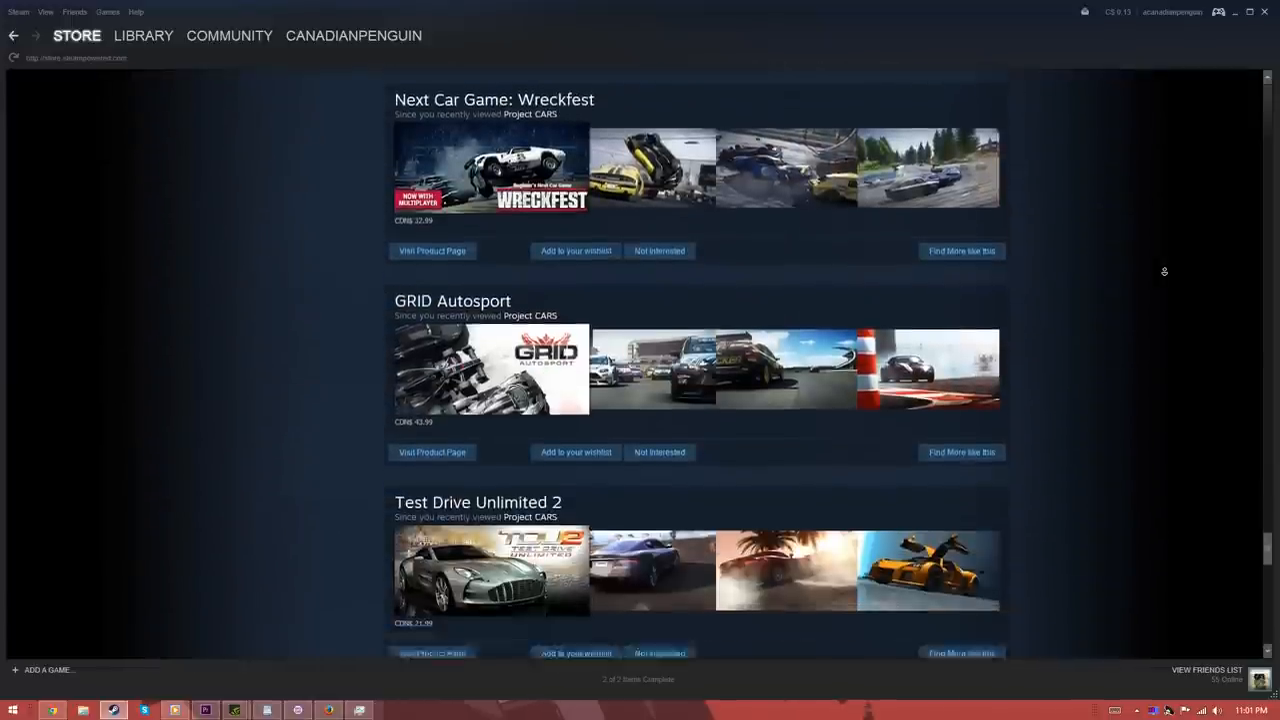
{"action": "scroll", "scroll_direction": "down", "scroll_amount": 3}
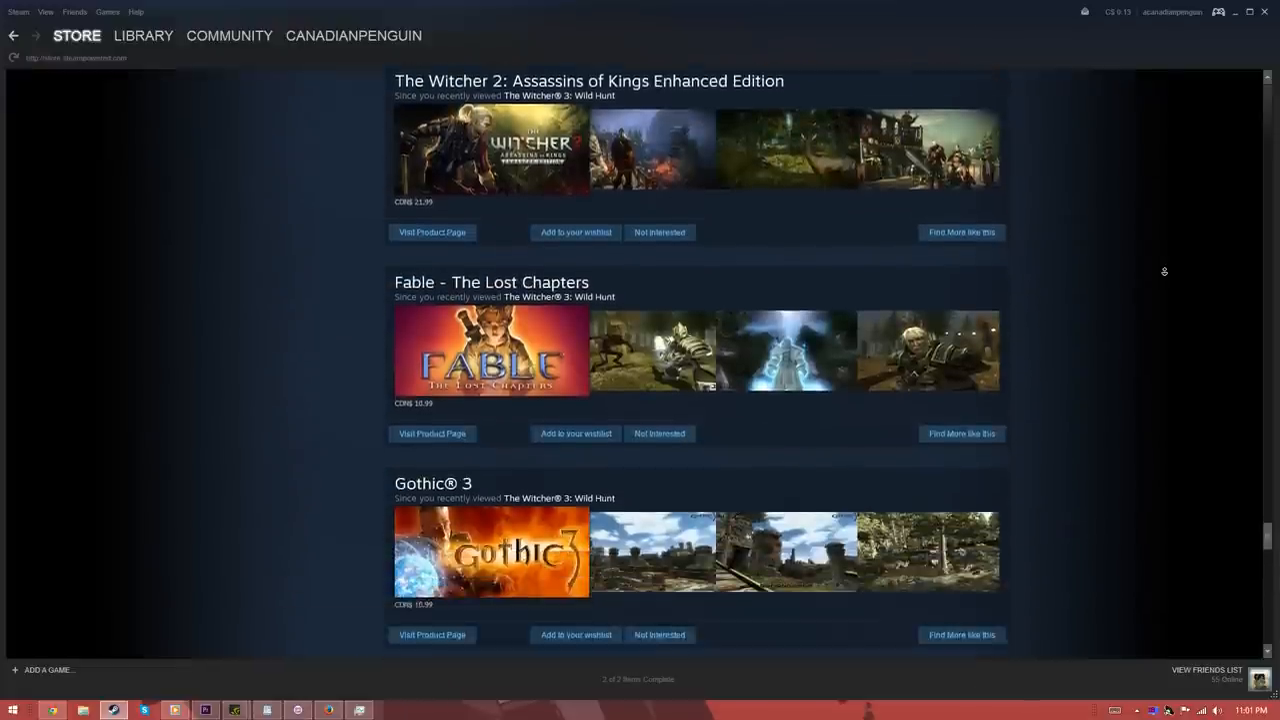
{"action": "scroll", "scroll_direction": "down", "scroll_amount": 3}
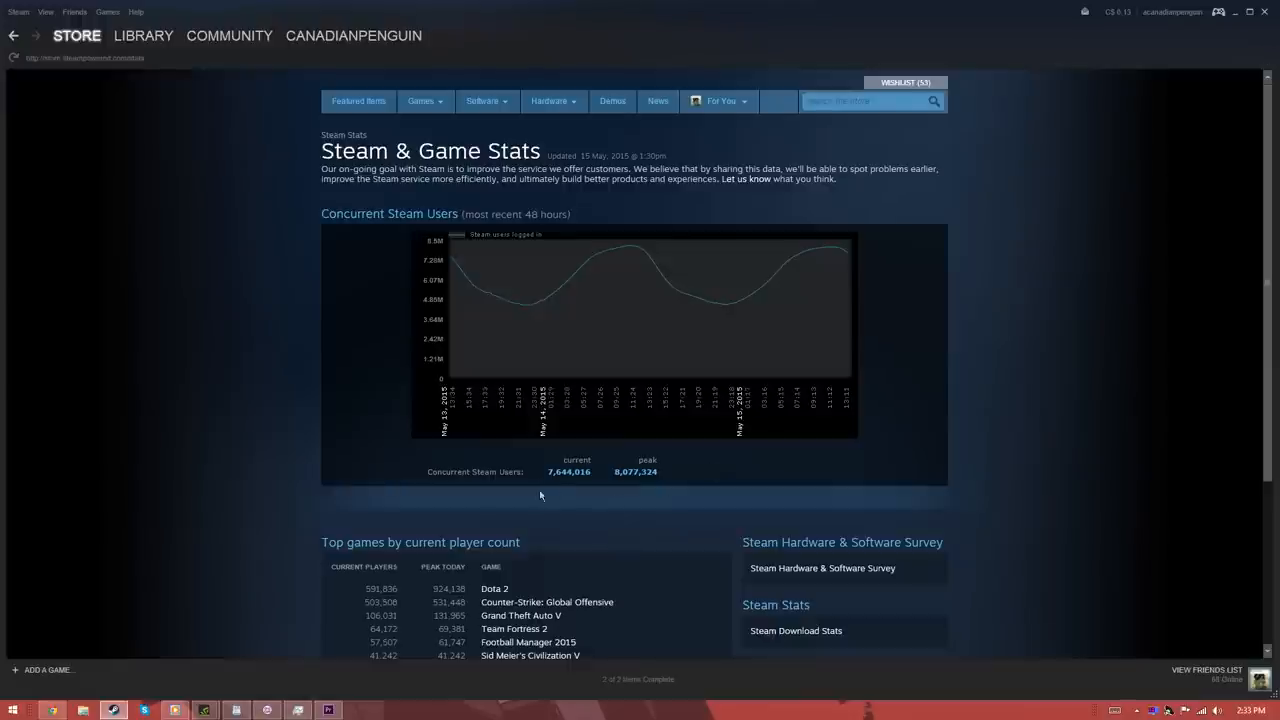
{"action": "mouse_move", "coordinate": [544, 496]}
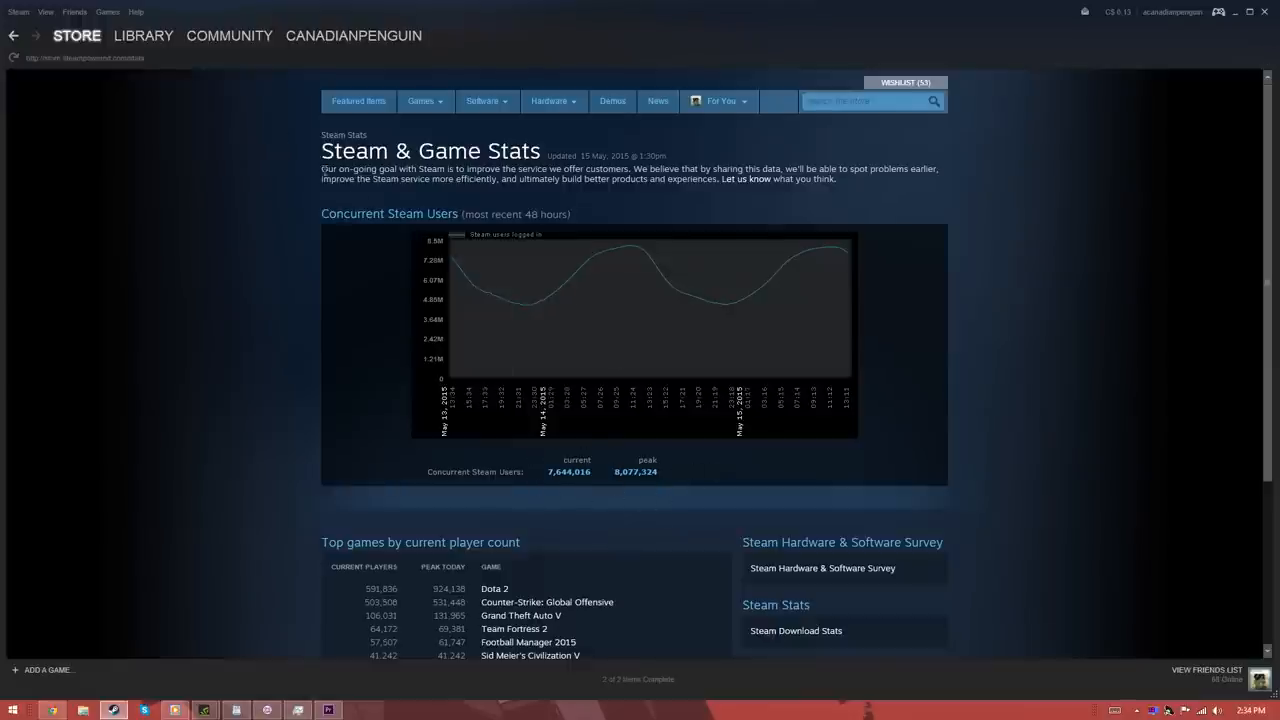
Switch from the game stats page to Steam's Community Activity page
{"action": "left_click", "coordinate": [228, 36]}
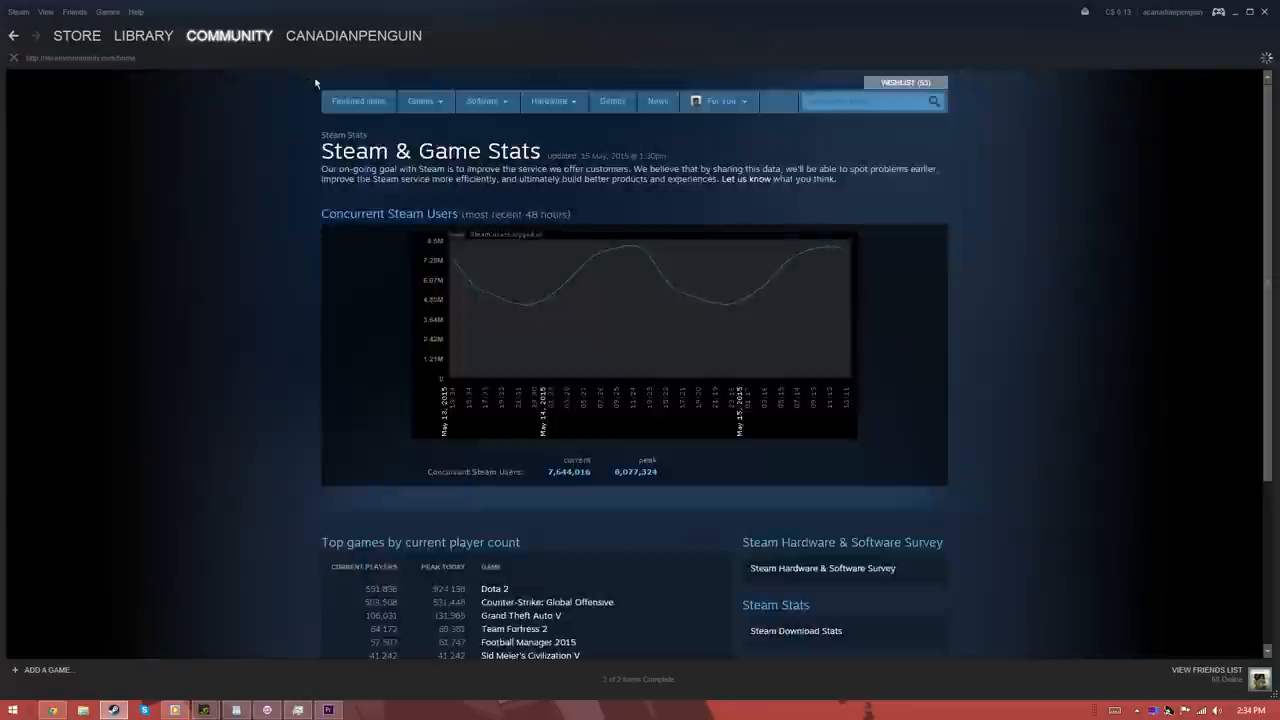
{"action": "left_click", "coordinate": [228, 36]}
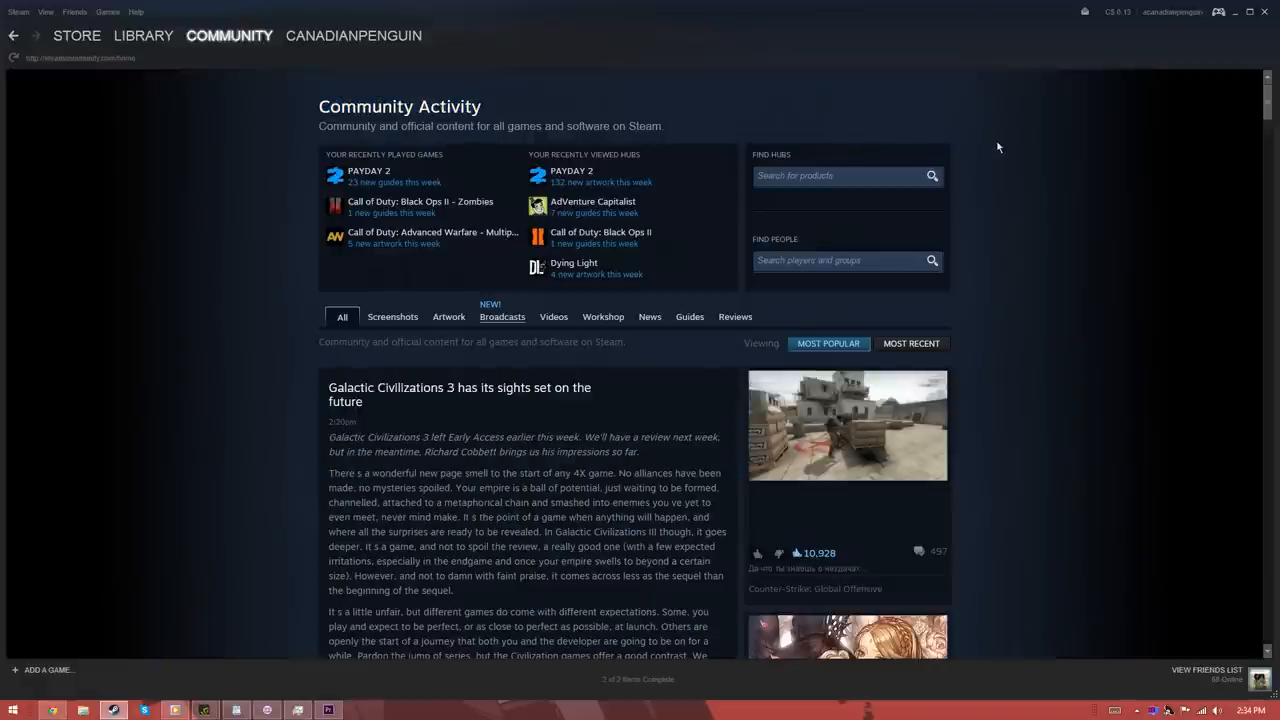
{"action": "left_click", "coordinate": [228, 36]}
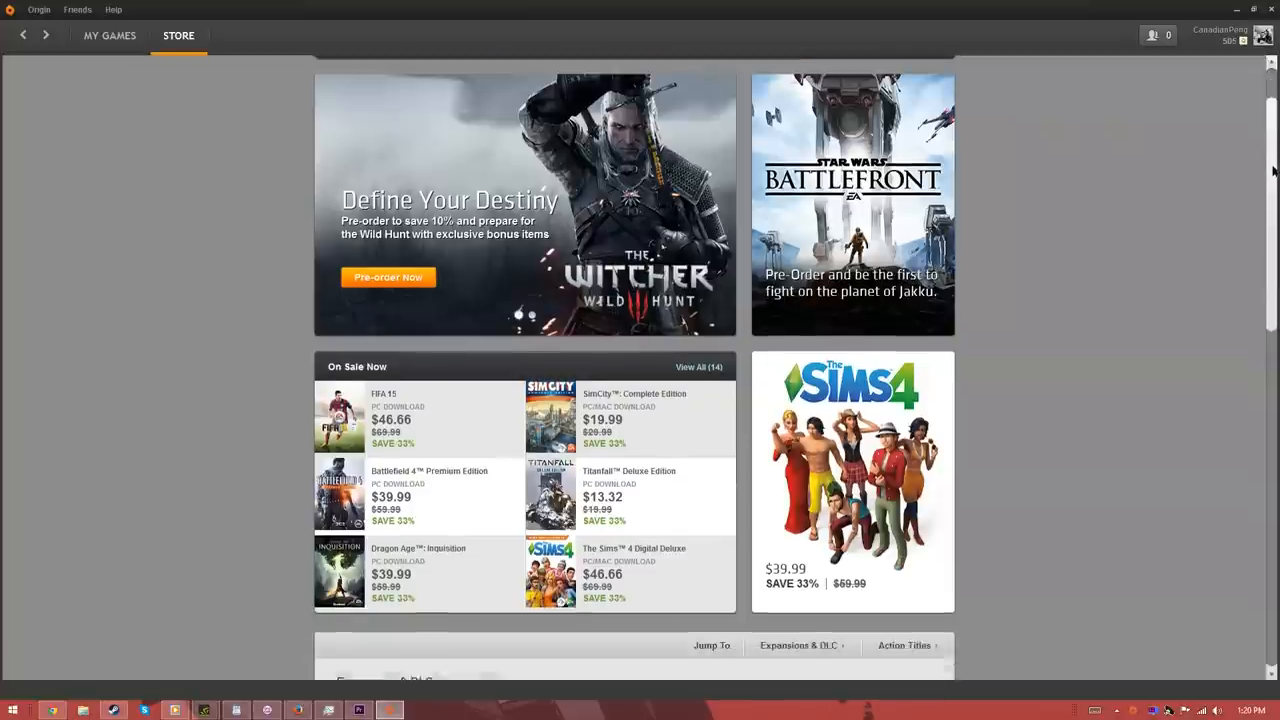
{"action": "scroll", "scroll_direction": "down", "scroll_amount": 3}
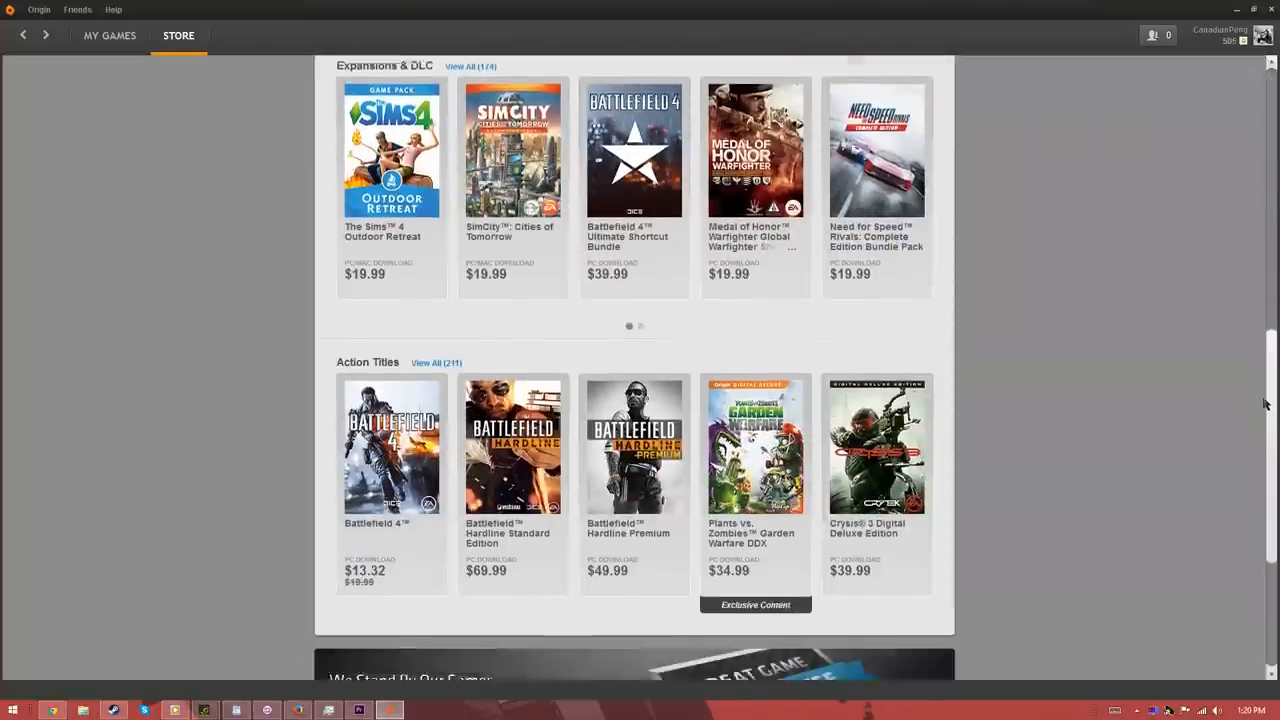
{"action": "scroll", "scroll_direction": "down", "scroll_amount": 3}
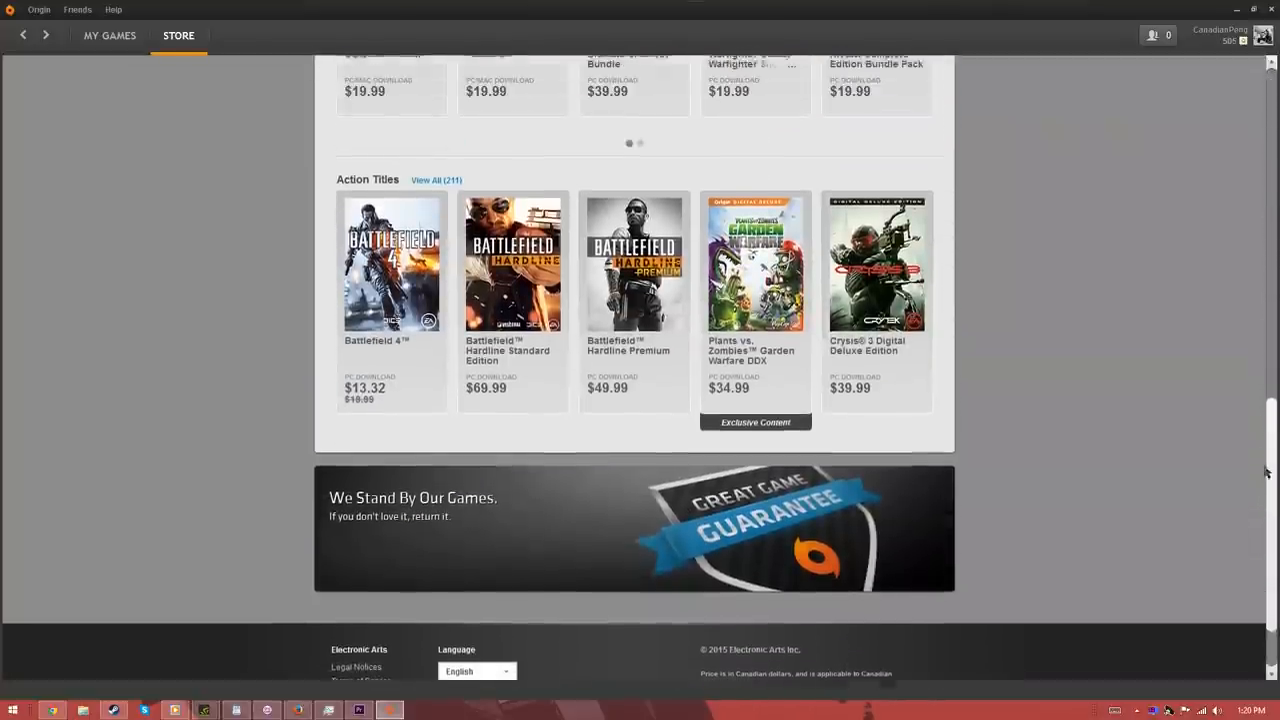
{"action": "scroll", "scroll_direction": "up", "scroll_amount": 3}
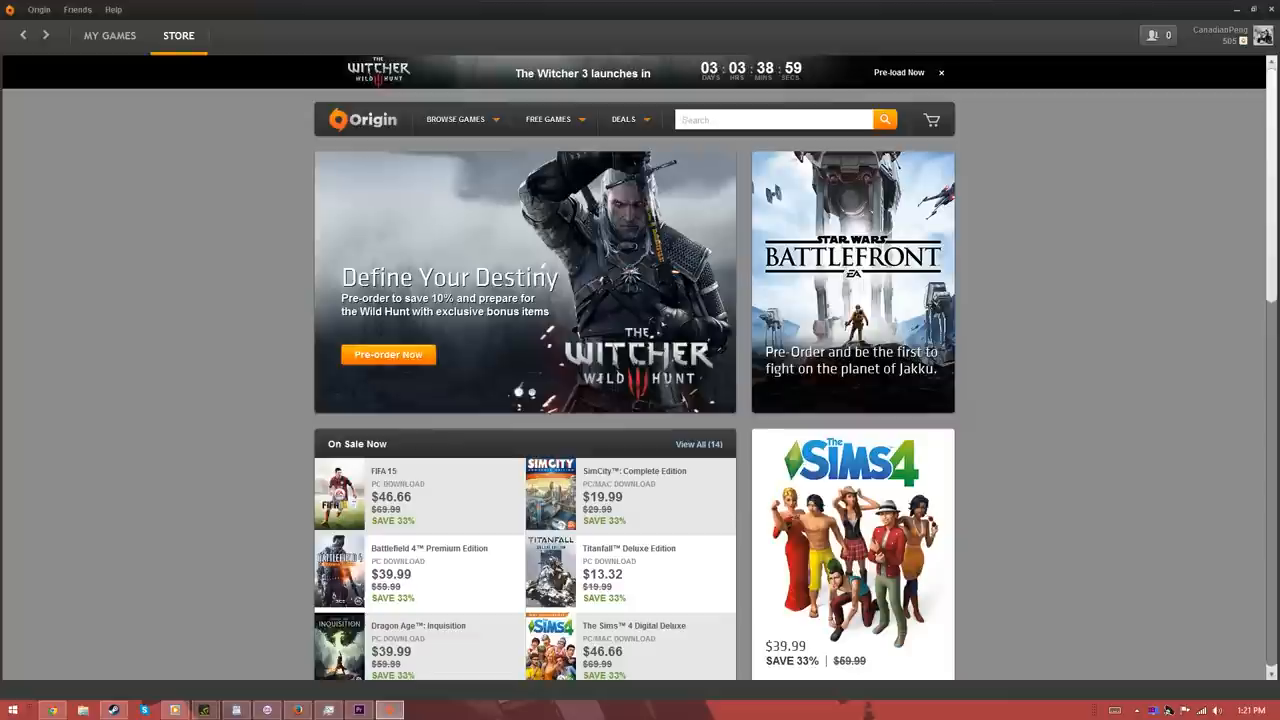
{"action": "left_click", "coordinate": [456, 120]}
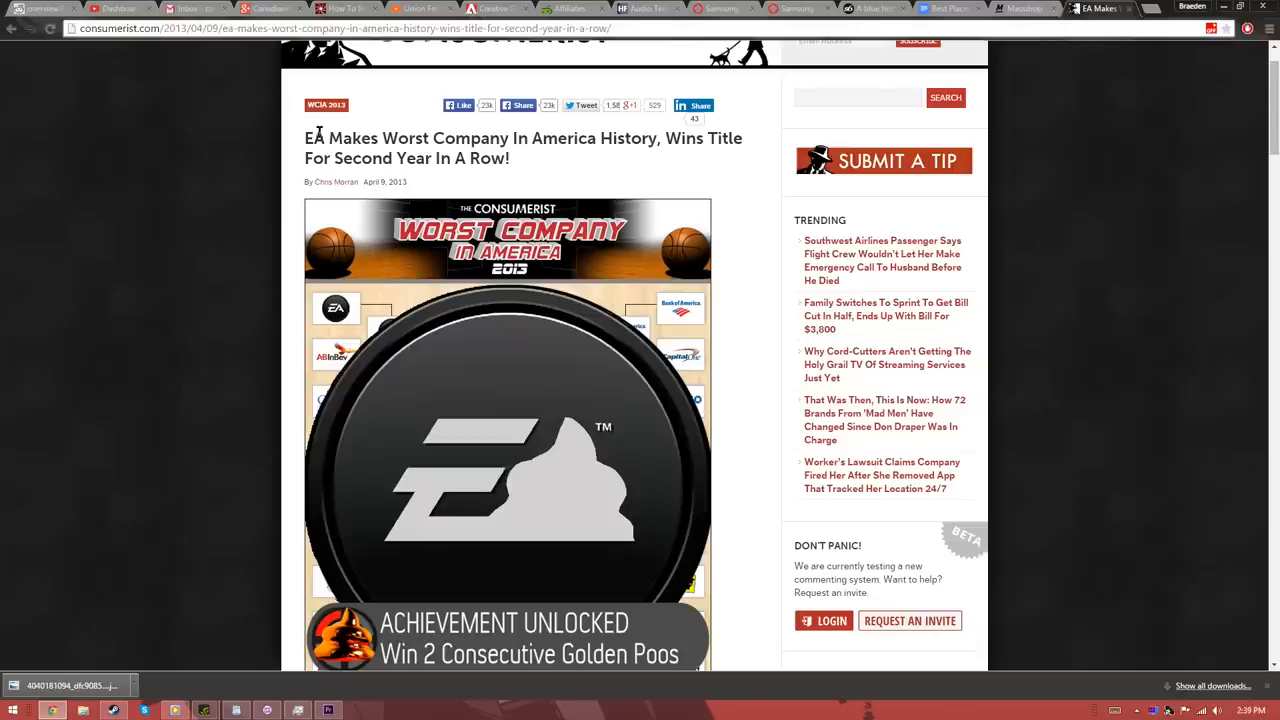
Go to help.ea.com and show the carousel of games EA Help covers
{"action": "triple_click", "coordinate": [520, 138]}
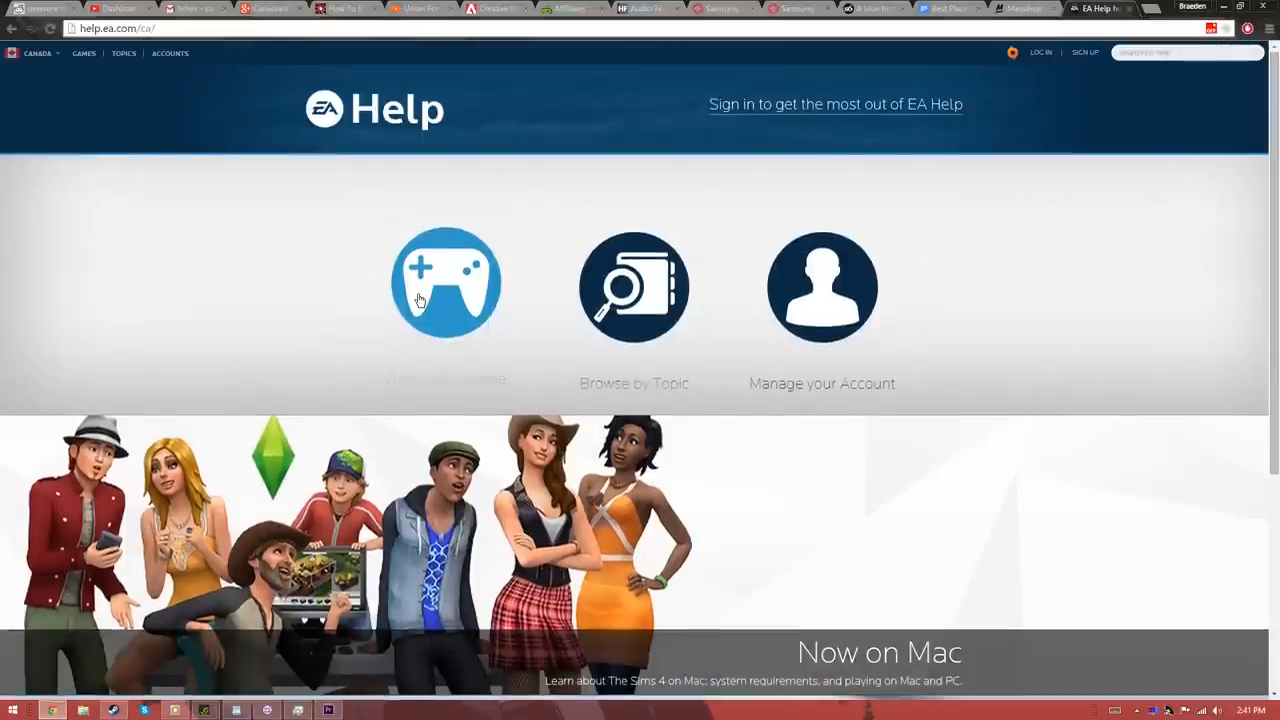
{"action": "left_click", "coordinate": [446, 284]}
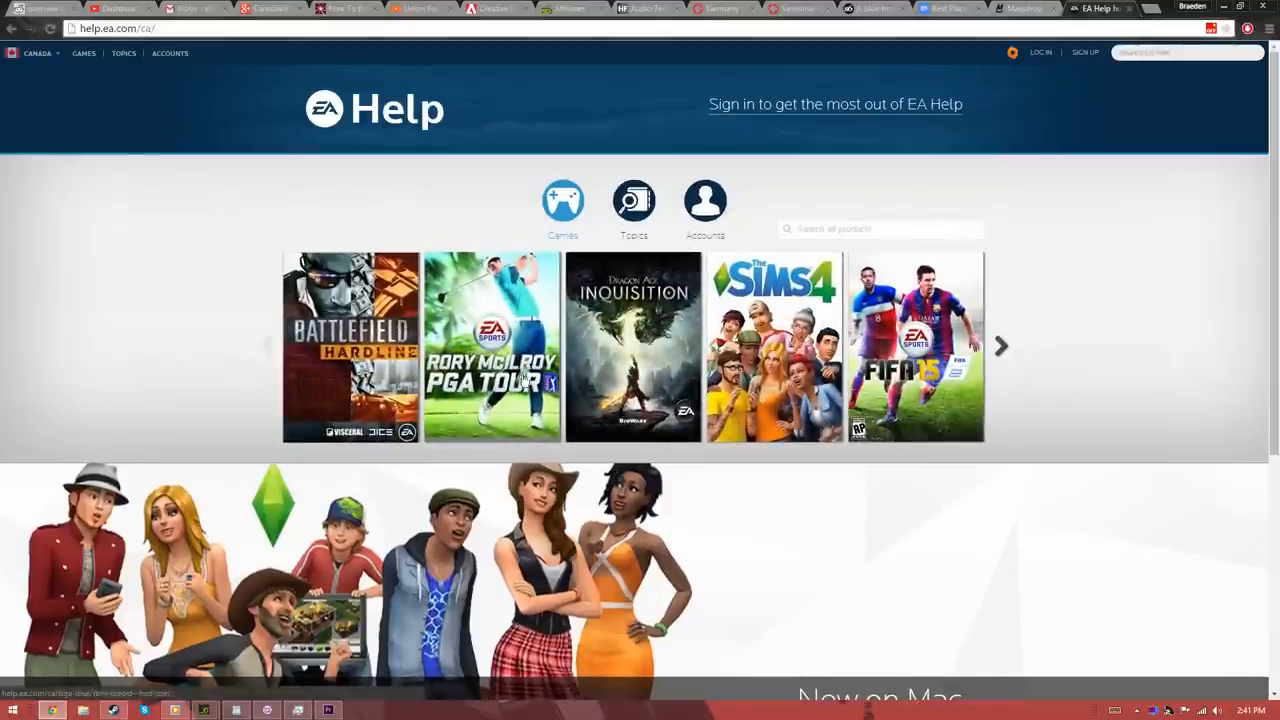
{"action": "left_click", "coordinate": [1000, 346]}
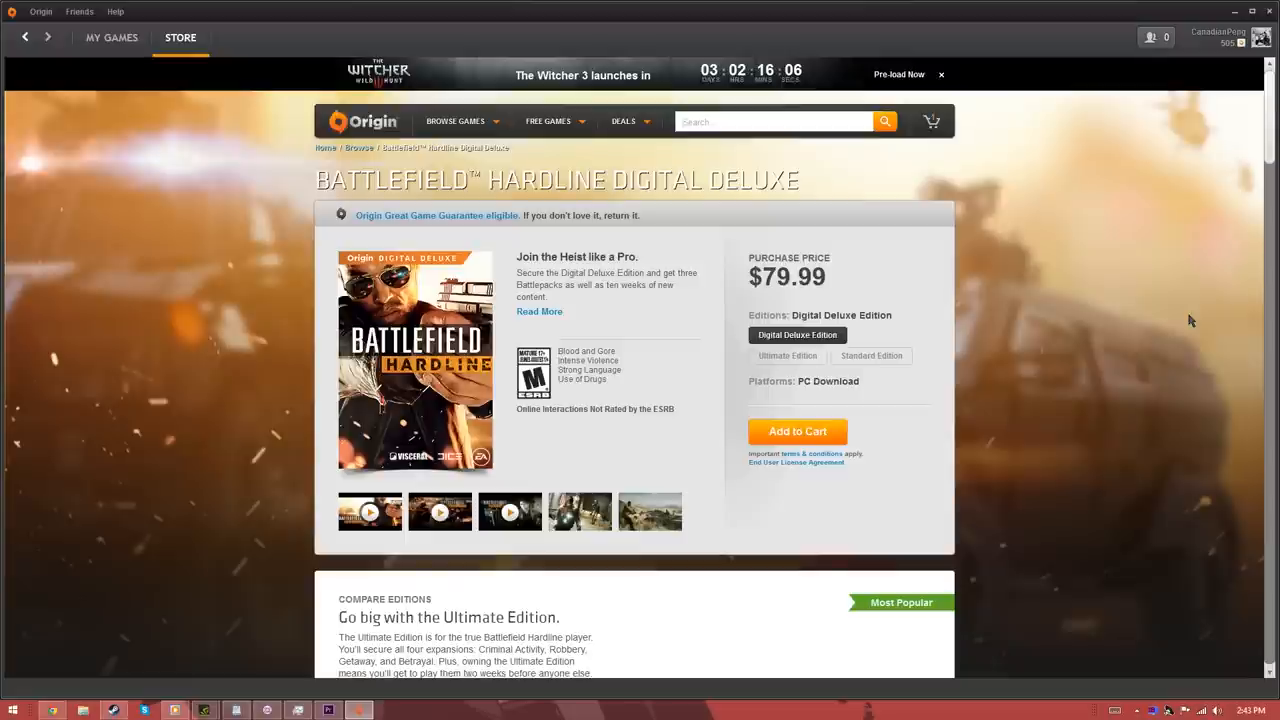
{"action": "mouse_move", "coordinate": [340, 204]}
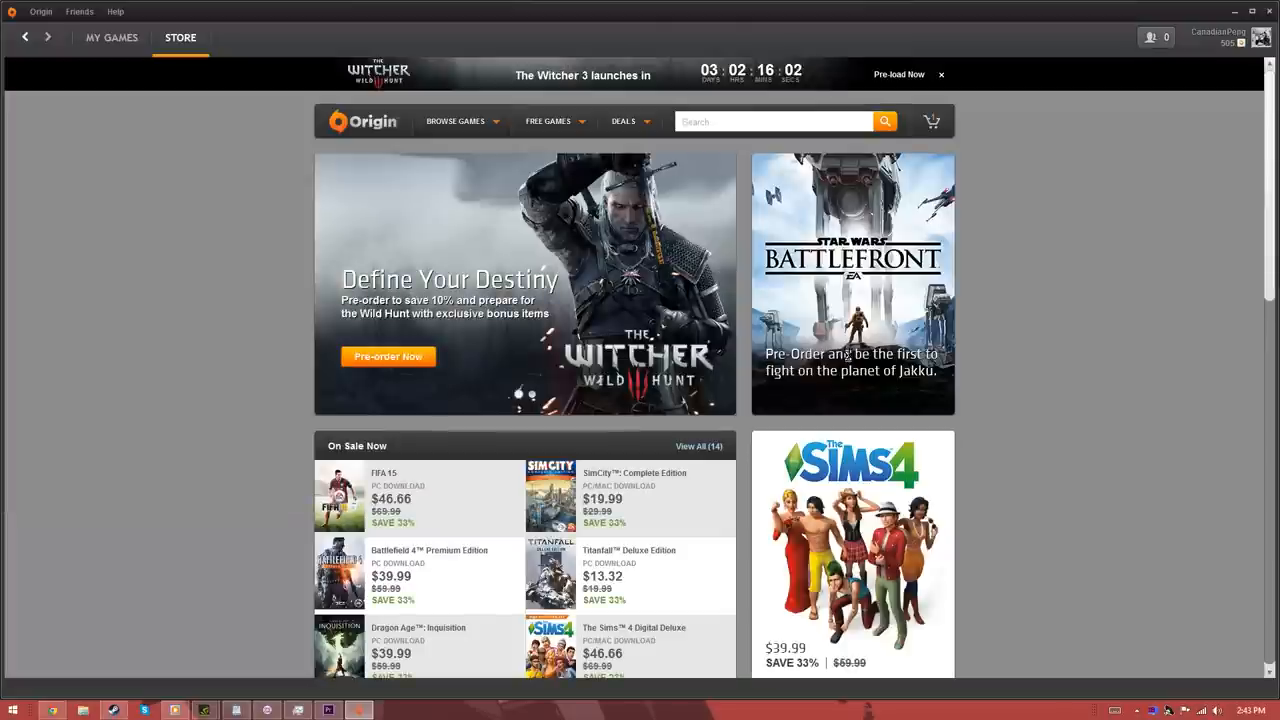
Return from the Battlefield Hardline Digital Deluxe page to the Origin store home
{"action": "left_click", "coordinate": [852, 284]}
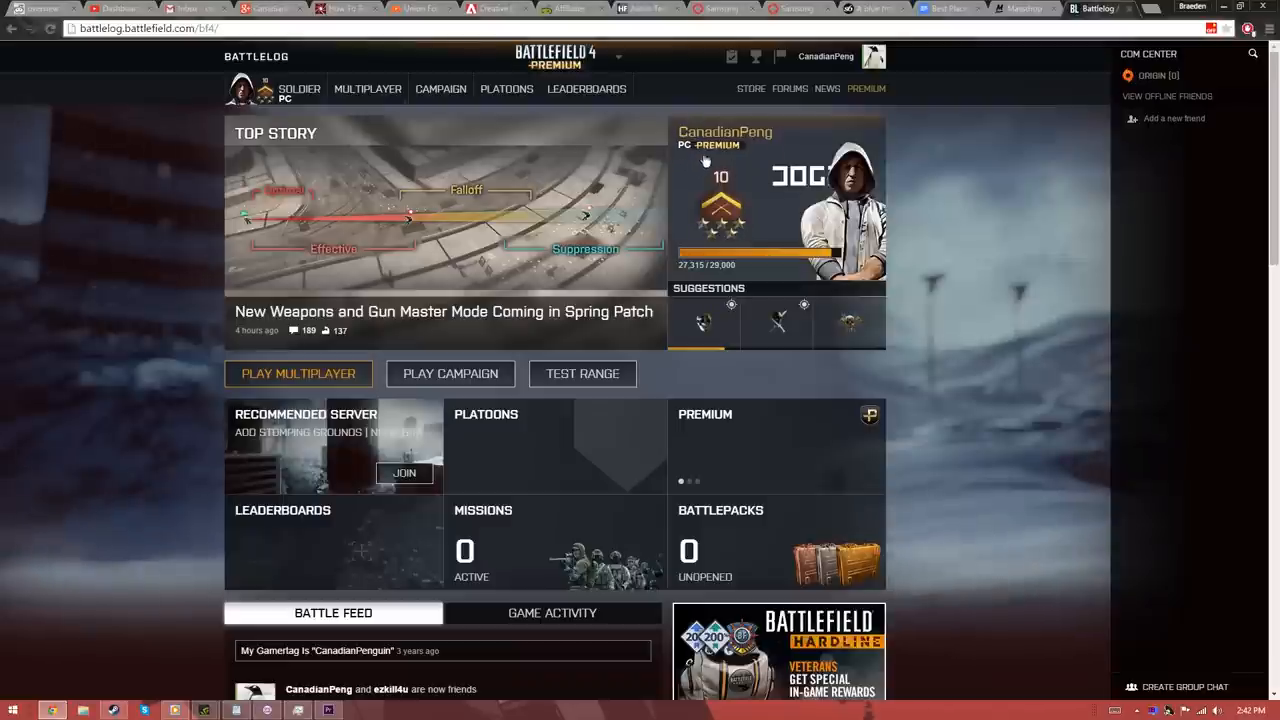
{"action": "mouse_move", "coordinate": [776, 140]}
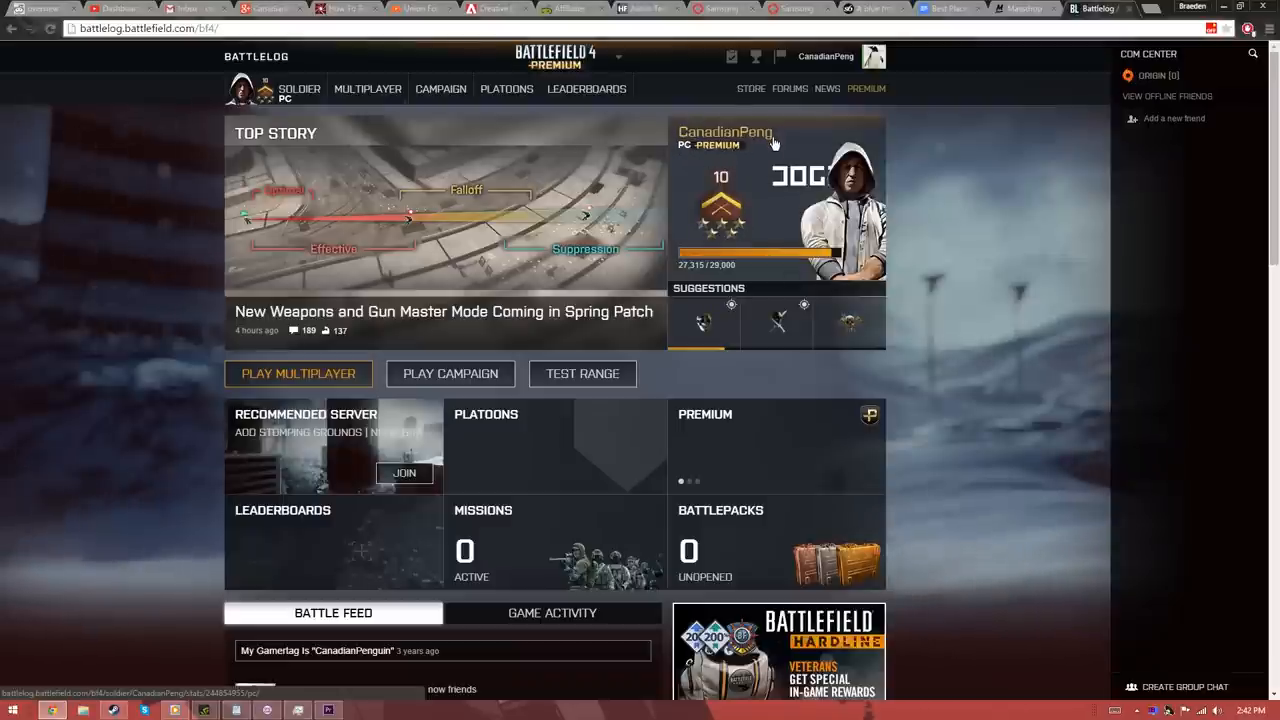
Open CanadianPeng's Battlefield 4 stats on Battlelog, then the Premium page with its calendar
{"action": "left_click", "coordinate": [724, 132]}
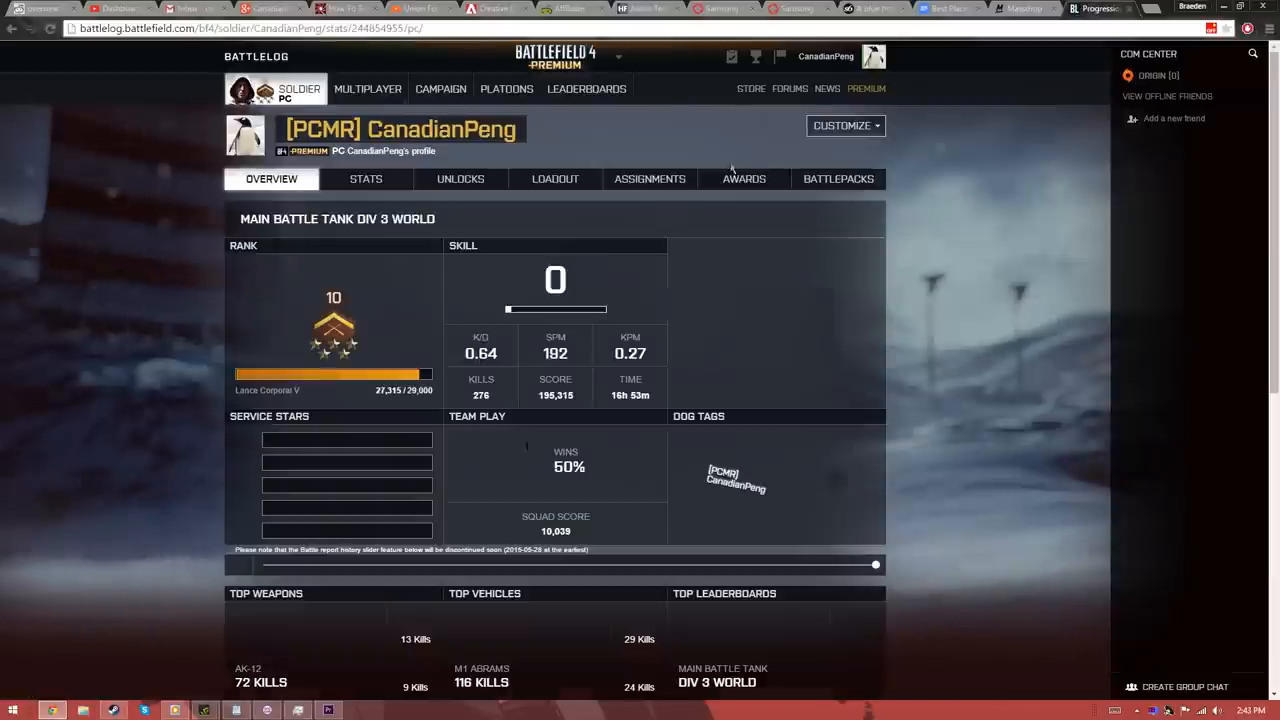
{"action": "left_click", "coordinate": [866, 88]}
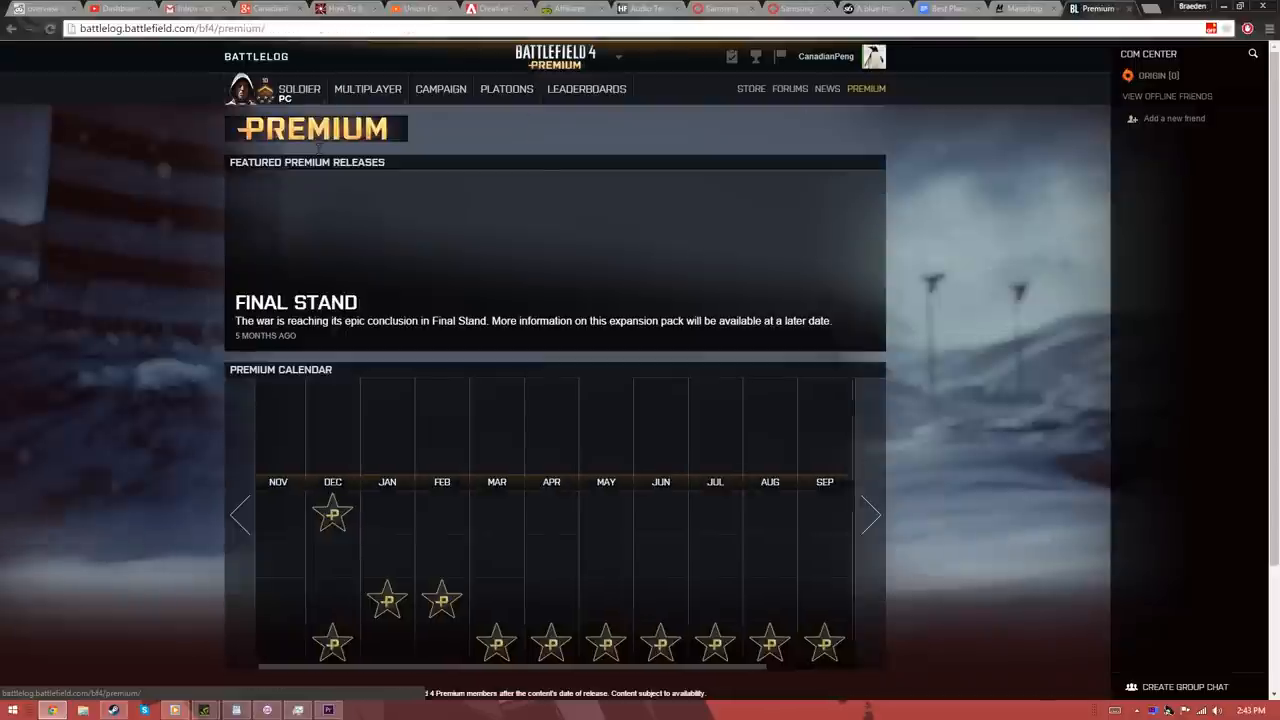
{"action": "left_click", "coordinate": [870, 516]}
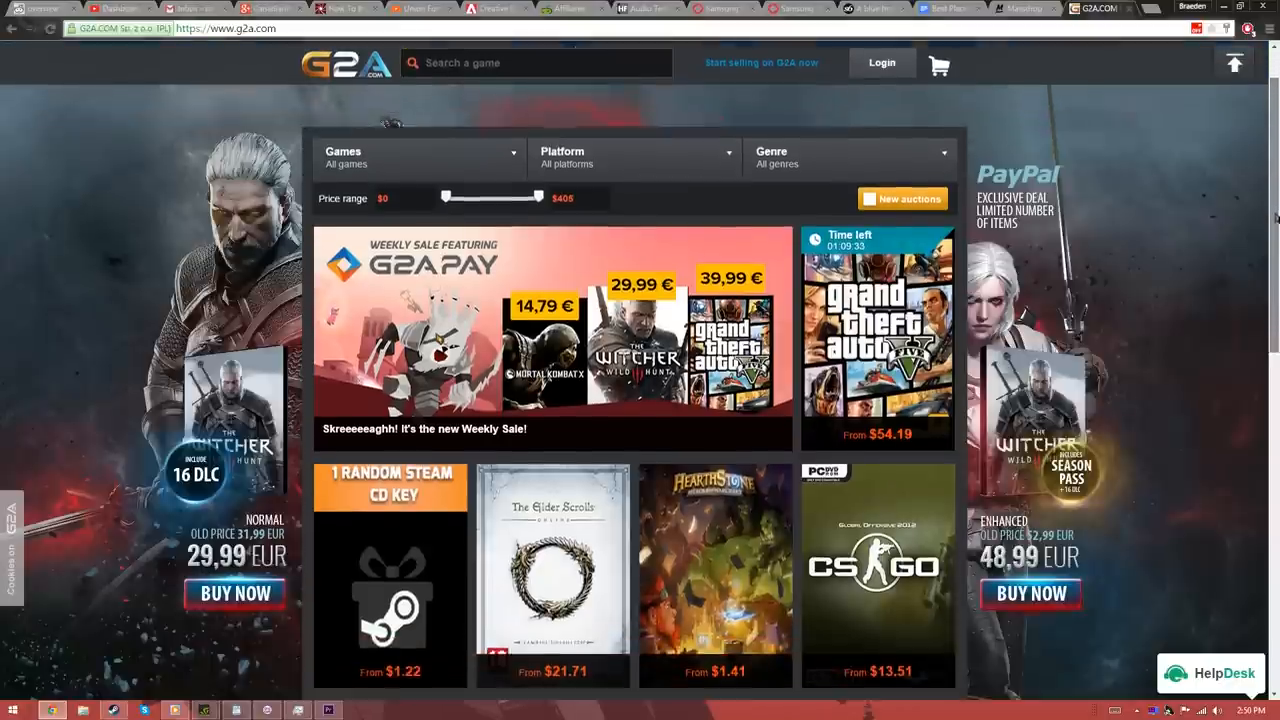
{"action": "scroll", "scroll_direction": "down", "scroll_amount": 3}
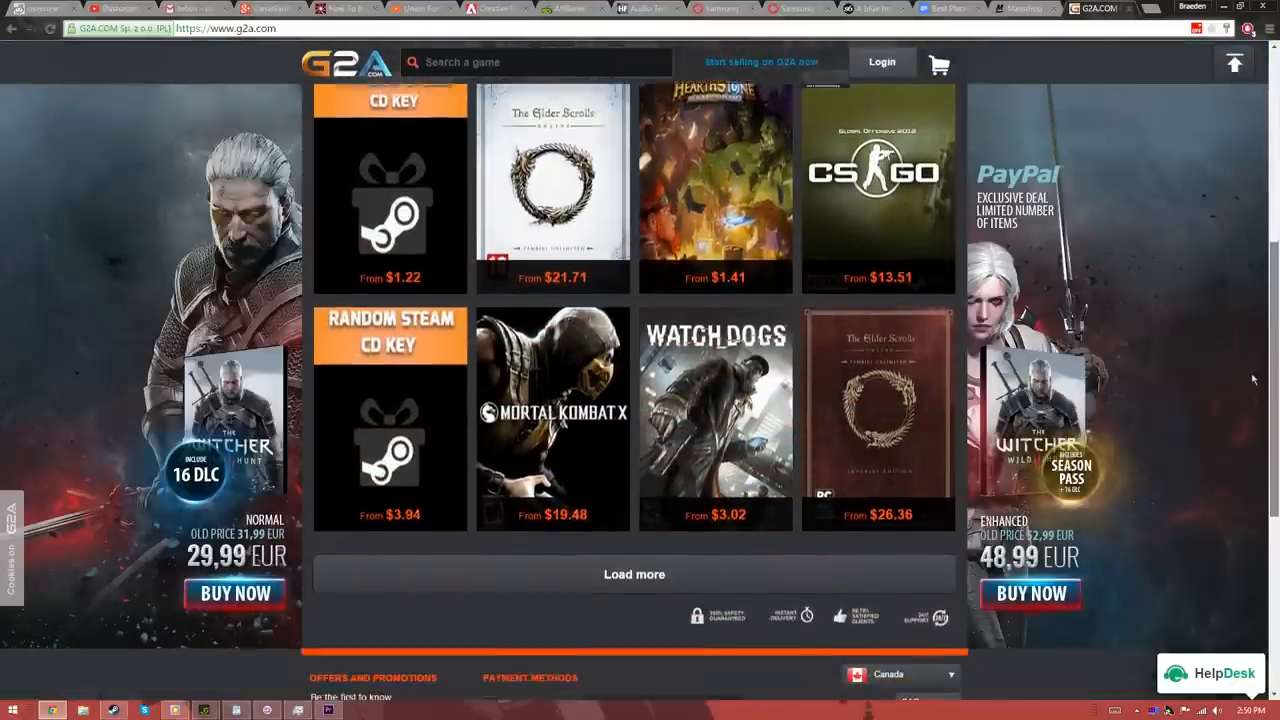
{"action": "scroll", "scroll_direction": "up", "scroll_amount": 3}
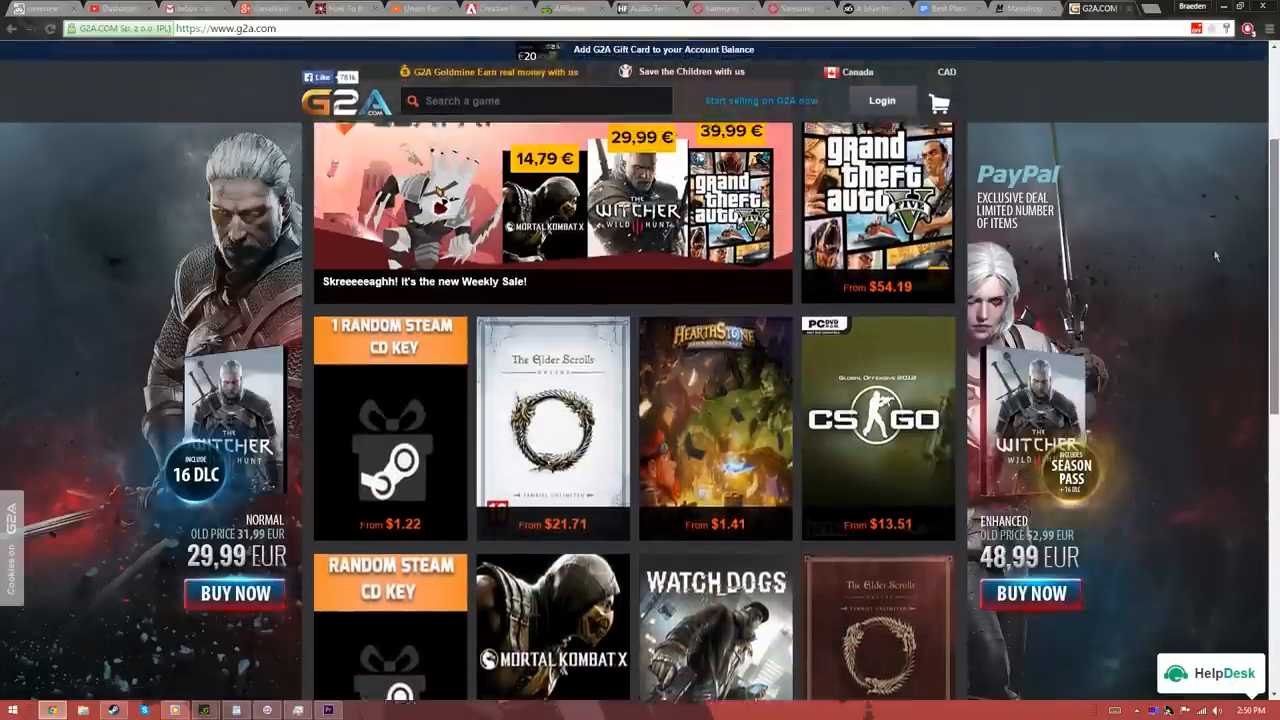
{"action": "scroll", "scroll_direction": "up", "scroll_amount": 3}
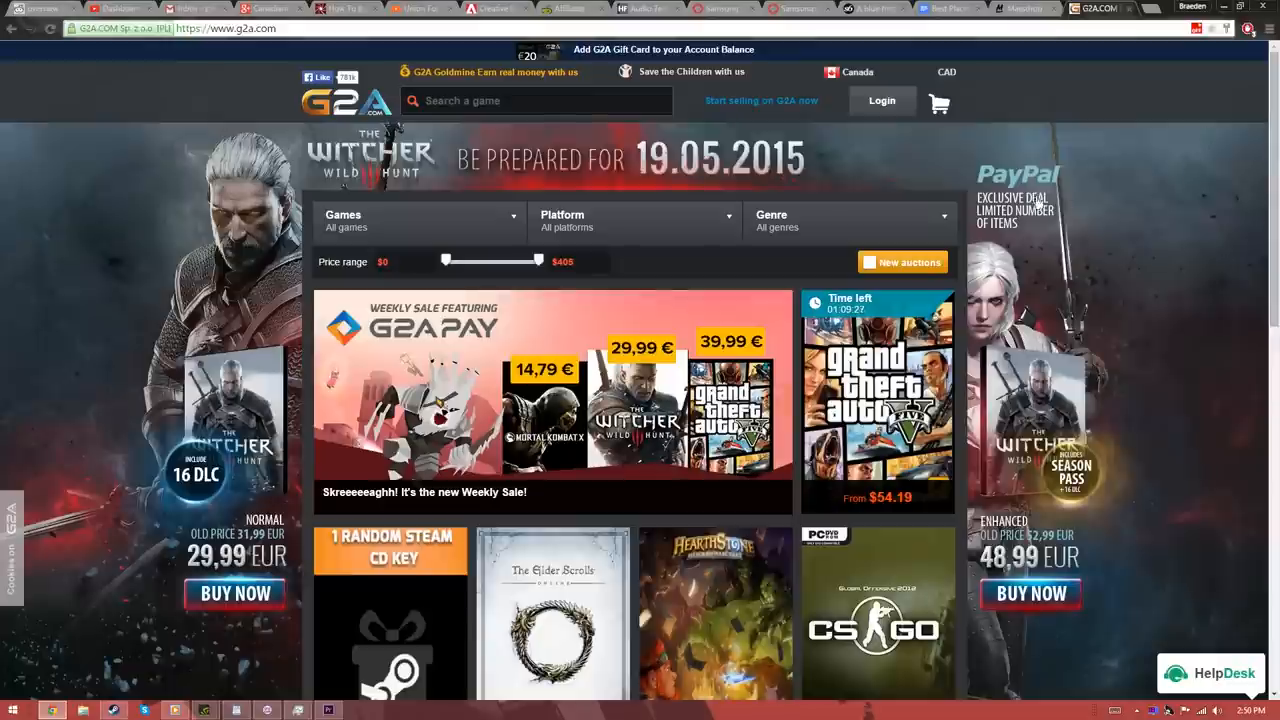
{"action": "scroll", "scroll_direction": "down", "scroll_amount": 3}
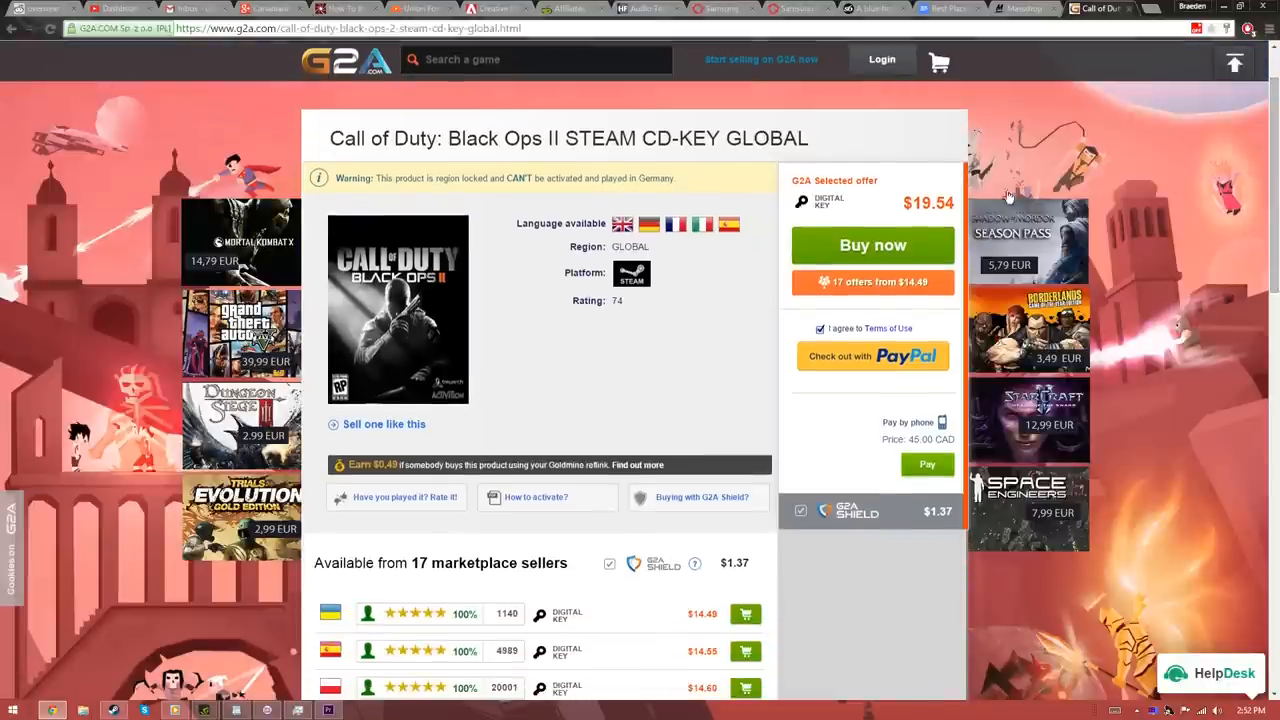
{"action": "mouse_move", "coordinate": [976, 204]}
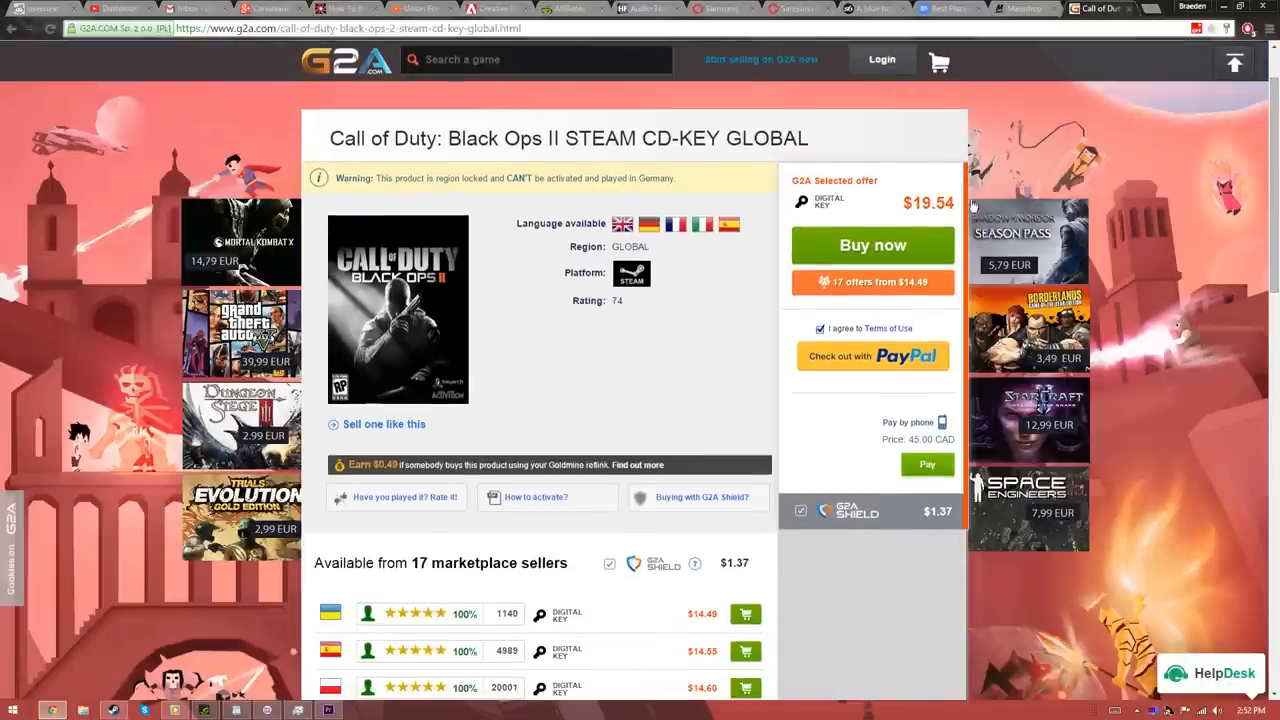
Reveal all 17 marketplace seller offers on G2A's Call of Duty: Black Ops II page
{"action": "scroll", "scroll_direction": "down", "scroll_amount": 3}
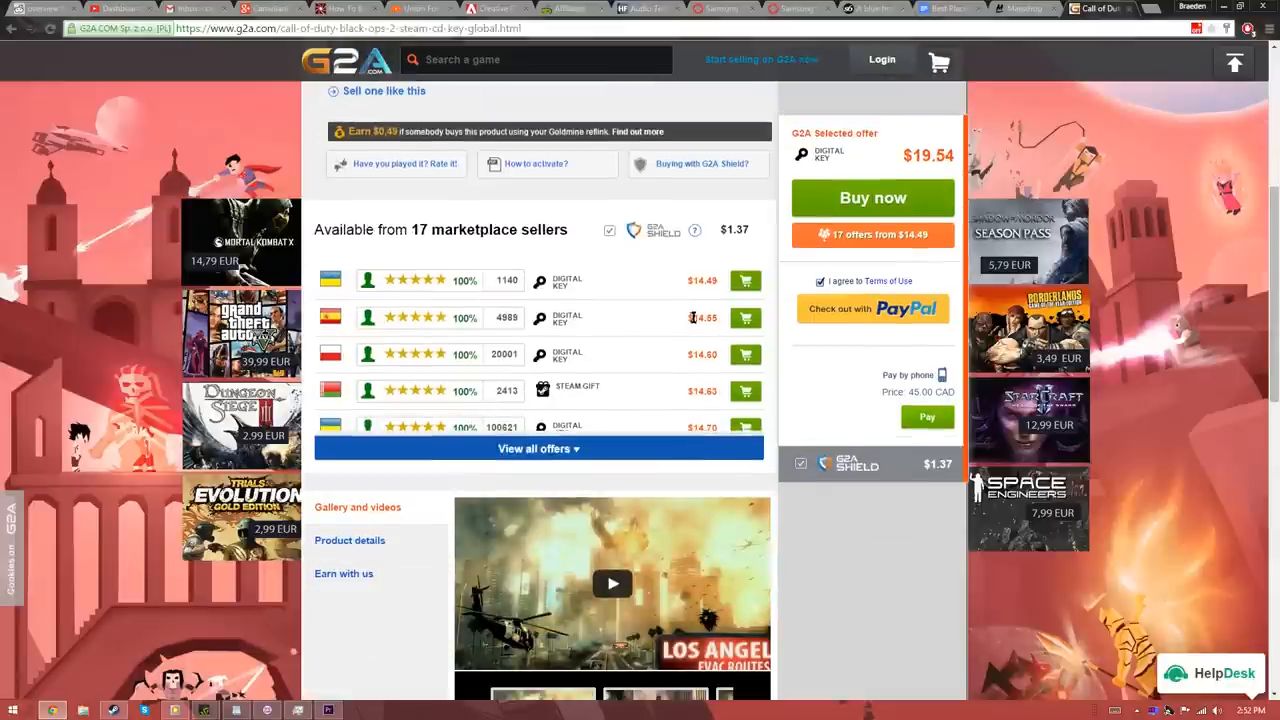
{"action": "left_click", "coordinate": [538, 448]}
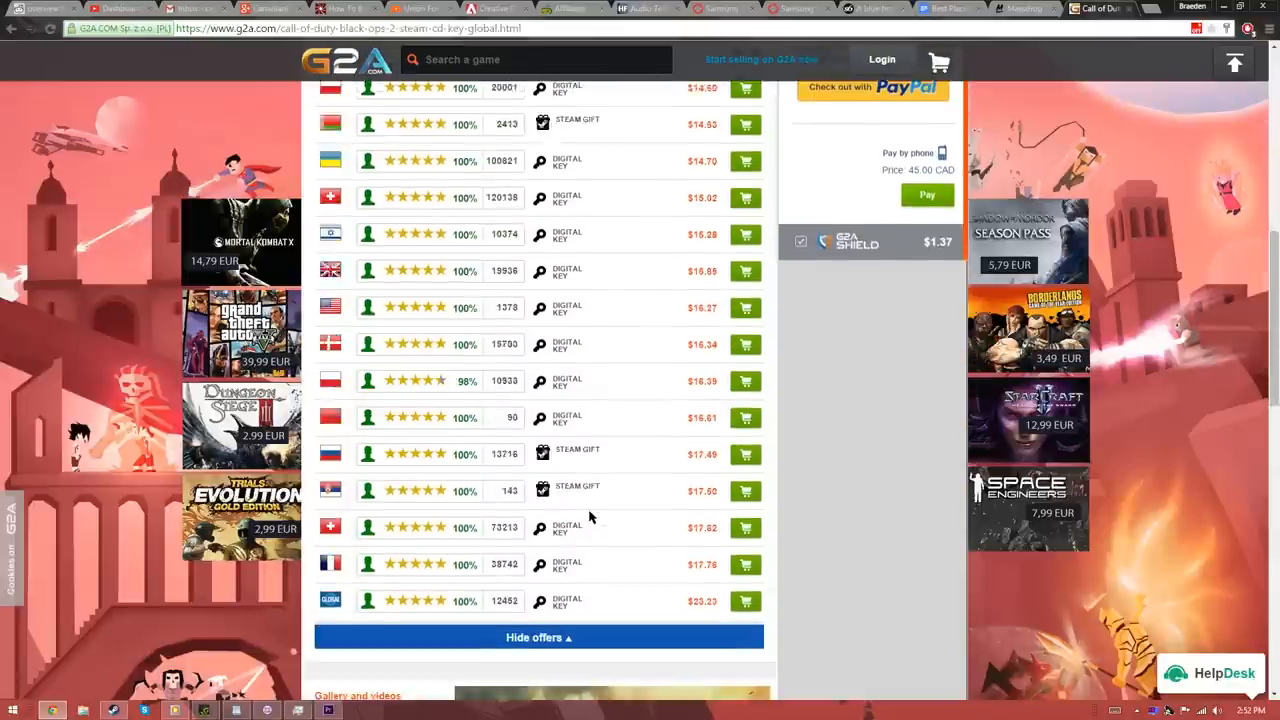
{"action": "scroll", "scroll_direction": "down", "scroll_amount": 3}
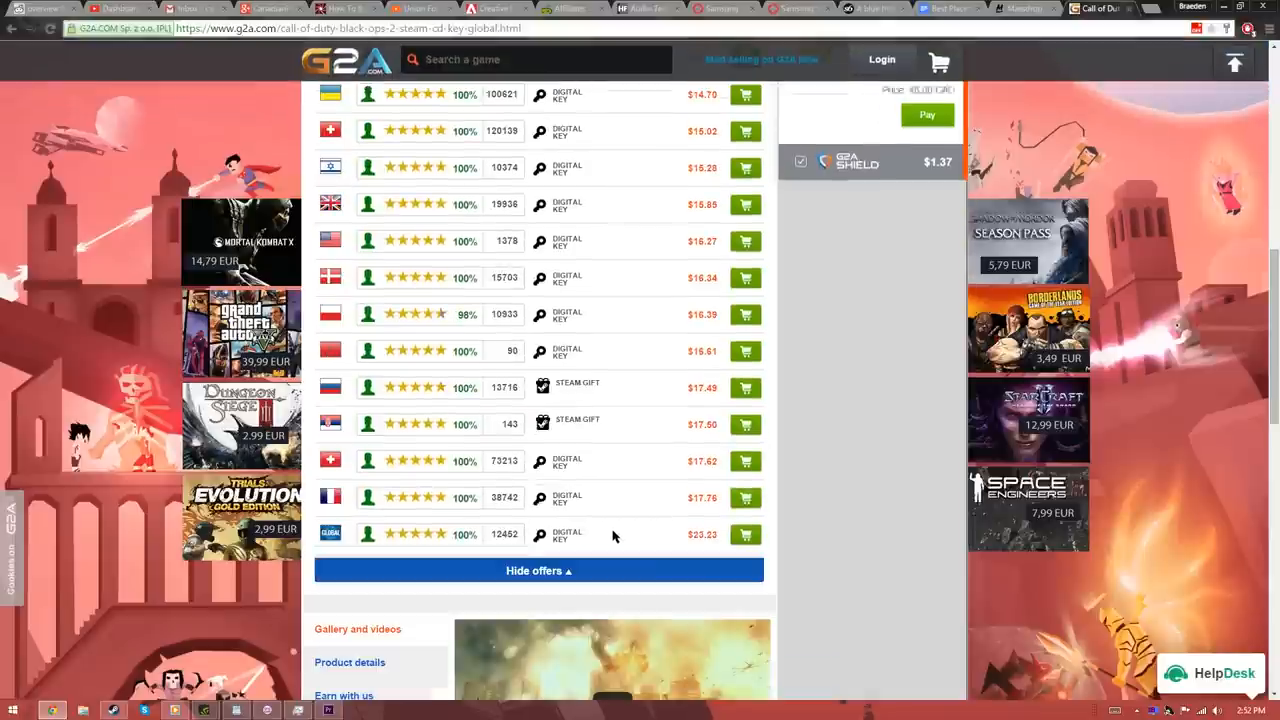
{"action": "scroll", "scroll_direction": "up", "scroll_amount": 3}
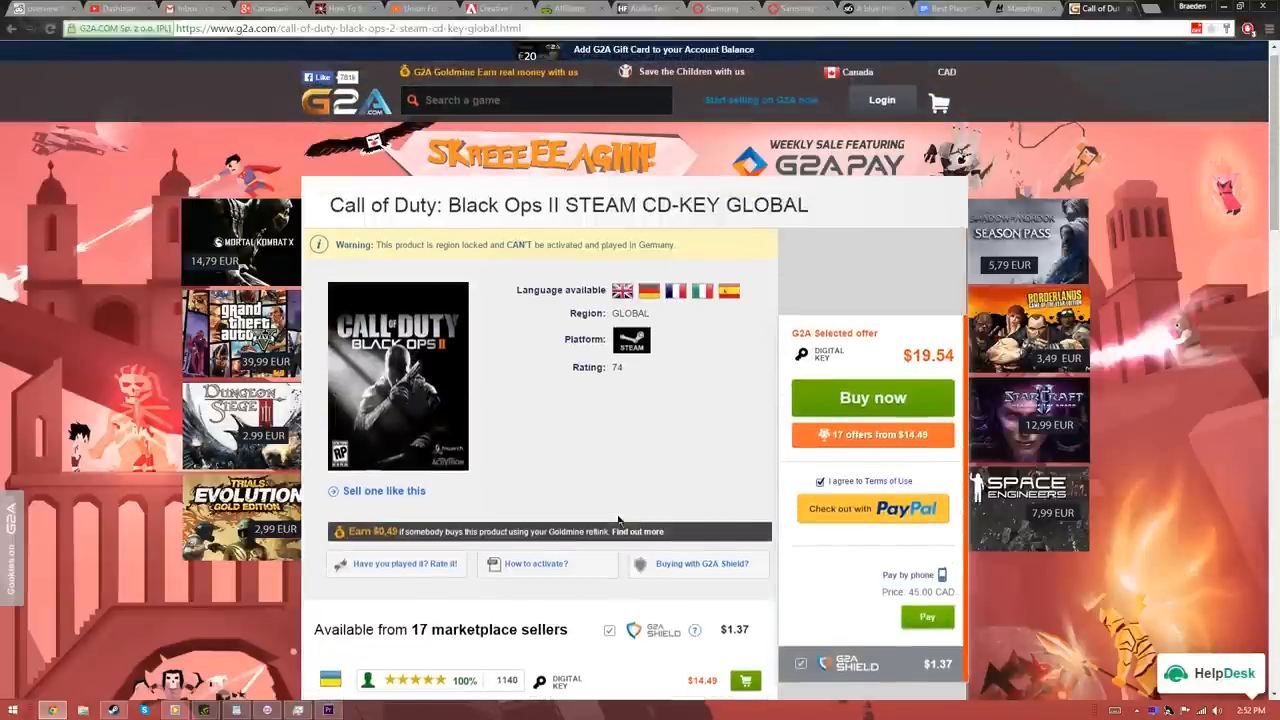
{"action": "scroll", "scroll_direction": "down", "scroll_amount": 3}
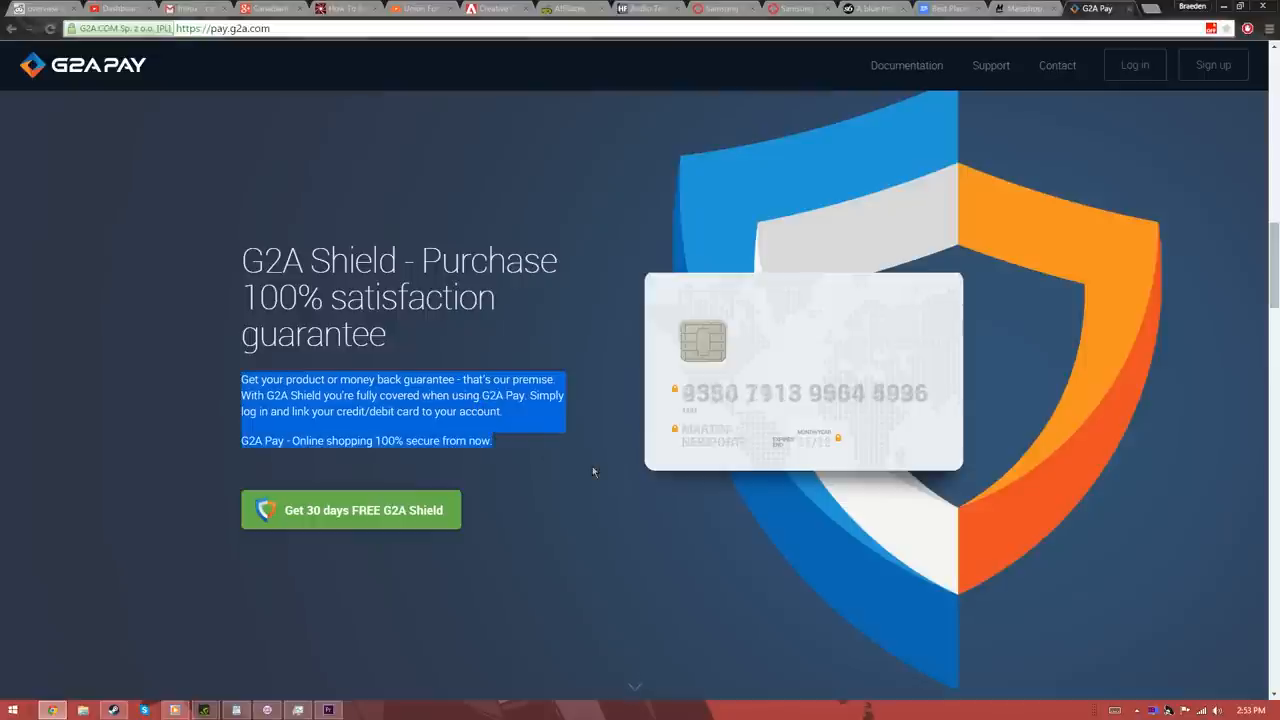
Read over the G2A Shield purchase guarantee text on pay.g2a.com
{"action": "left_click", "coordinate": [538, 458]}
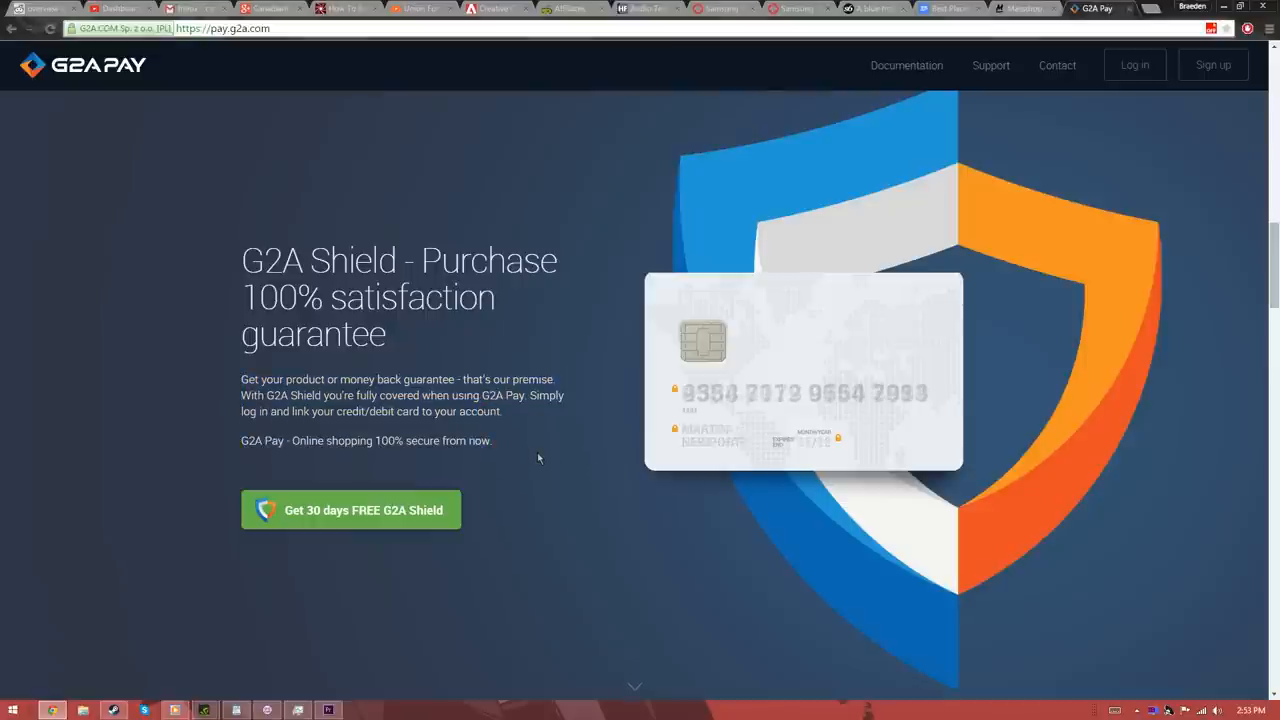
{"action": "mouse_move", "coordinate": [212, 424]}
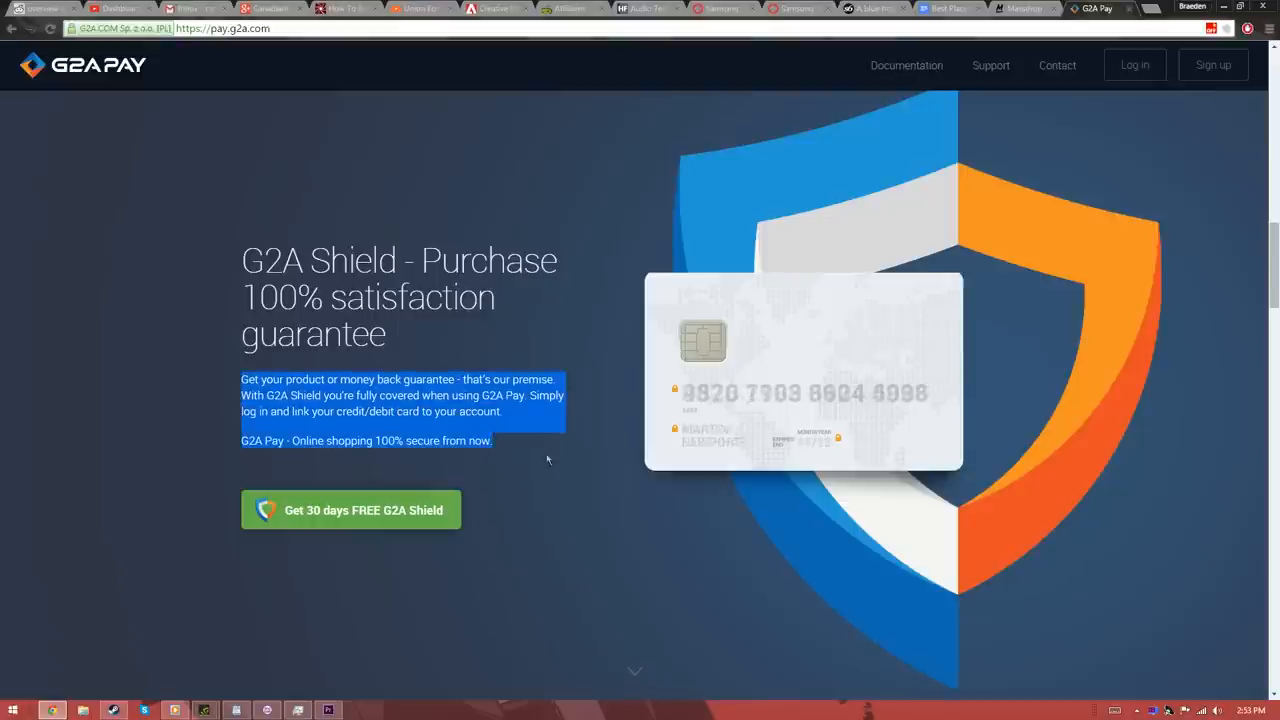
{"action": "left_click", "coordinate": [540, 458]}
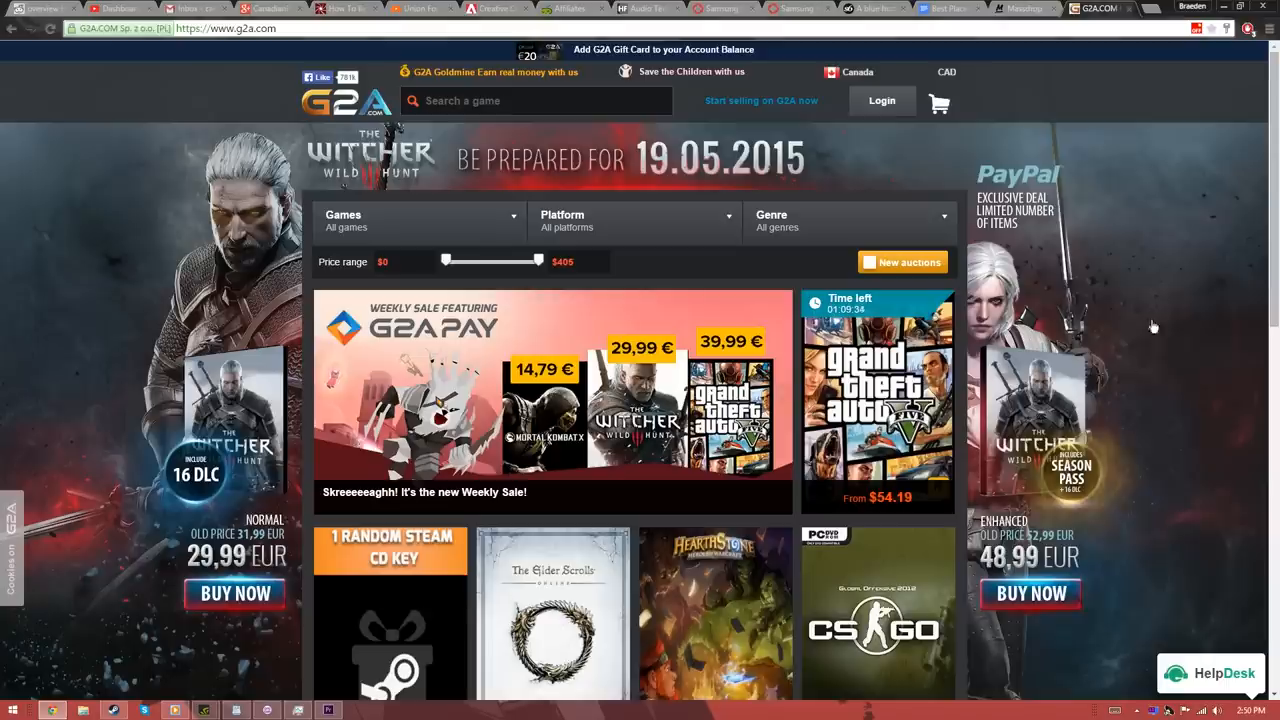
Scroll G2A's homepage catalogue down to the game listings and footer
{"action": "scroll", "scroll_direction": "down", "scroll_amount": 3}
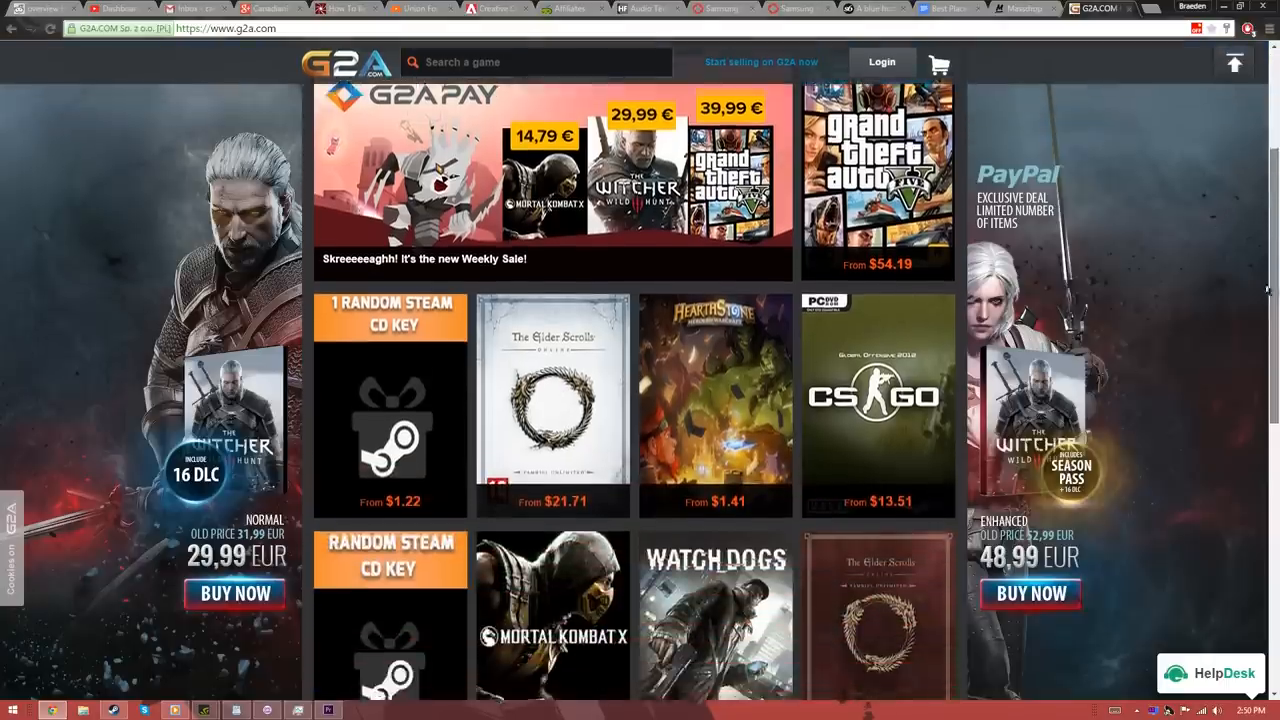
{"action": "scroll", "scroll_direction": "down", "scroll_amount": 3}
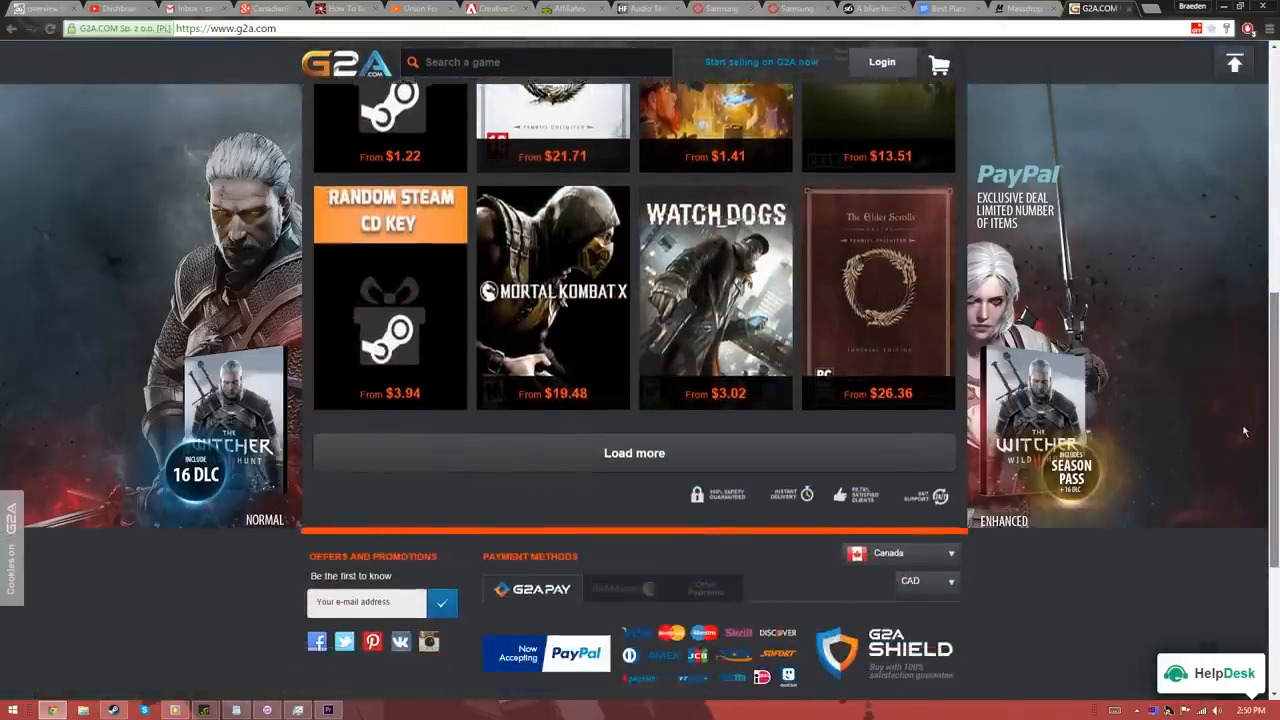
{"action": "scroll", "scroll_direction": "up", "scroll_amount": 3}
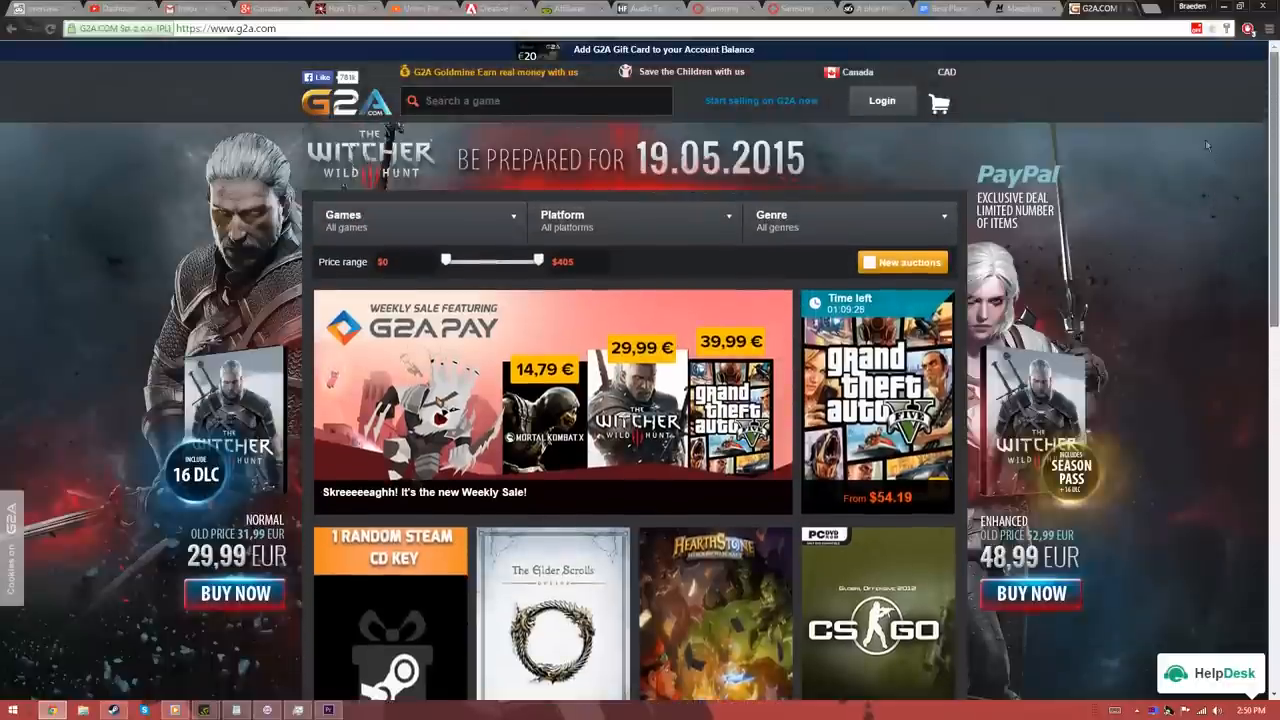
{"action": "mouse_move", "coordinate": [364, 108]}
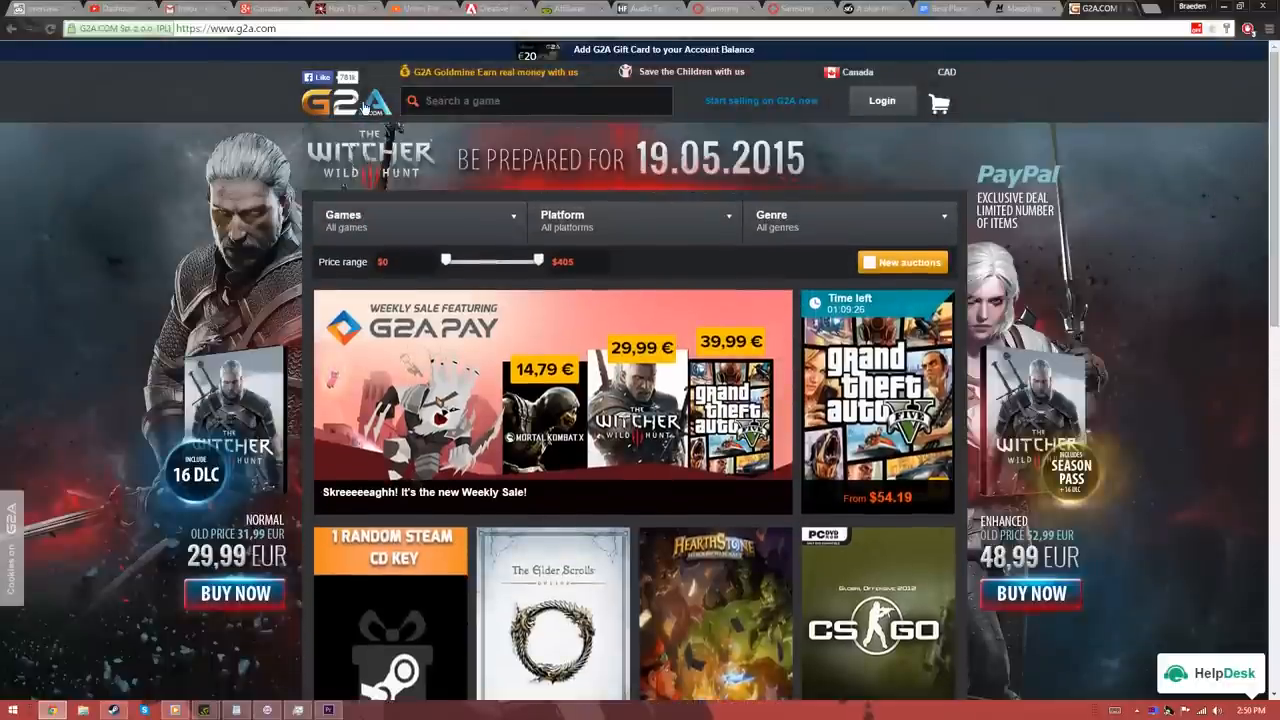
{"action": "scroll", "scroll_direction": "down", "scroll_amount": 3}
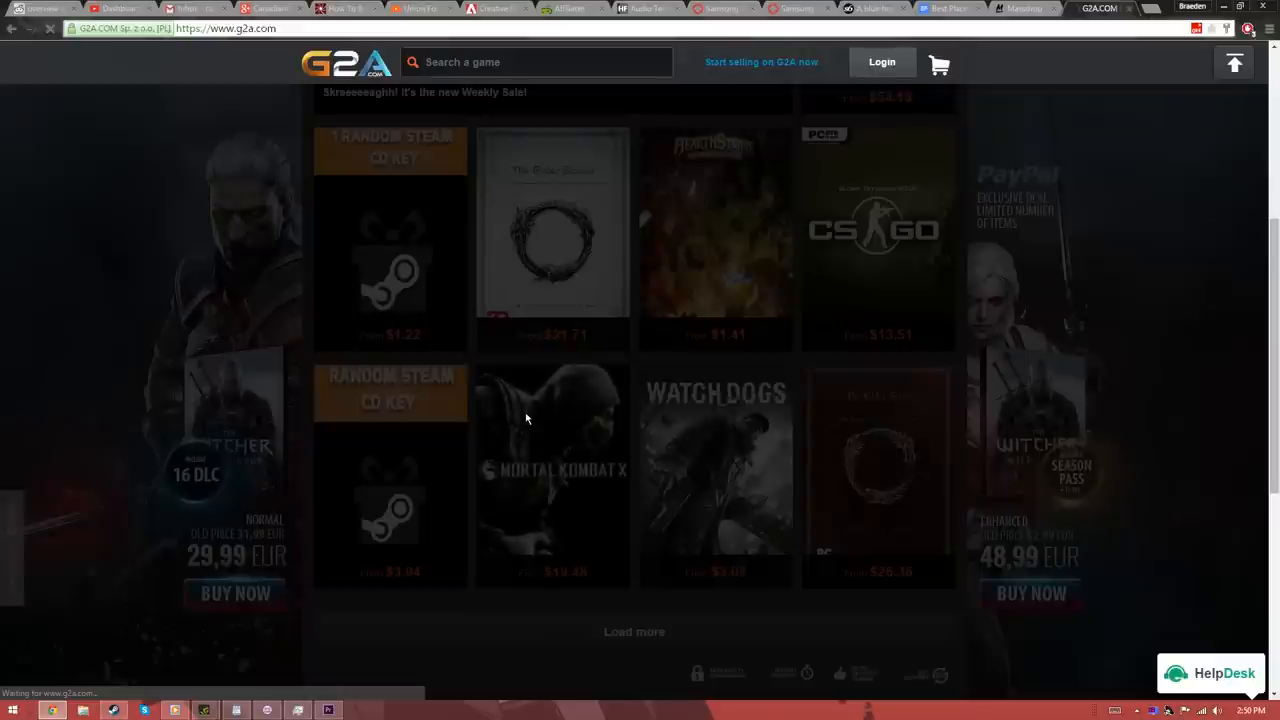
Open G2A's Mortal Kombat X Steam key page, $22.40 with 20 marketplace sellers
{"action": "left_click", "coordinate": [552, 476]}
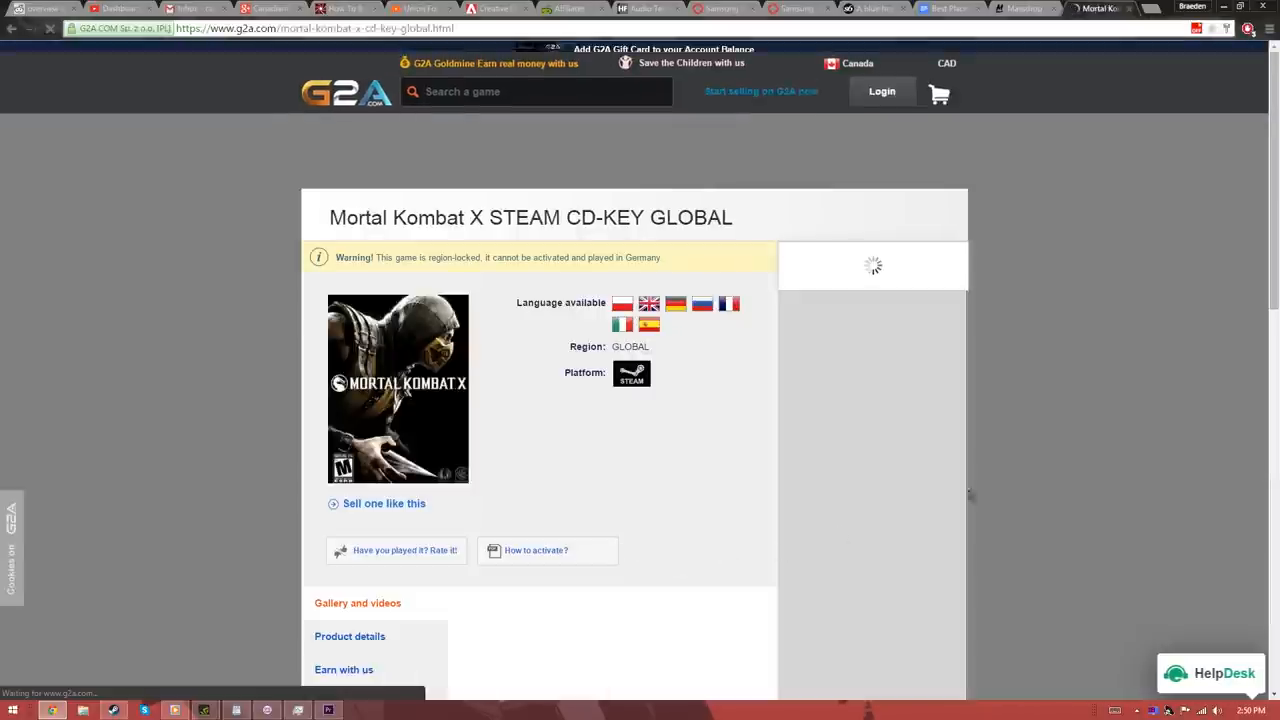
{"action": "scroll", "scroll_direction": "down", "scroll_amount": 3}
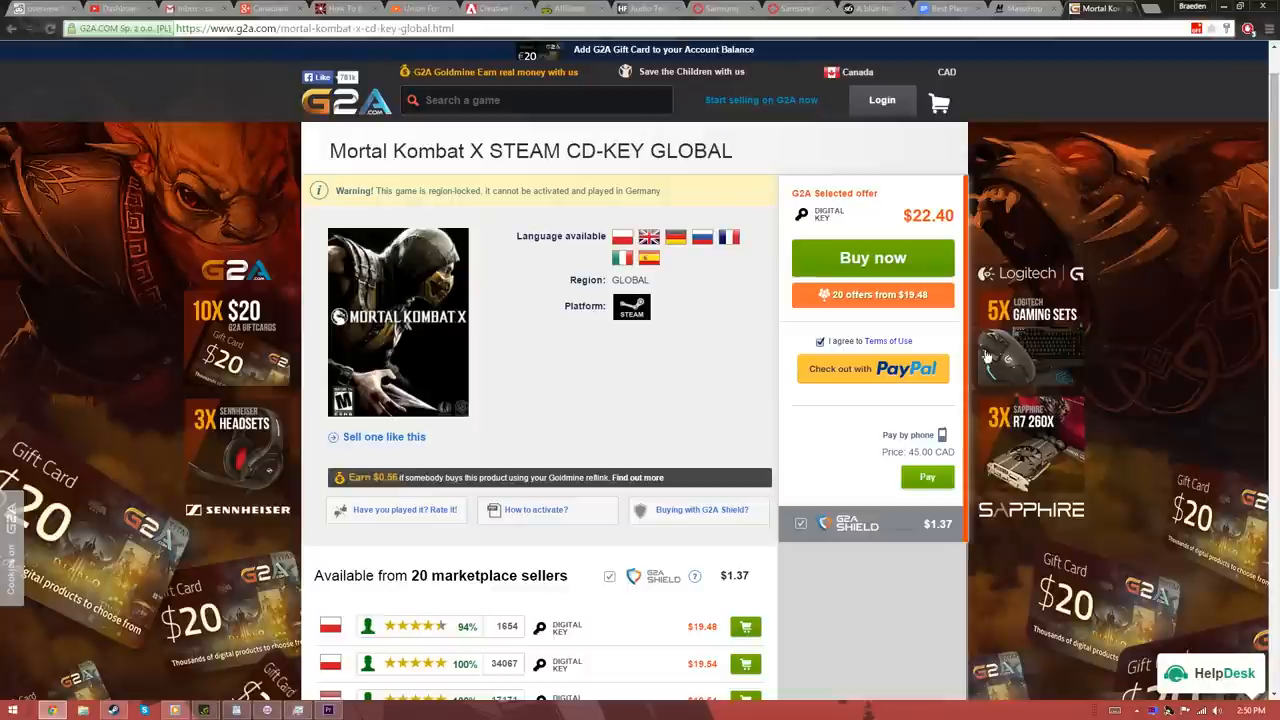
{"action": "mouse_move", "coordinate": [920, 512]}
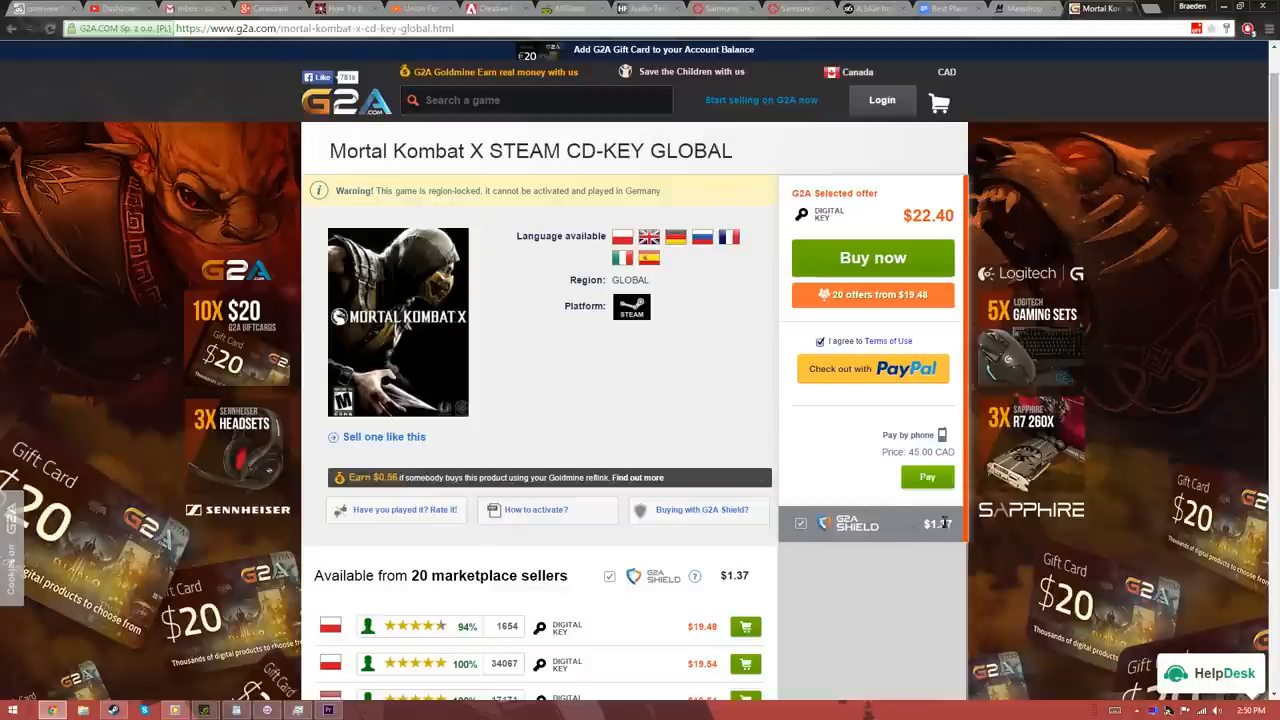
{"action": "mouse_move", "coordinate": [858, 532]}
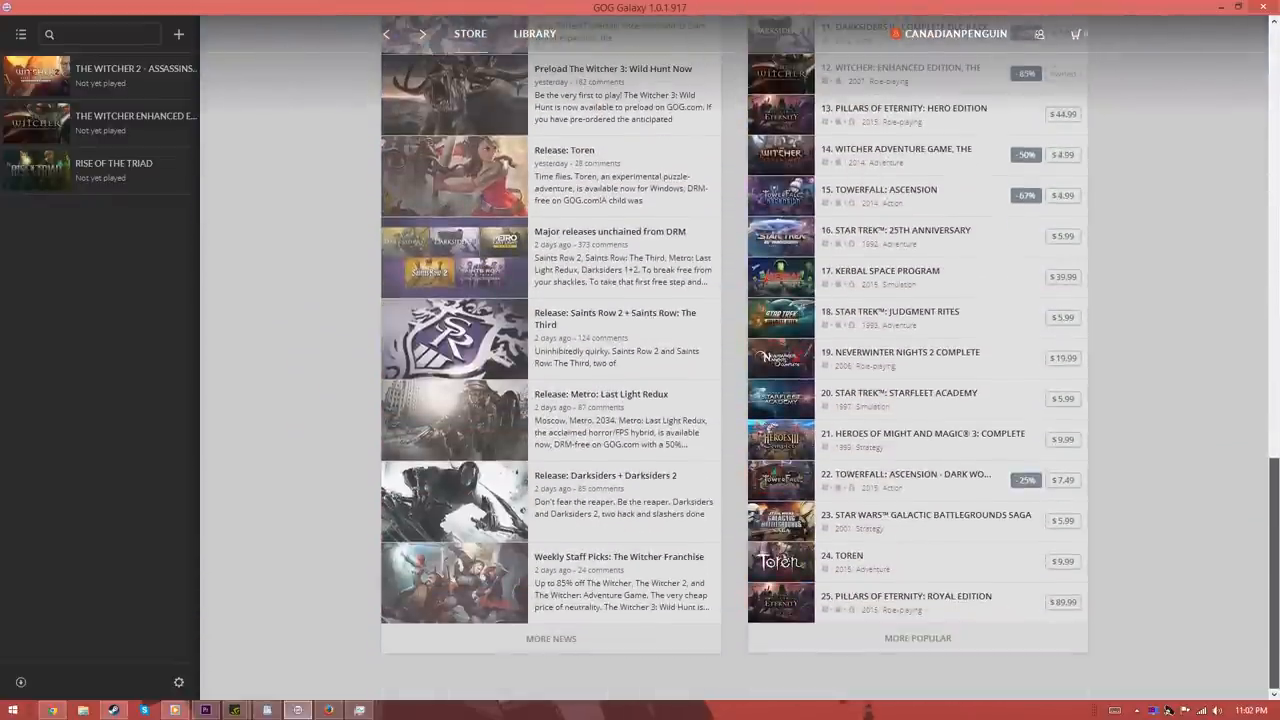
{"action": "left_click", "coordinate": [954, 32]}
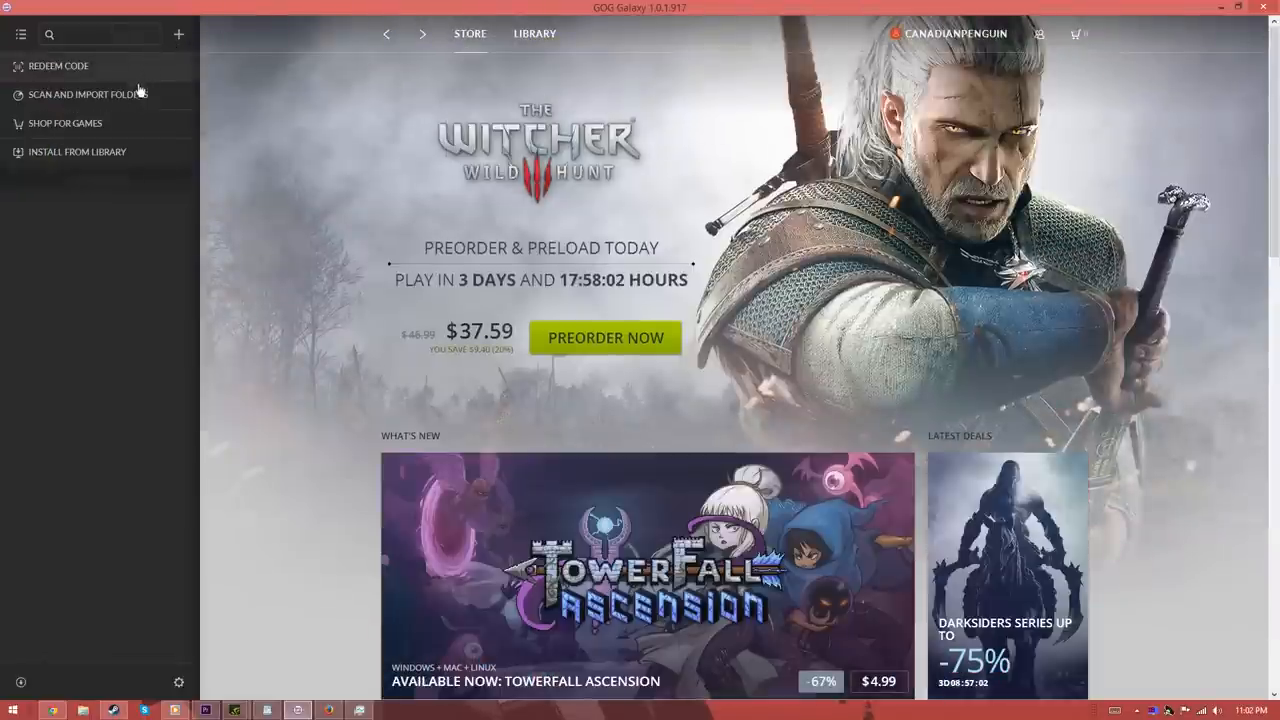
{"action": "left_click", "coordinate": [20, 32]}
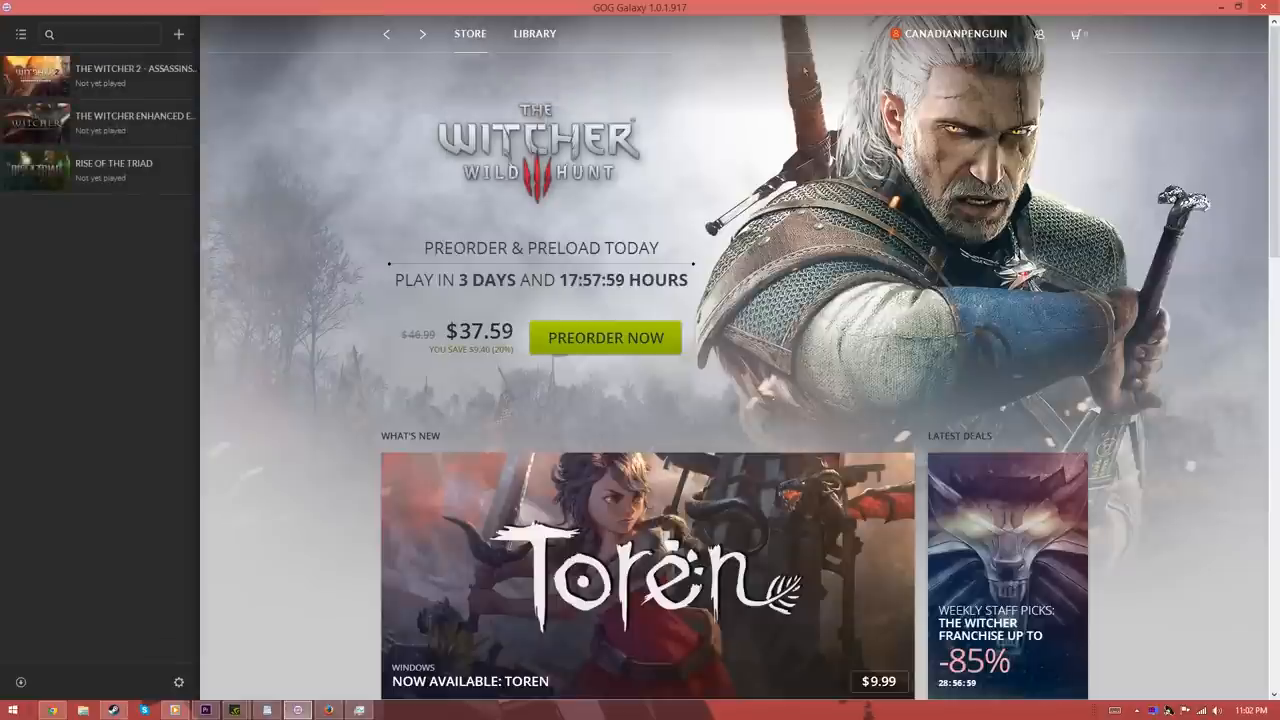
{"action": "left_click", "coordinate": [534, 32]}
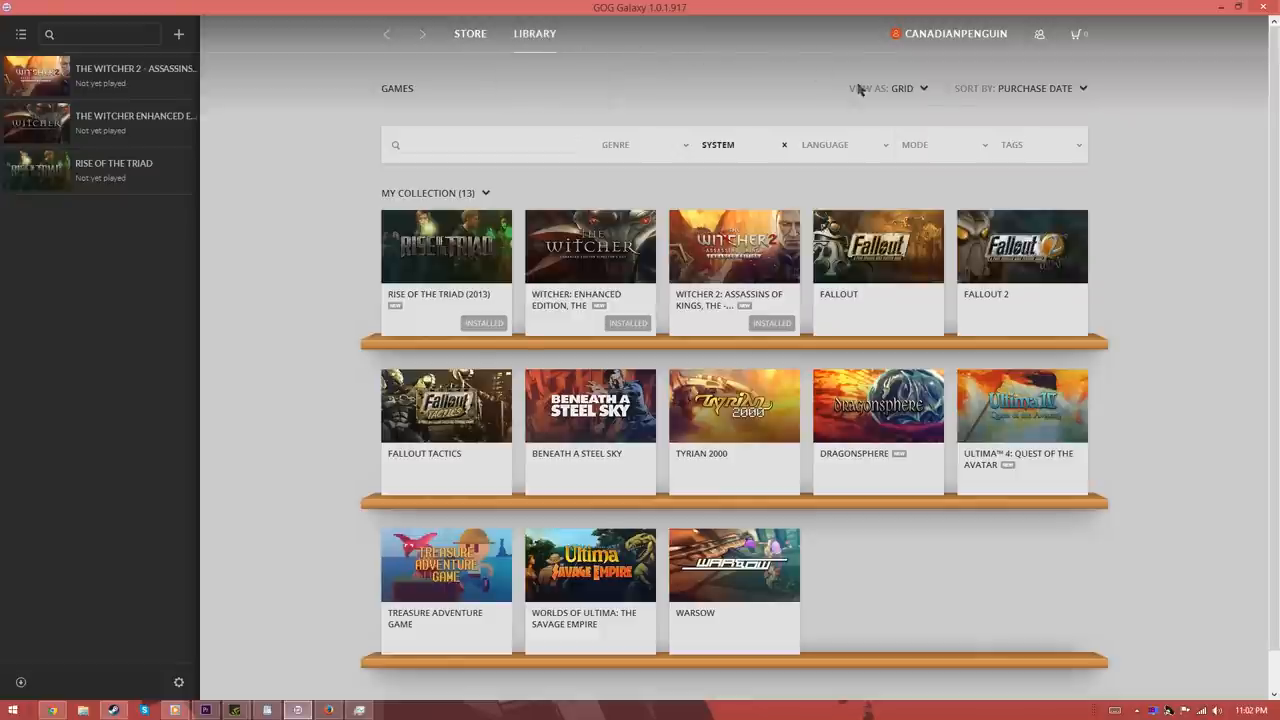
{"action": "left_click", "coordinate": [470, 32]}
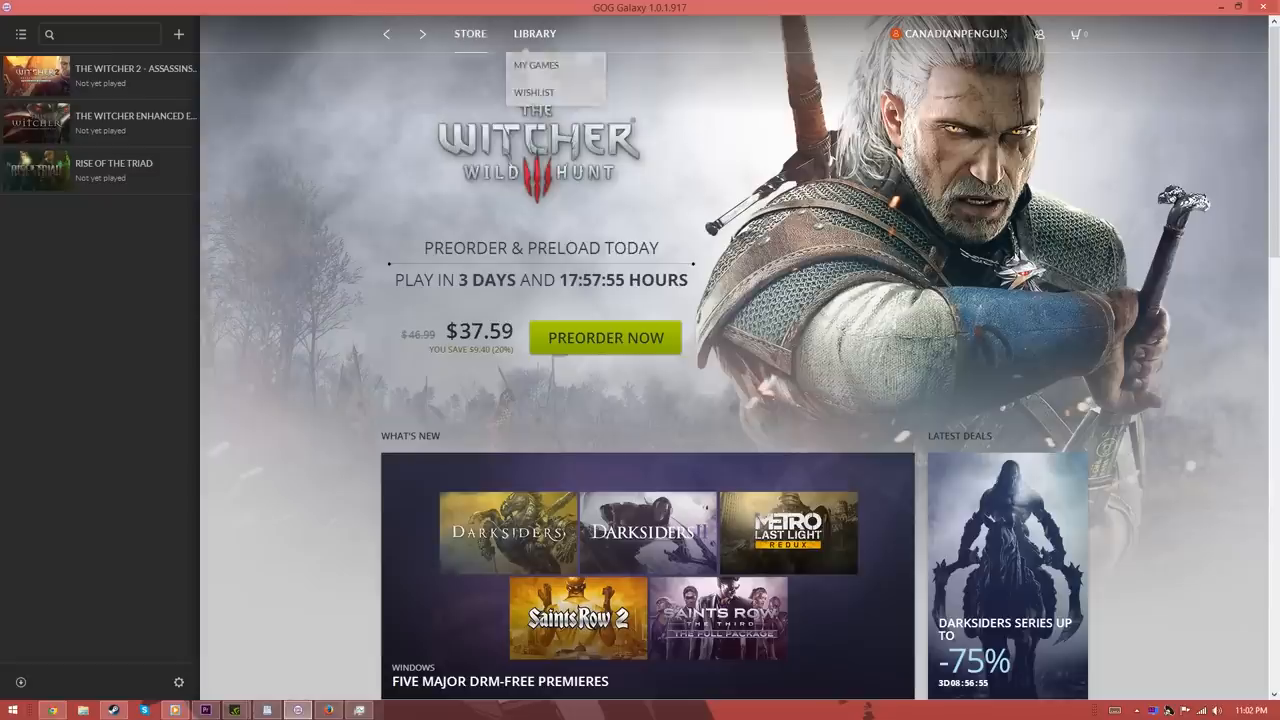